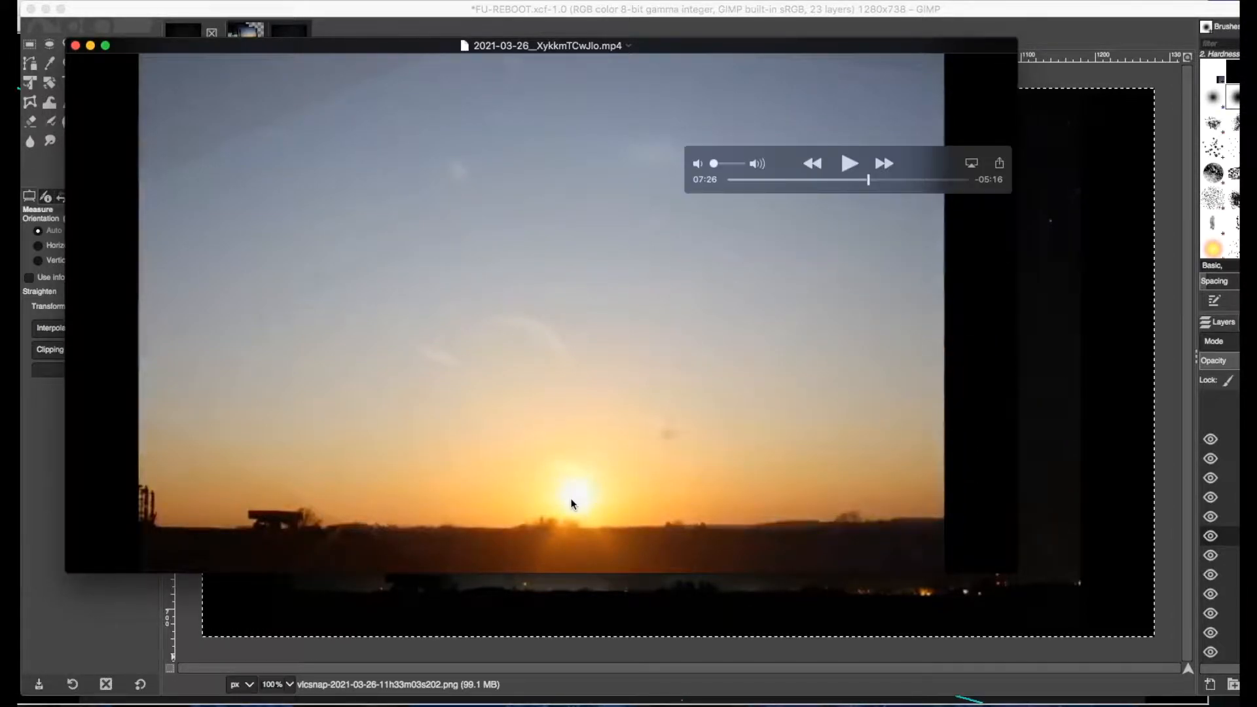
{"action": "mouse_move", "coordinate": [345, 233]}
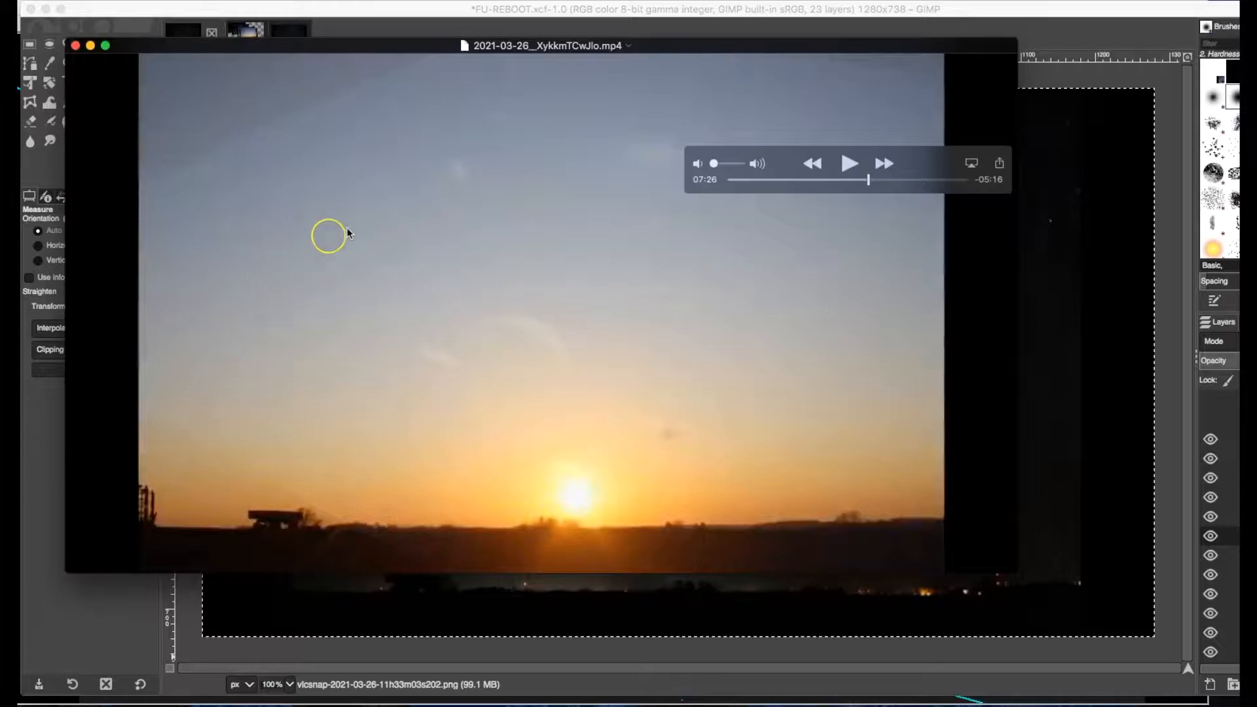
{"action": "mouse_move", "coordinate": [440, 344]}
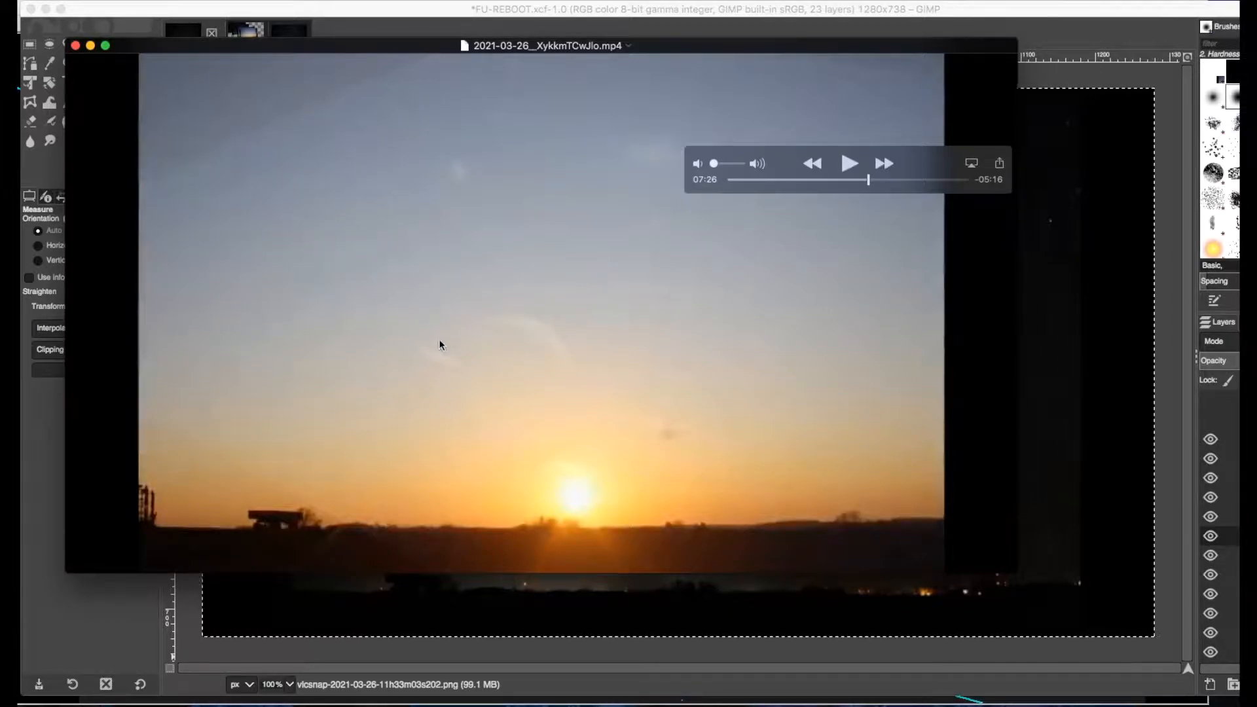
{"action": "mouse_move", "coordinate": [634, 452]}
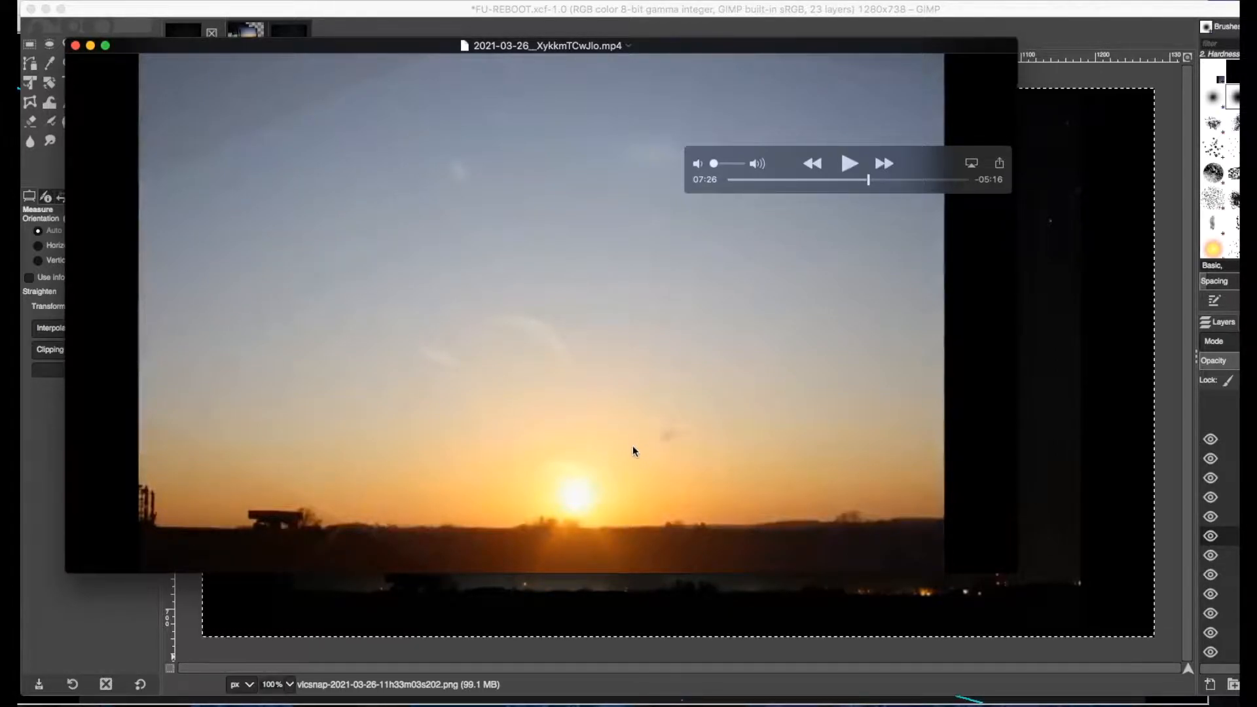
{"action": "mouse_move", "coordinate": [716, 530]}
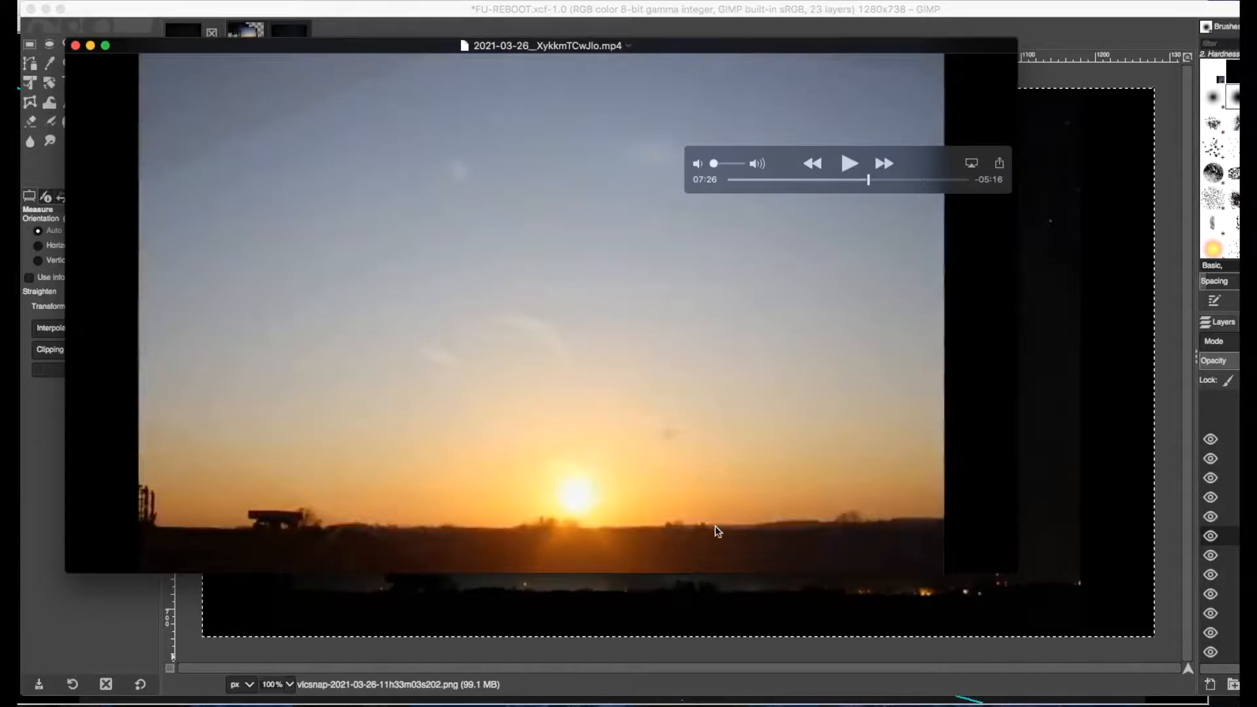
{"action": "mouse_move", "coordinate": [379, 106]}
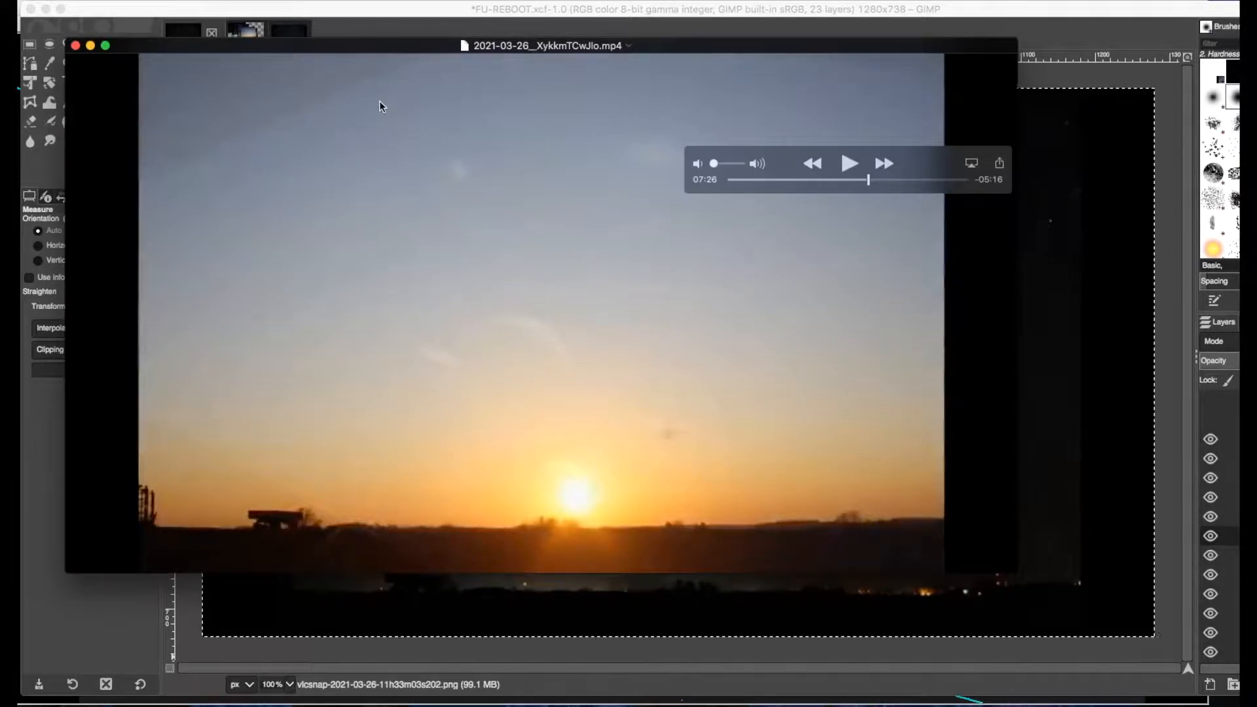
{"action": "mouse_move", "coordinate": [461, 185]}
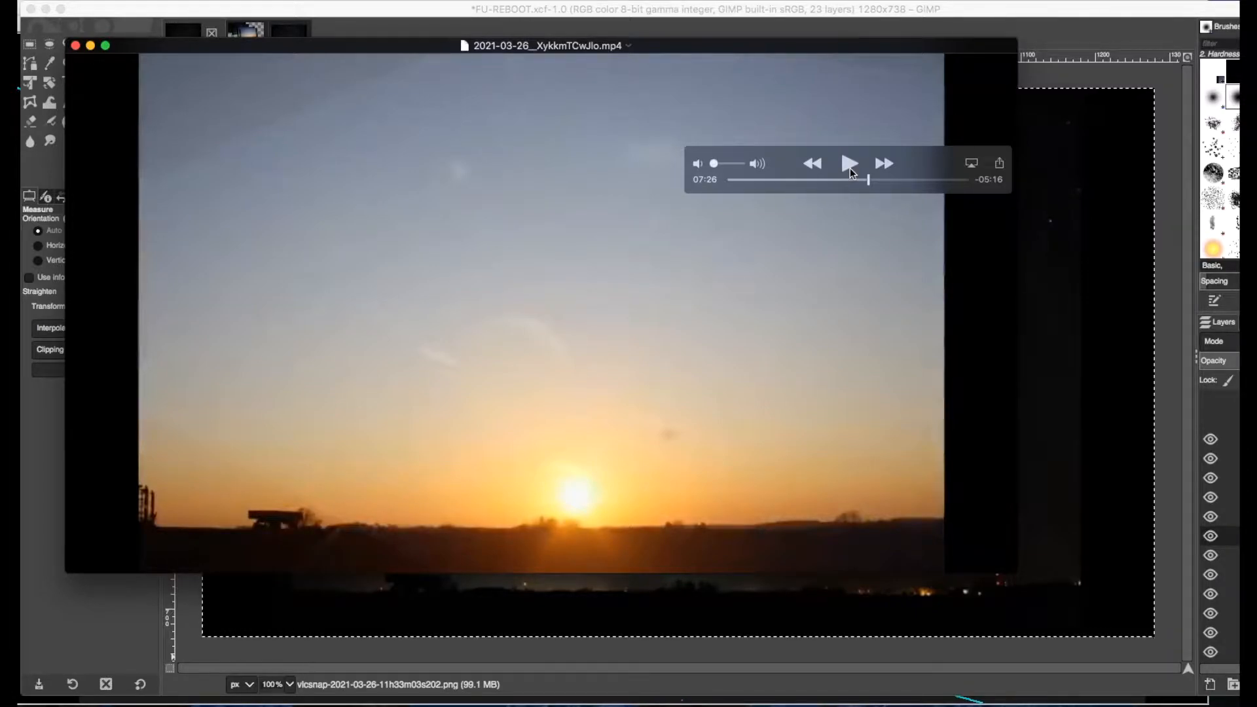
{"action": "mouse_move", "coordinate": [573, 204]}
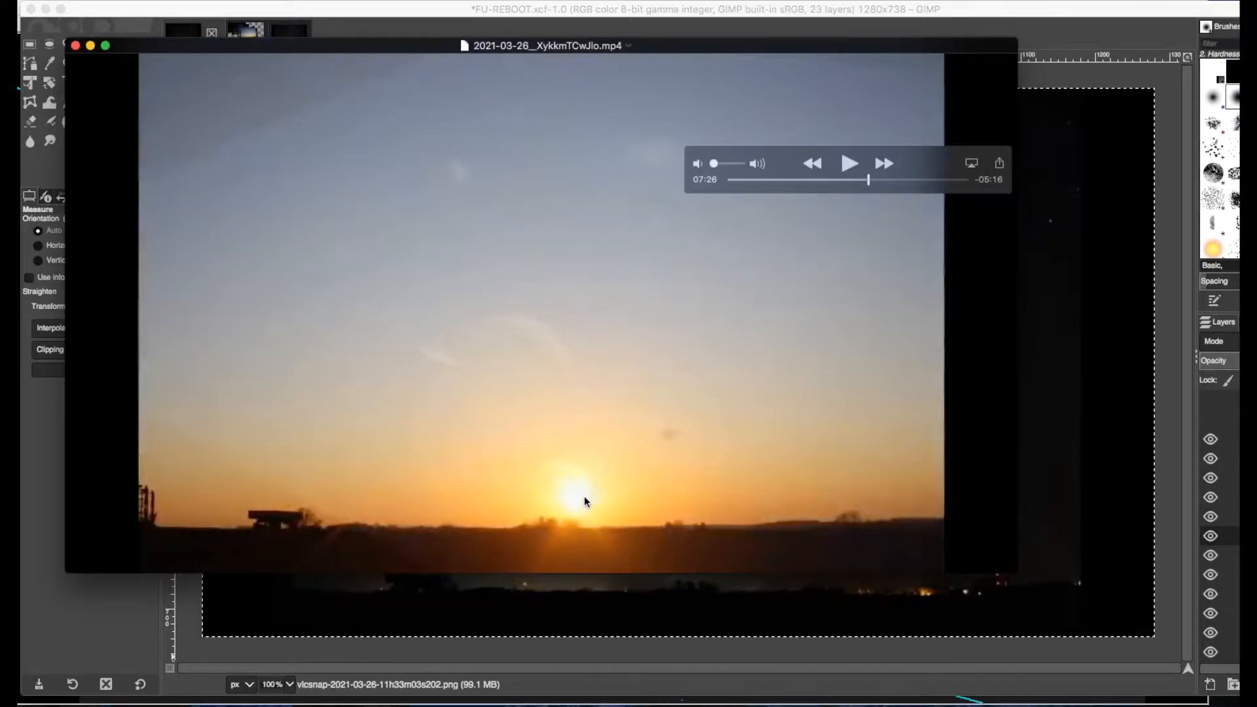
{"action": "mouse_move", "coordinate": [616, 548]}
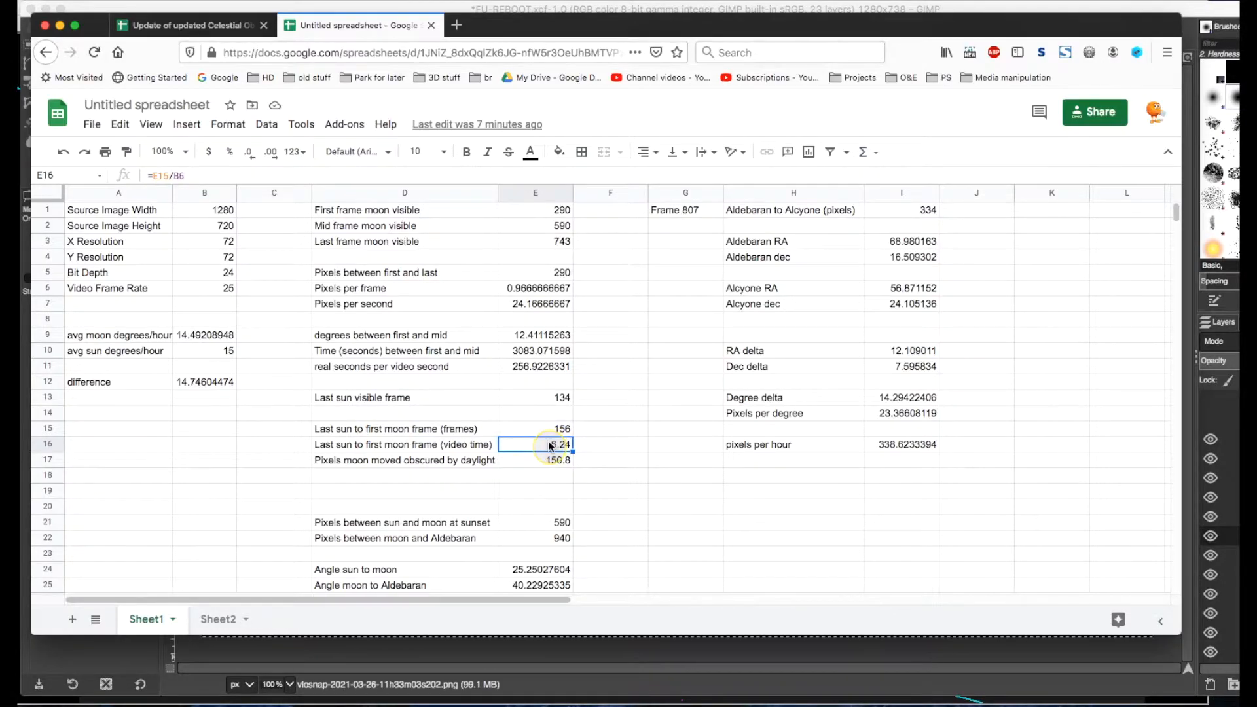
{"action": "mouse_move", "coordinate": [405, 449]}
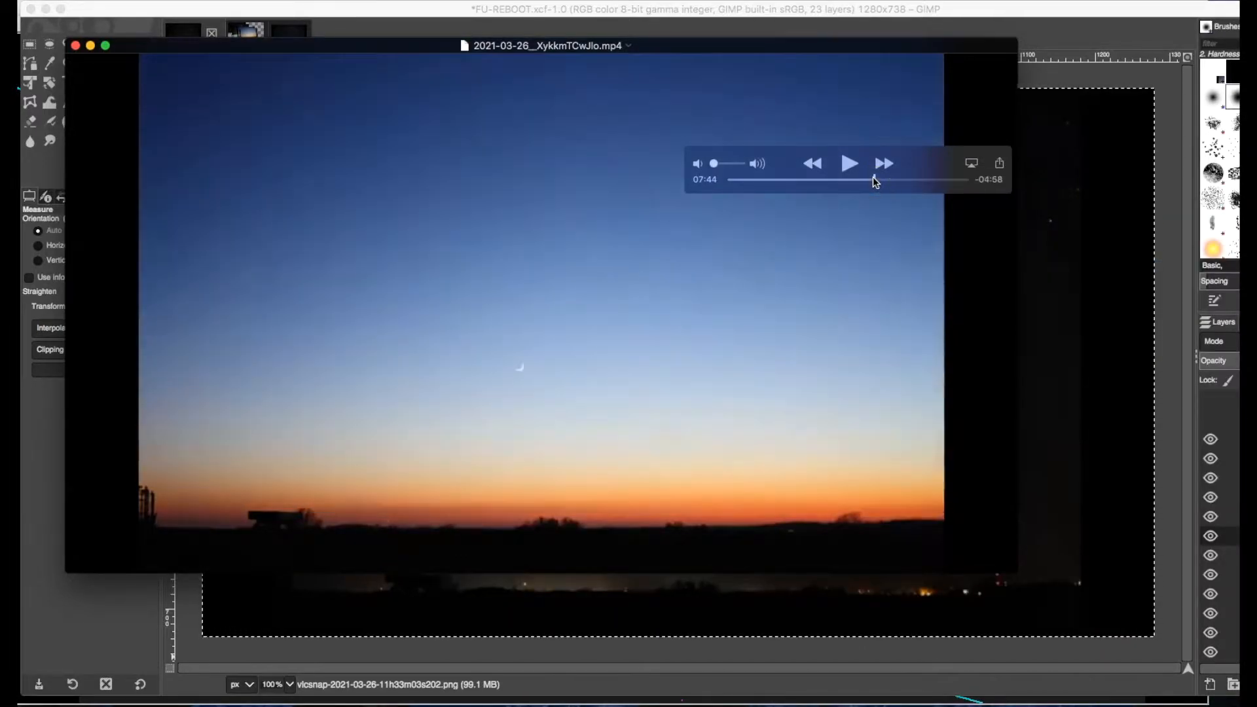
Jump the sunset video ahead to about 07:44–07:50 and play into deeper dusk.
{"action": "left_click", "coordinate": [848, 162]}
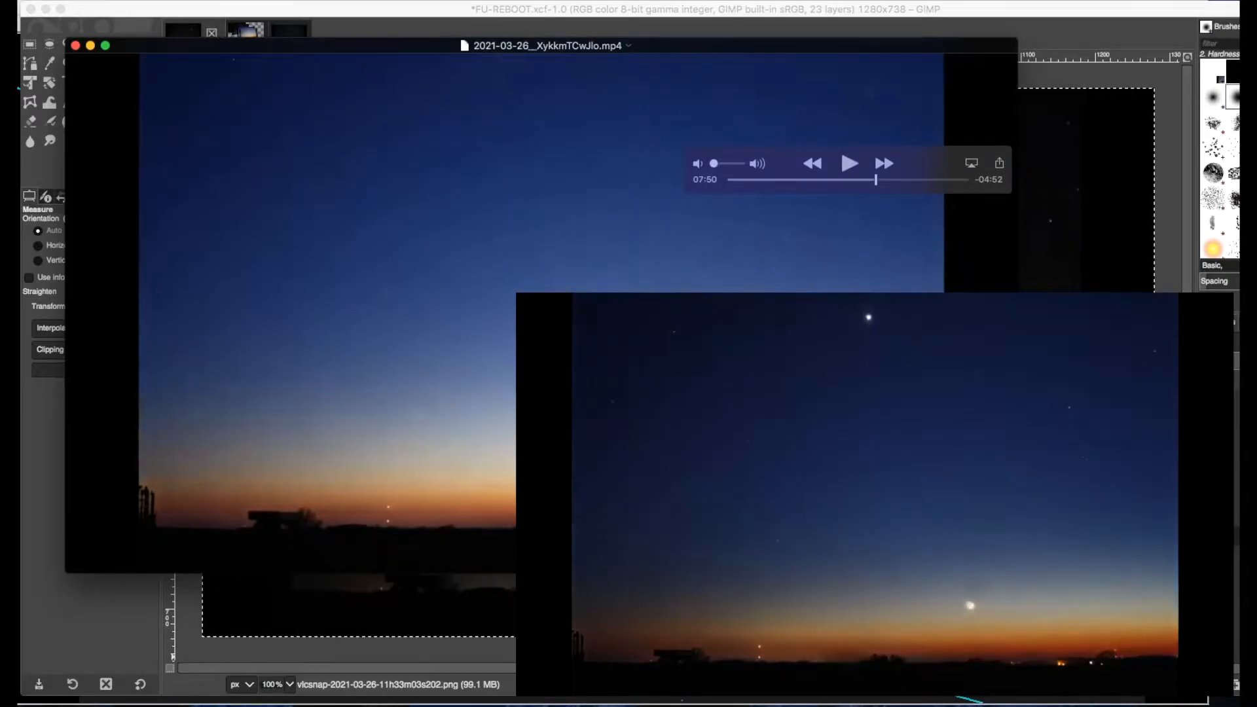
{"action": "left_click", "coordinate": [849, 162]}
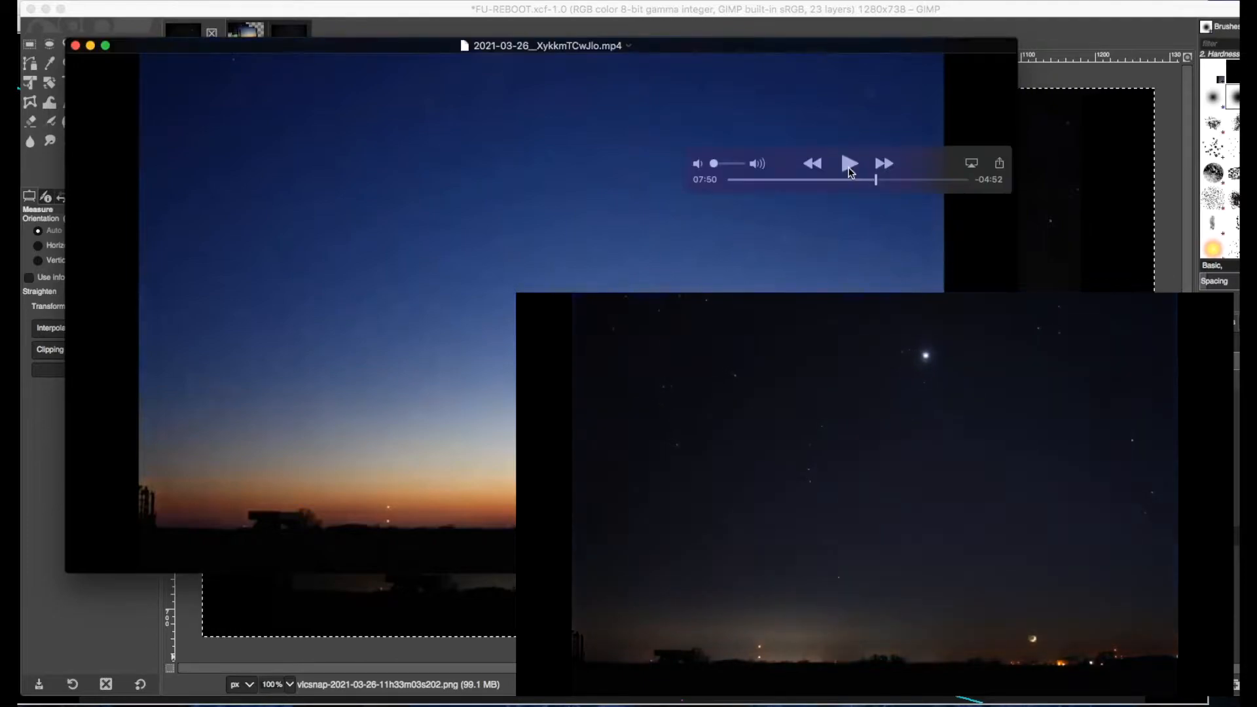
{"action": "left_click", "coordinate": [849, 162]}
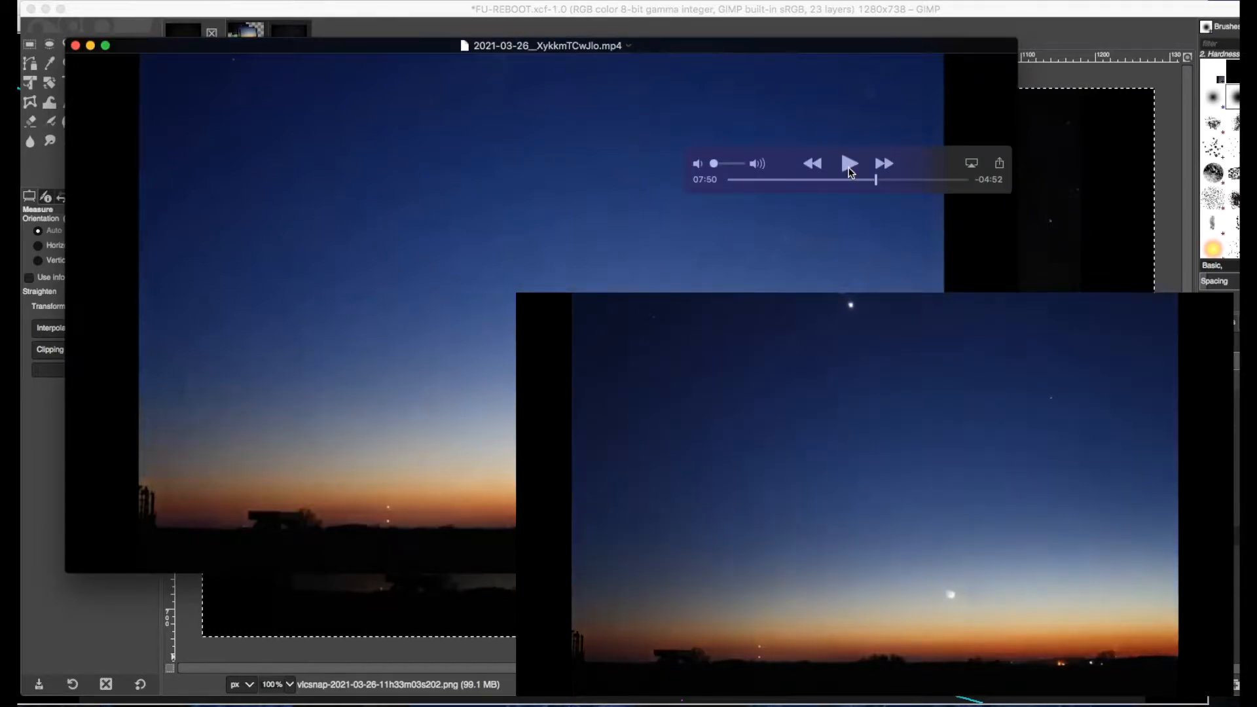
{"action": "left_click", "coordinate": [850, 162]}
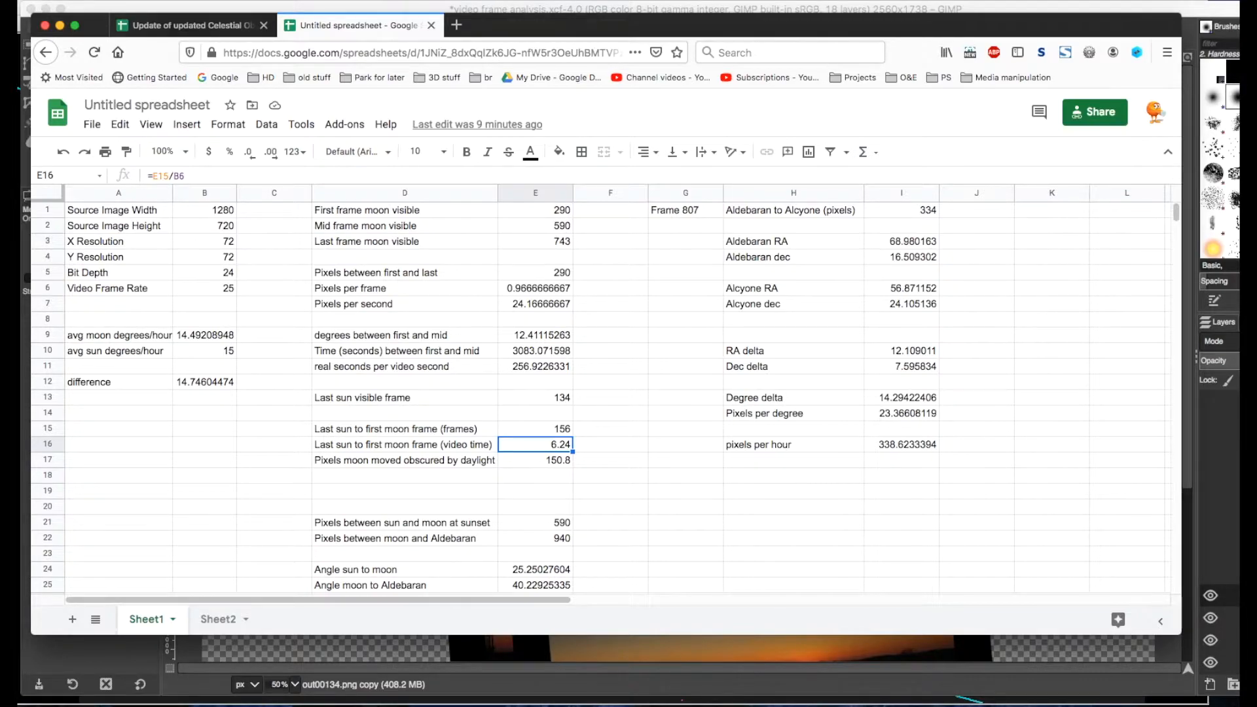
Select the range A1:B6 covering Source Image Width through Video Frame Rate.
{"action": "left_click", "coordinate": [118, 210]}
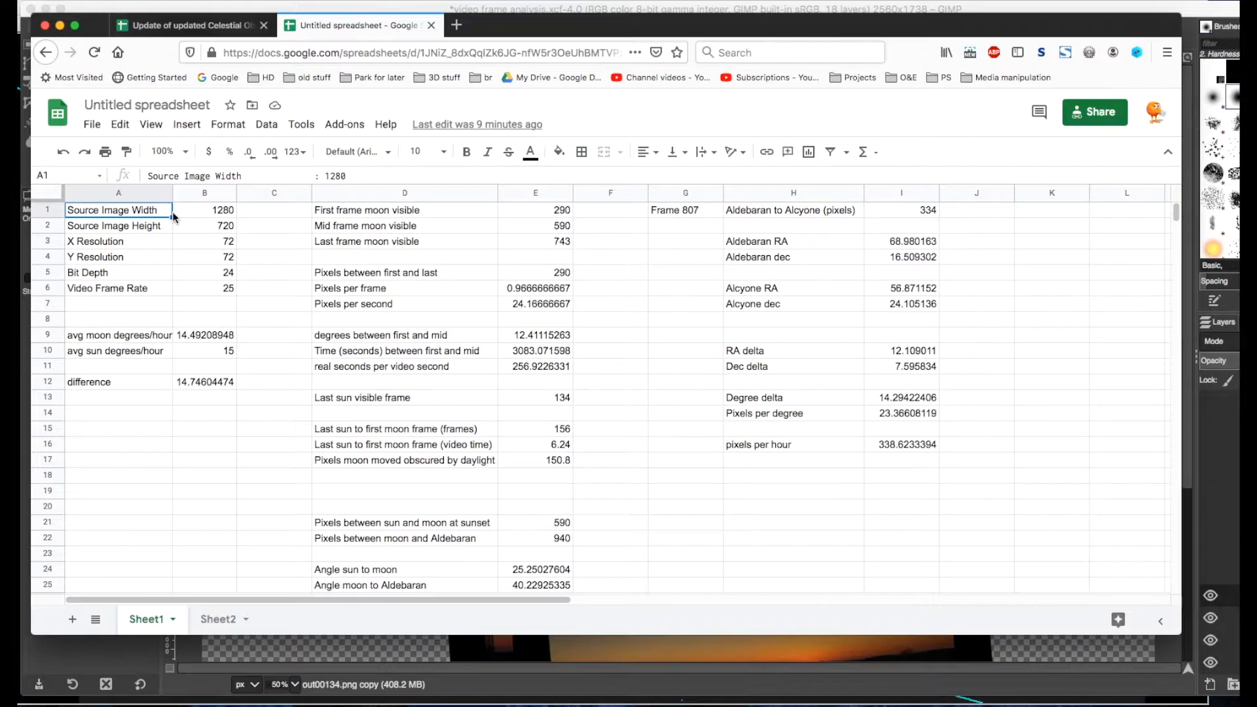
{"action": "left_click_drag", "start_coordinate": [117, 210], "coordinate": [204, 288]}
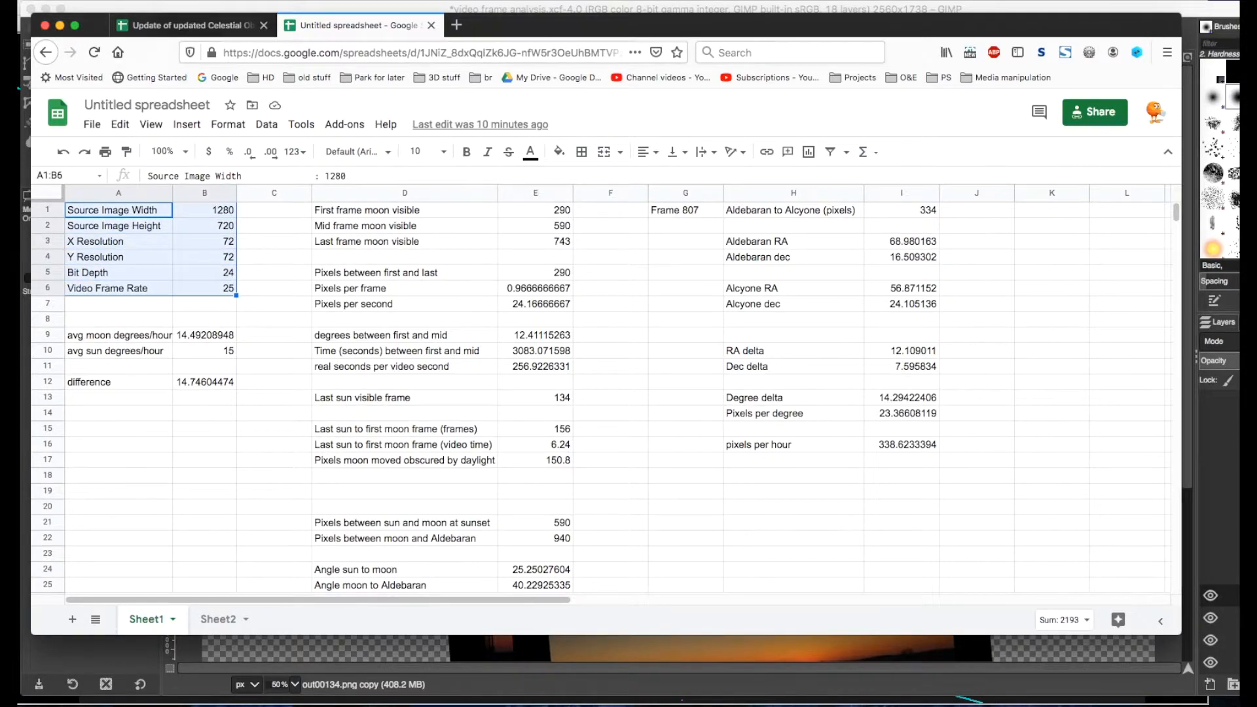
{"action": "left_click", "coordinate": [118, 288]}
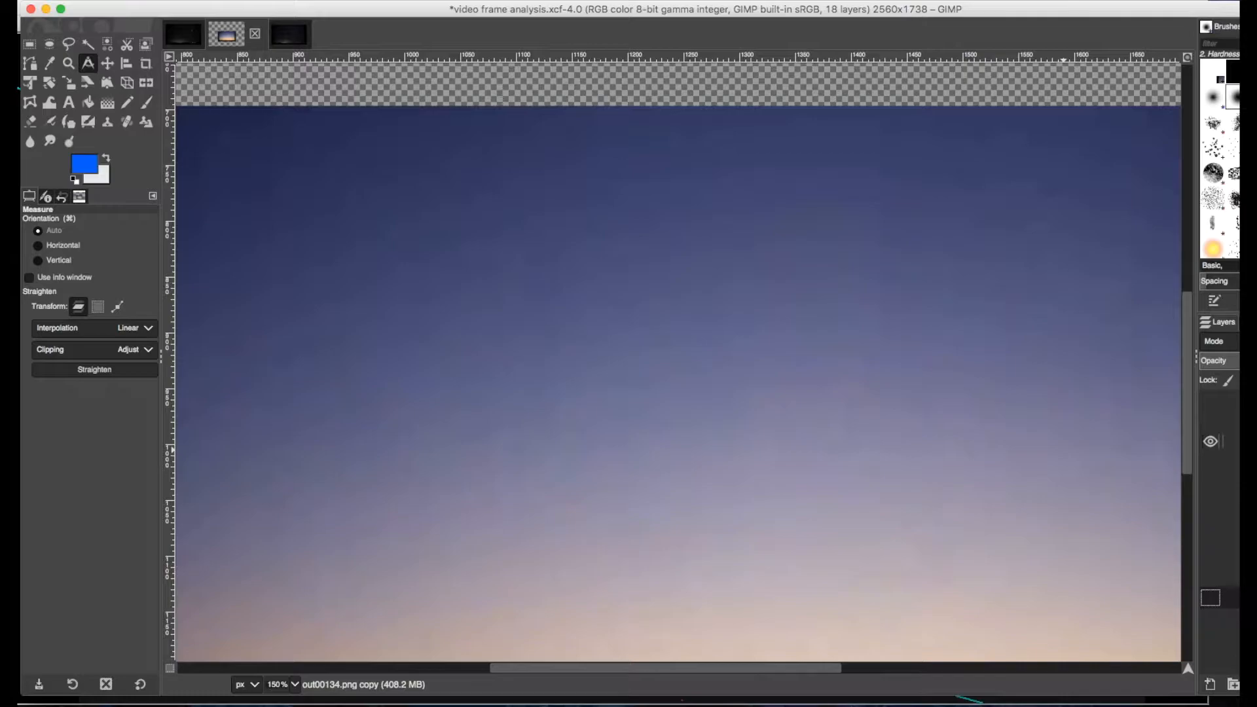
{"action": "mouse_move", "coordinate": [625, 503]}
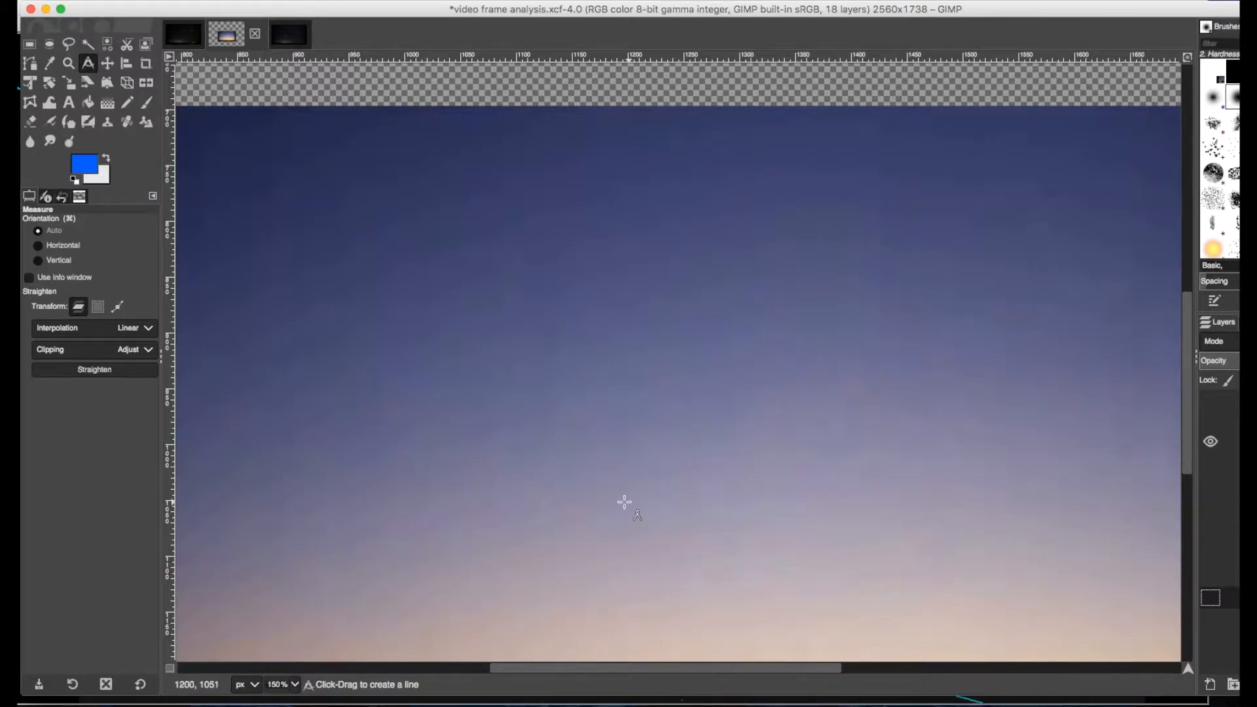
{"action": "mouse_move", "coordinate": [548, 502]}
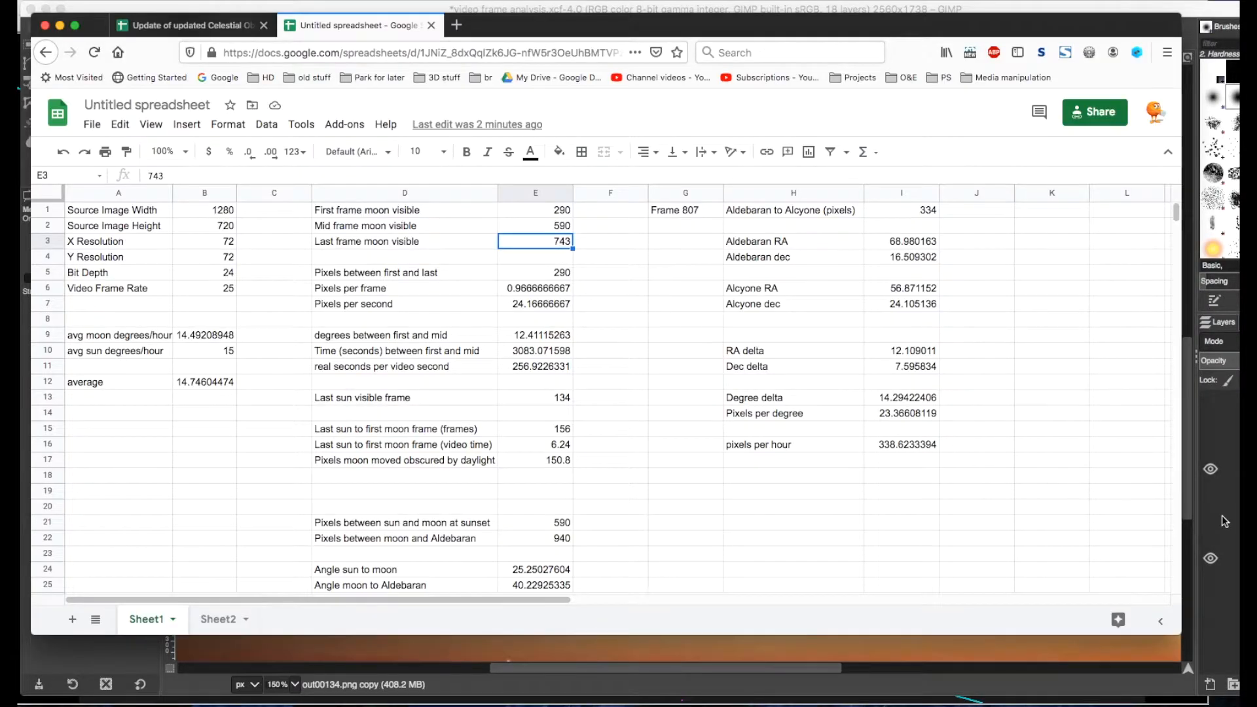
{"action": "mouse_move", "coordinate": [1224, 435]}
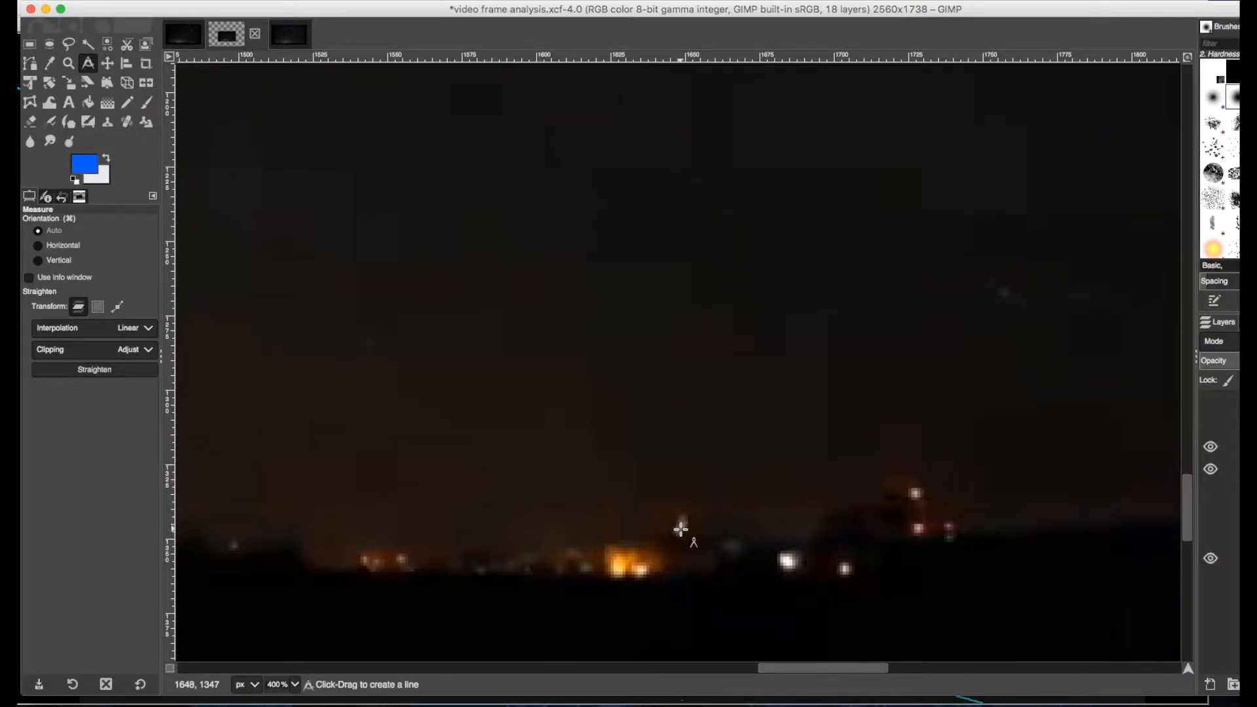
{"action": "mouse_move", "coordinate": [701, 530]}
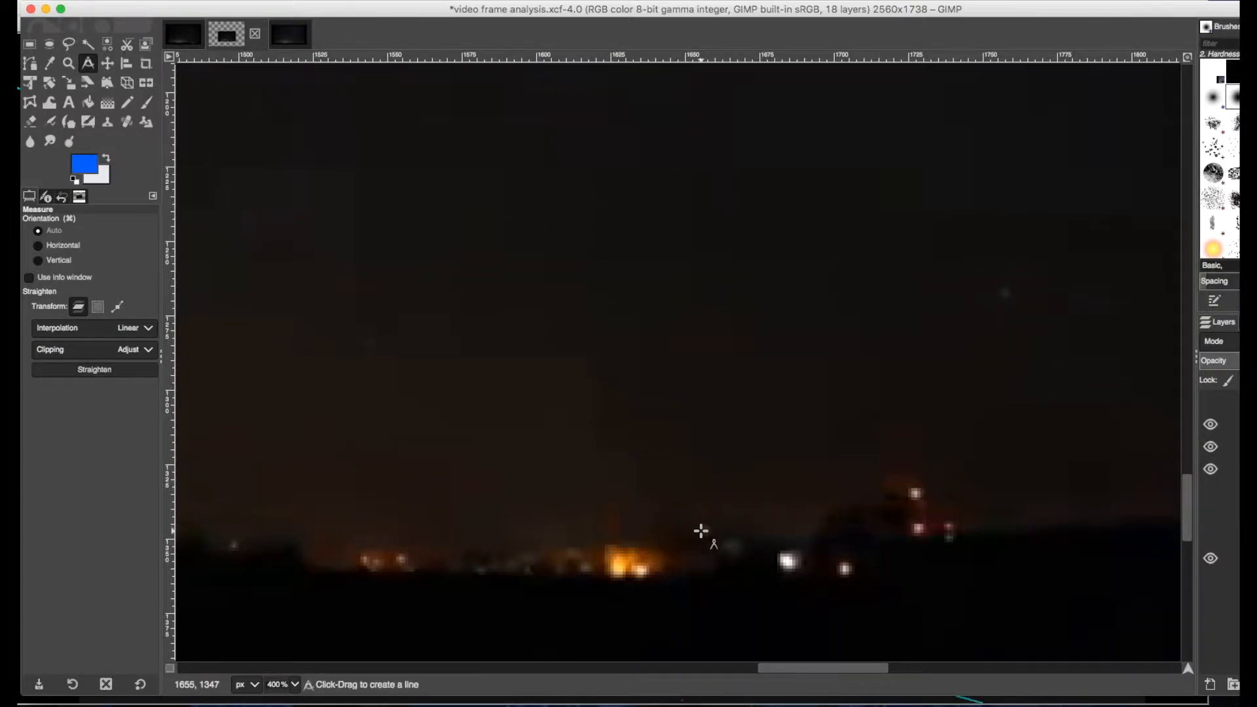
{"action": "mouse_move", "coordinate": [770, 572]}
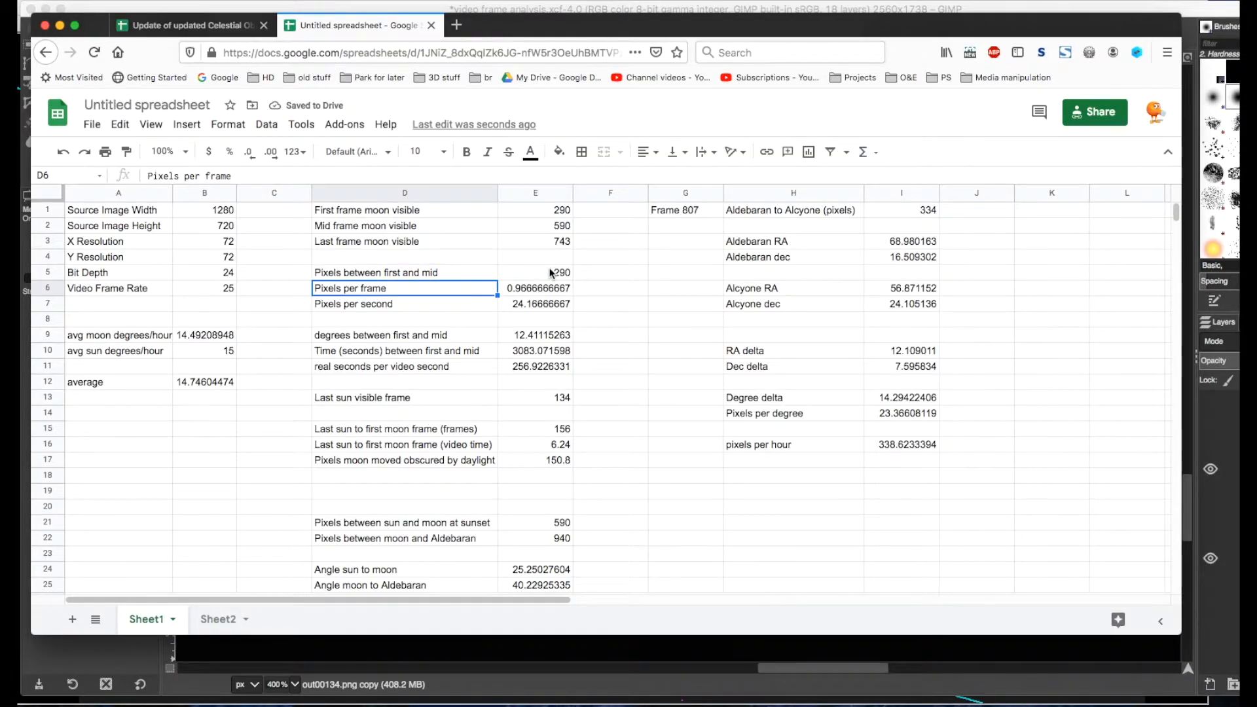
{"action": "mouse_move", "coordinate": [420, 233]}
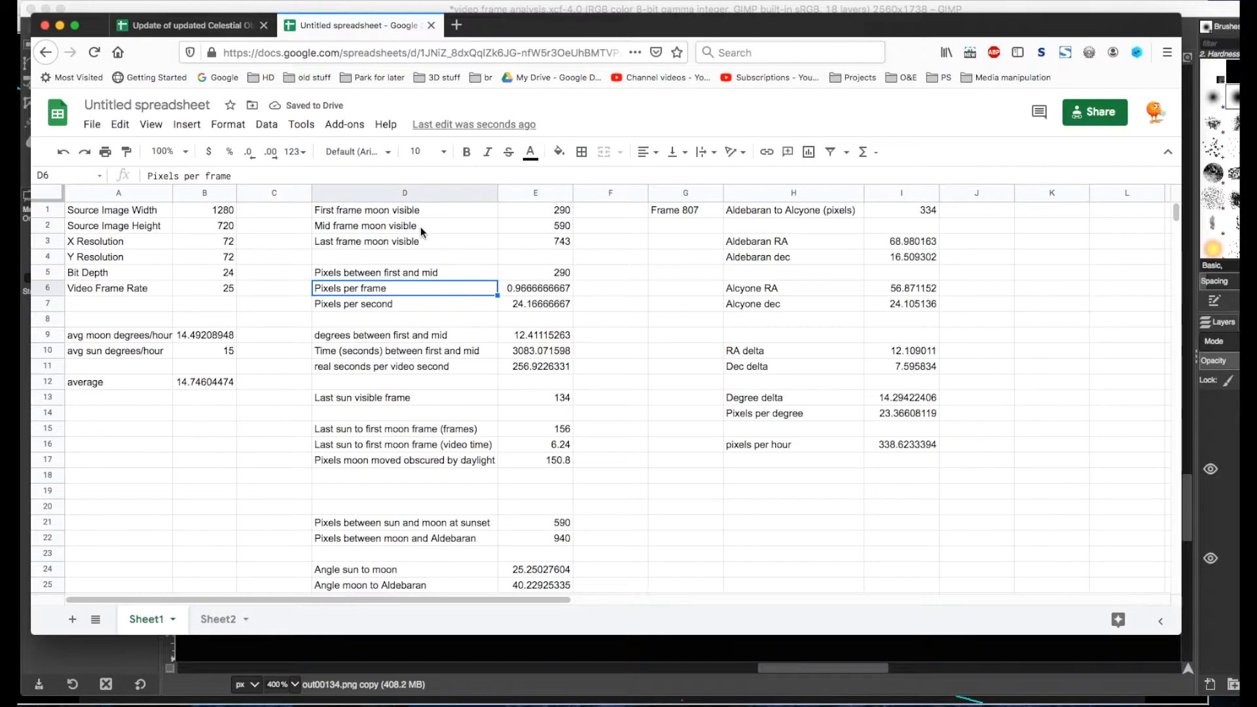
{"action": "mouse_move", "coordinate": [652, 656]}
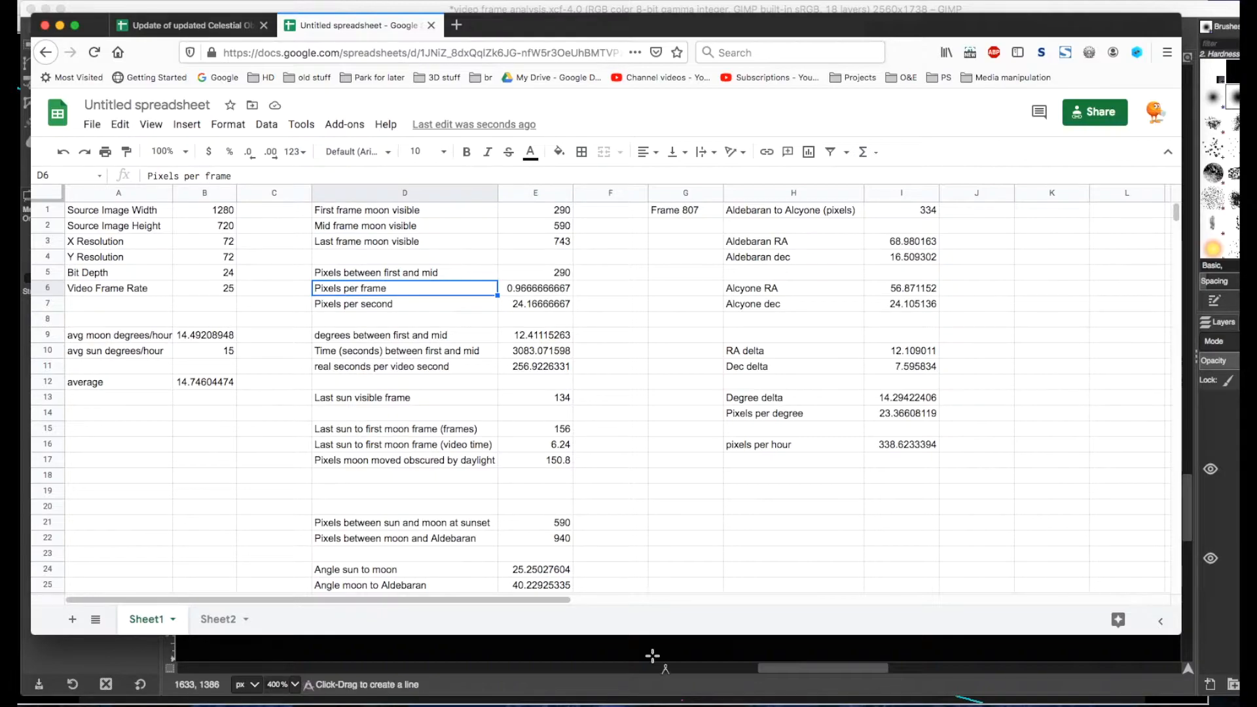
{"action": "mouse_move", "coordinate": [676, 687]}
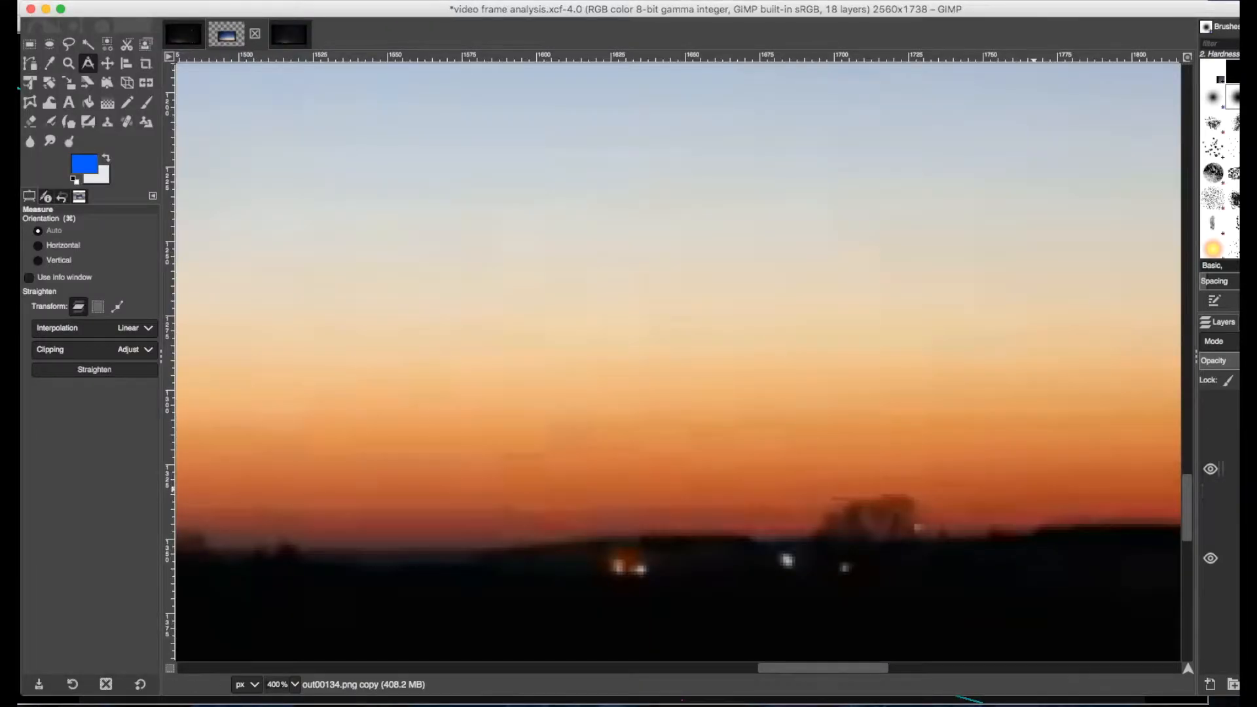
Scroll the 400% zoomed canvas left until the crescent moon is in view.
{"action": "scroll", "scroll_direction": "left", "scroll_amount": 3}
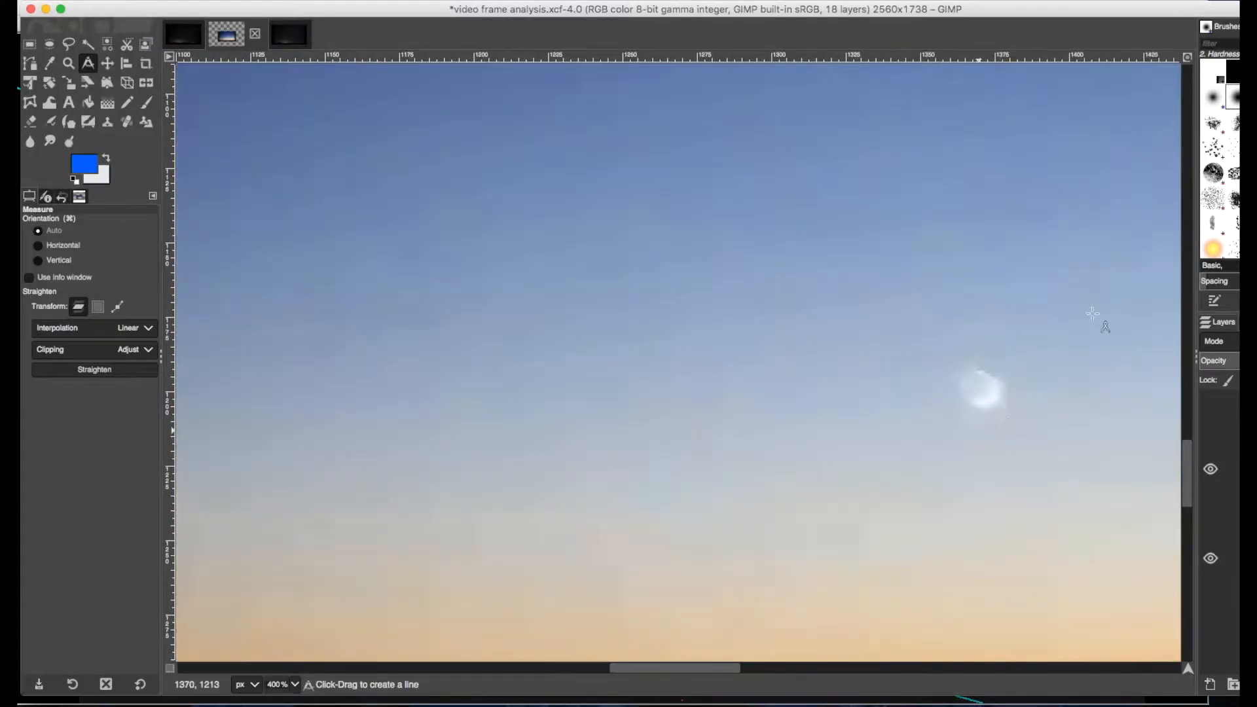
{"action": "mouse_move", "coordinate": [986, 382]}
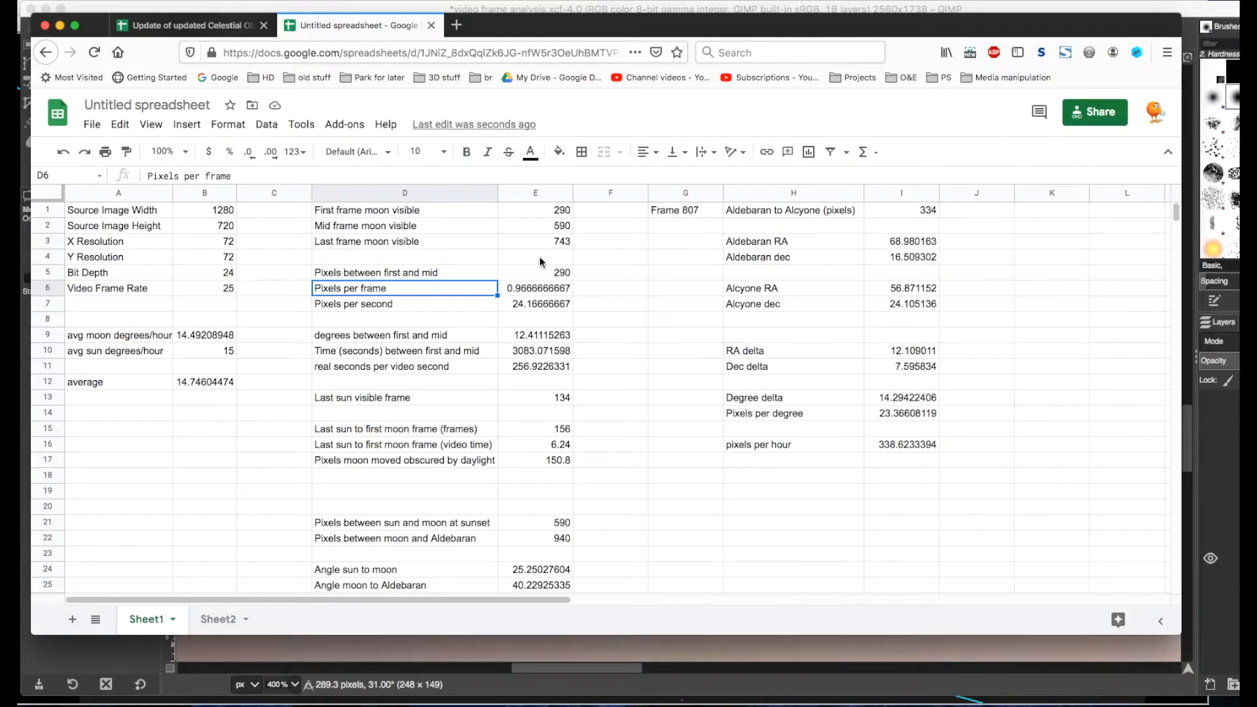
{"action": "left_click", "coordinate": [534, 288]}
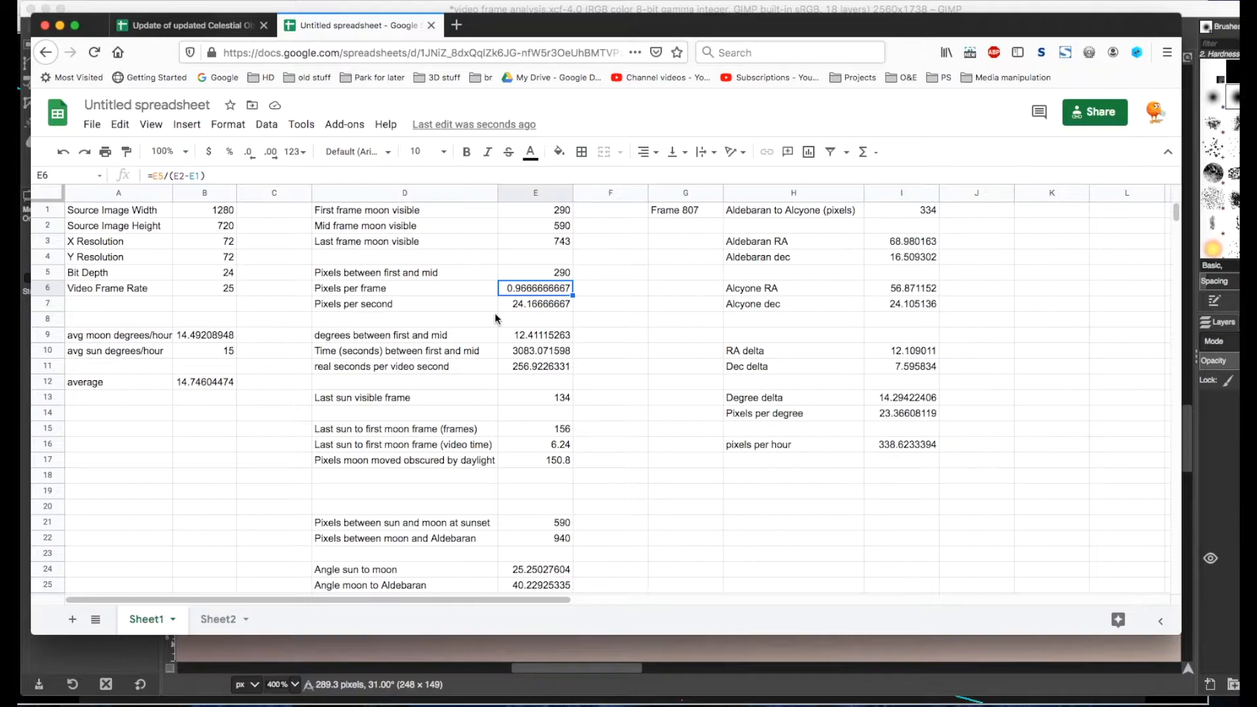
{"action": "double_click", "coordinate": [534, 288]}
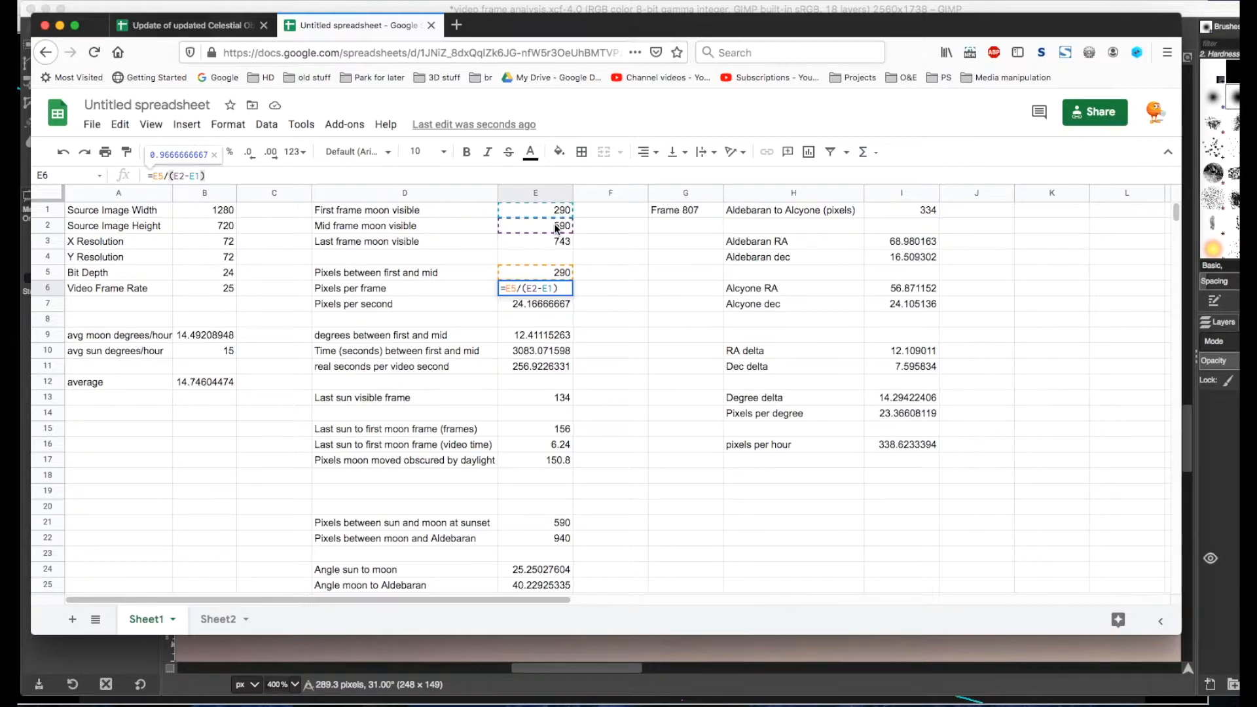
{"action": "left_click", "coordinate": [534, 302]}
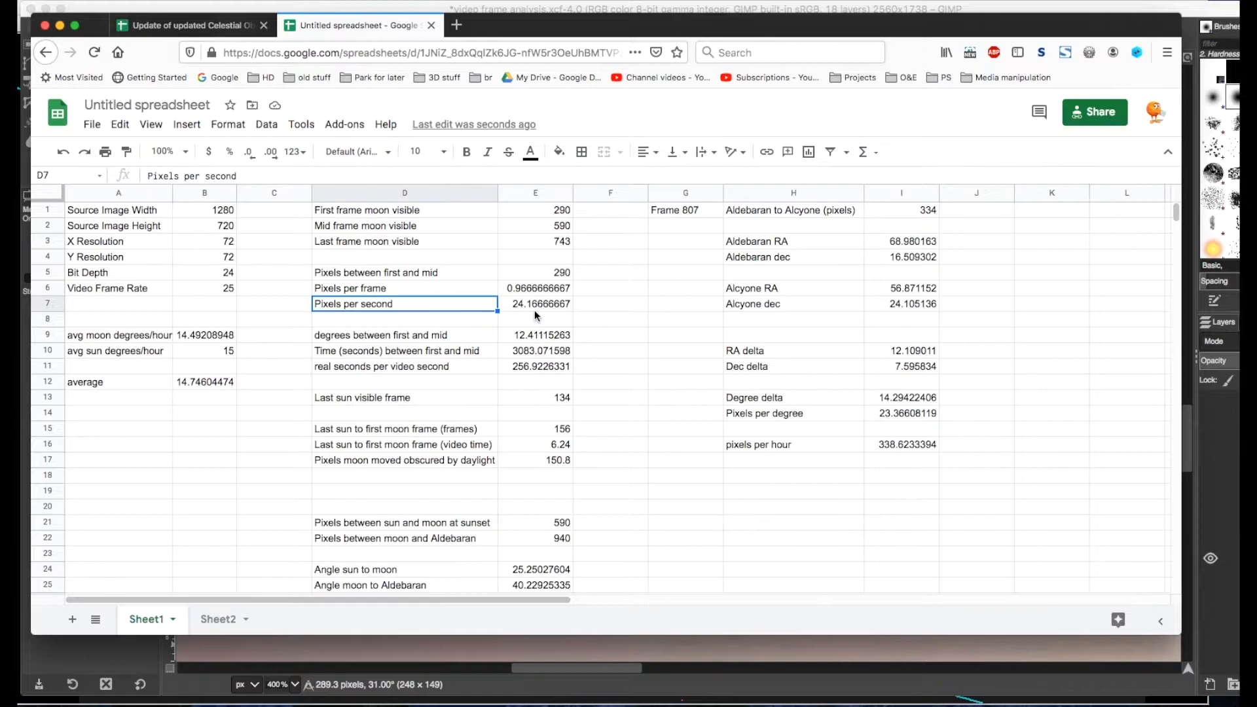
{"action": "left_click", "coordinate": [534, 334]}
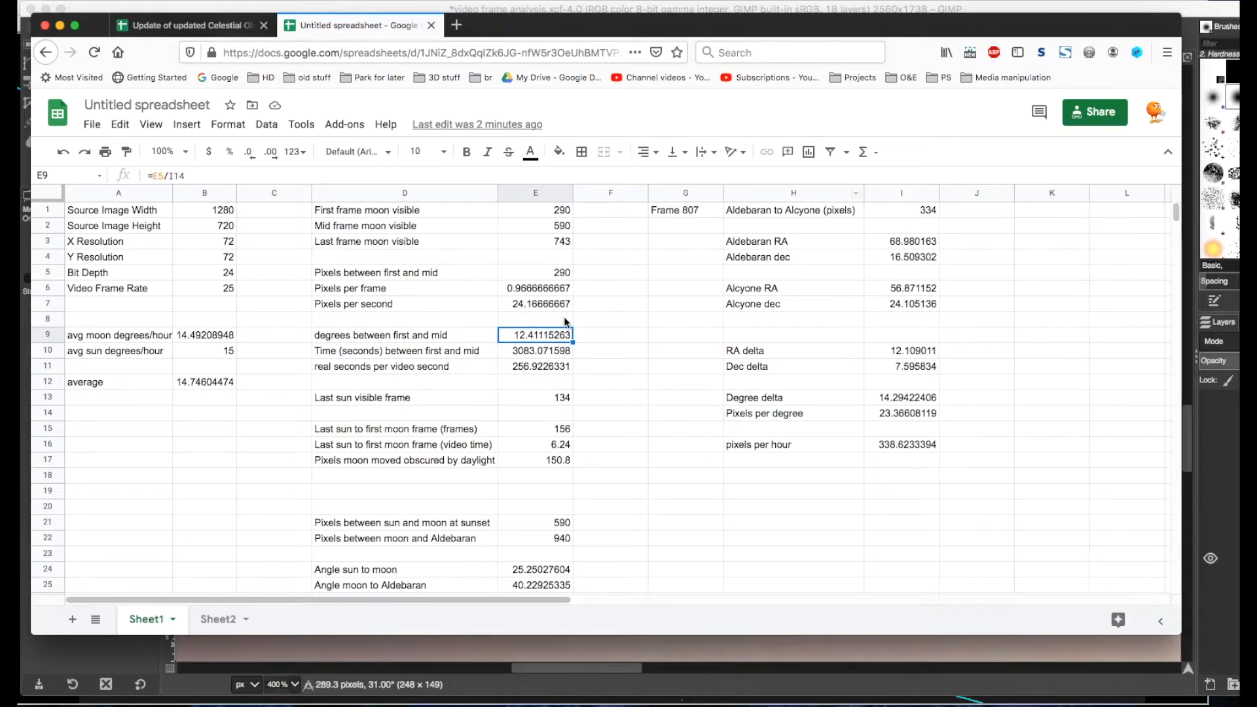
{"action": "mouse_move", "coordinate": [772, 294]}
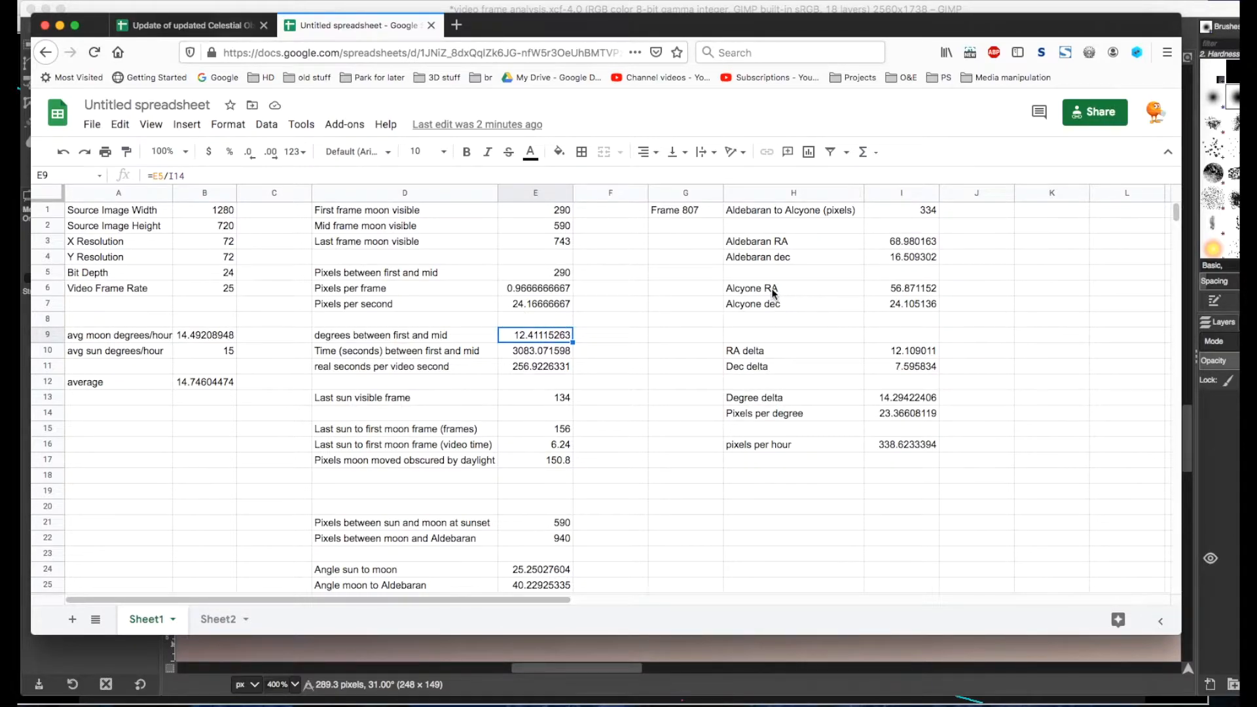
{"action": "mouse_move", "coordinate": [309, 288]}
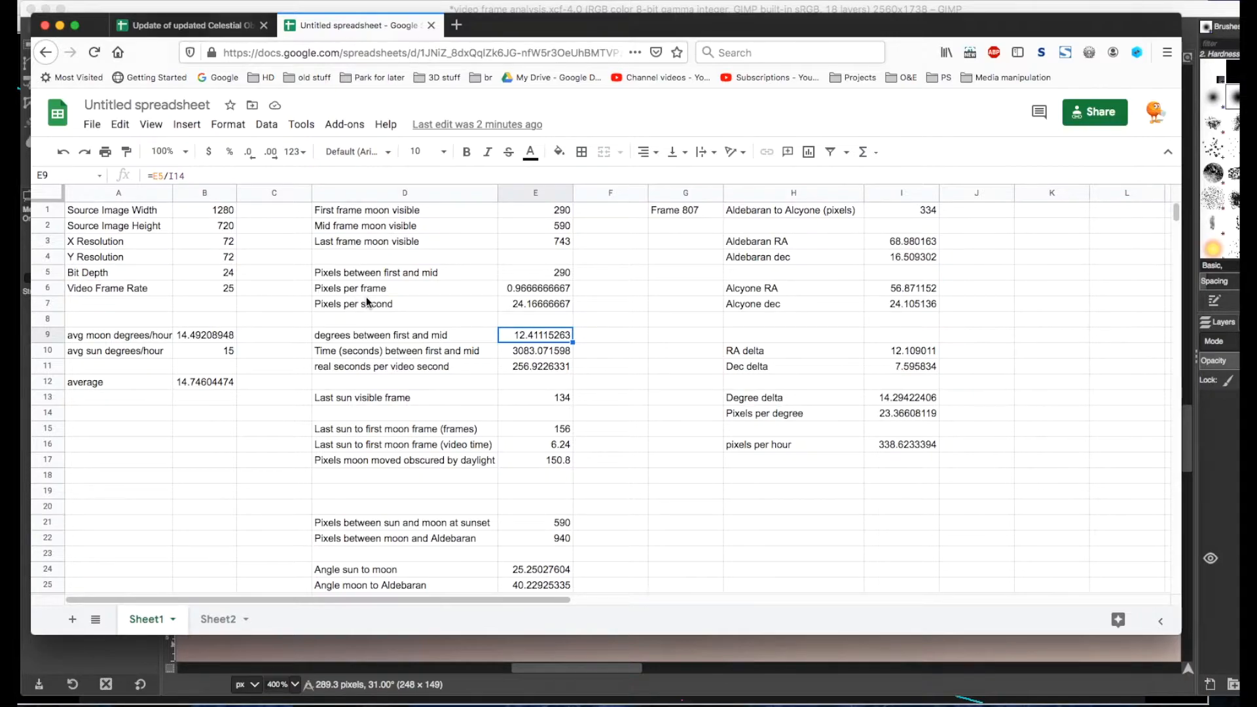
{"action": "mouse_move", "coordinate": [645, 283]}
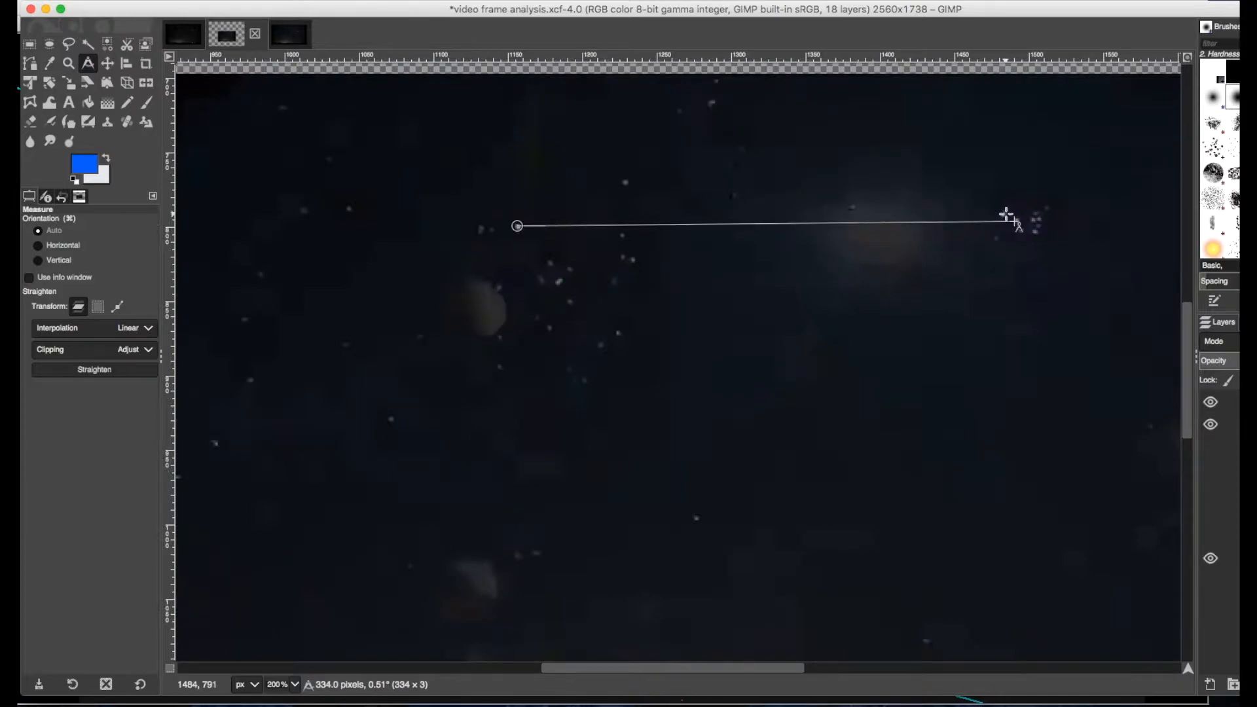
{"action": "mouse_move", "coordinate": [1059, 239]}
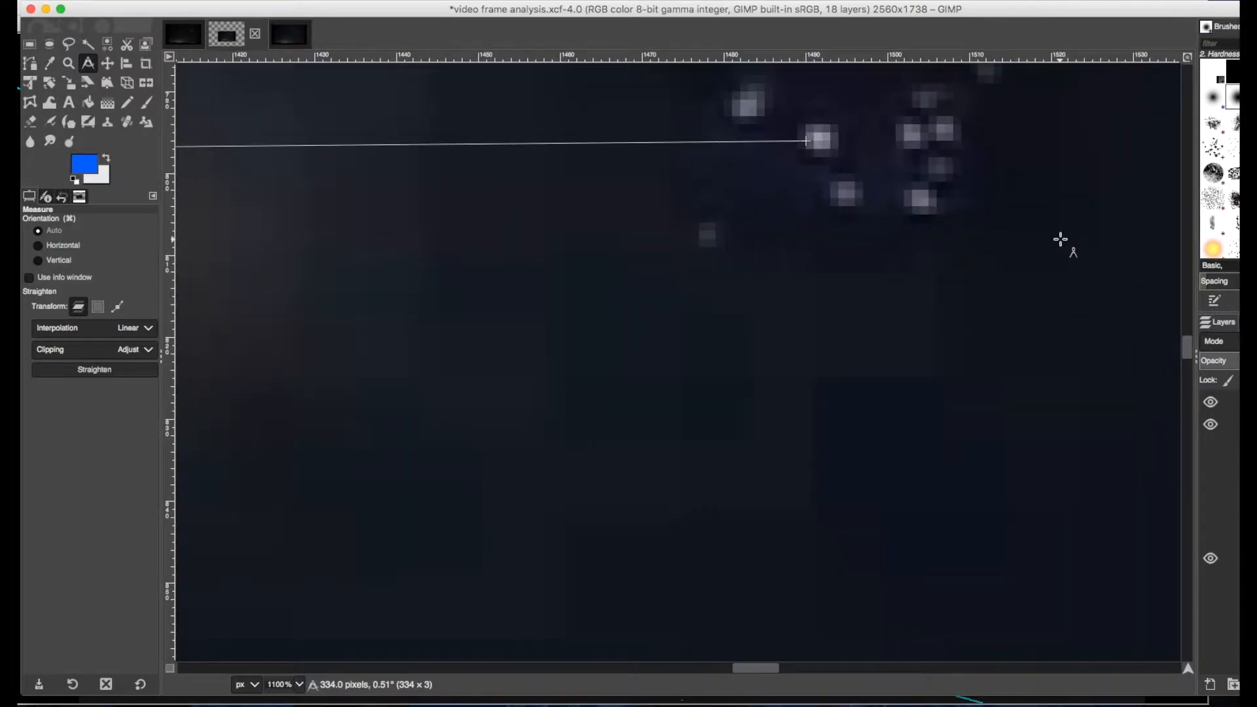
{"action": "mouse_move", "coordinate": [809, 144]}
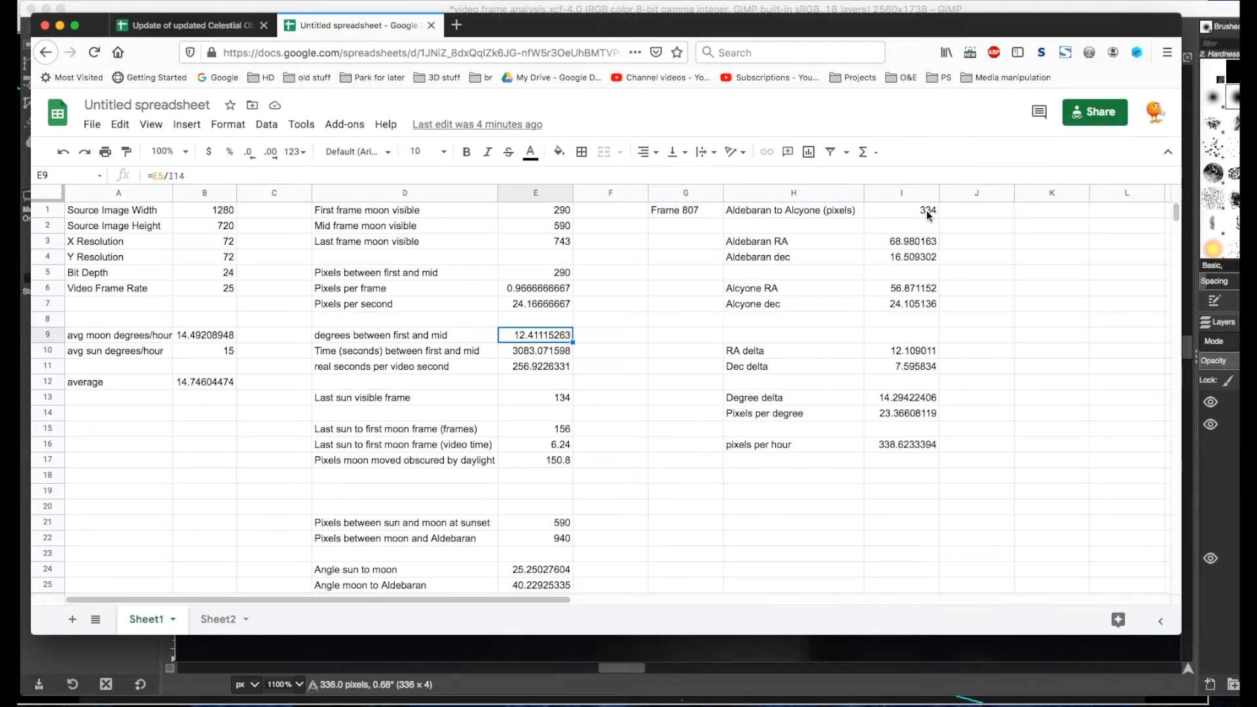
{"action": "mouse_move", "coordinate": [914, 238]}
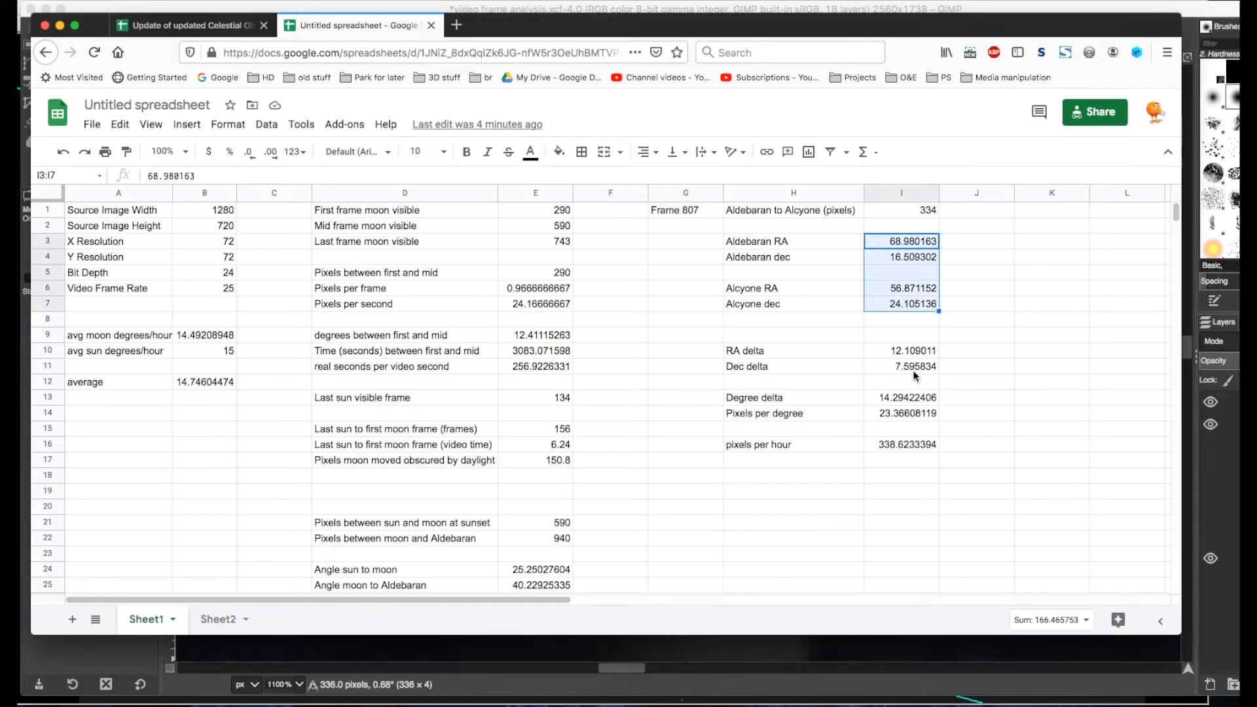
{"action": "mouse_move", "coordinate": [833, 250]}
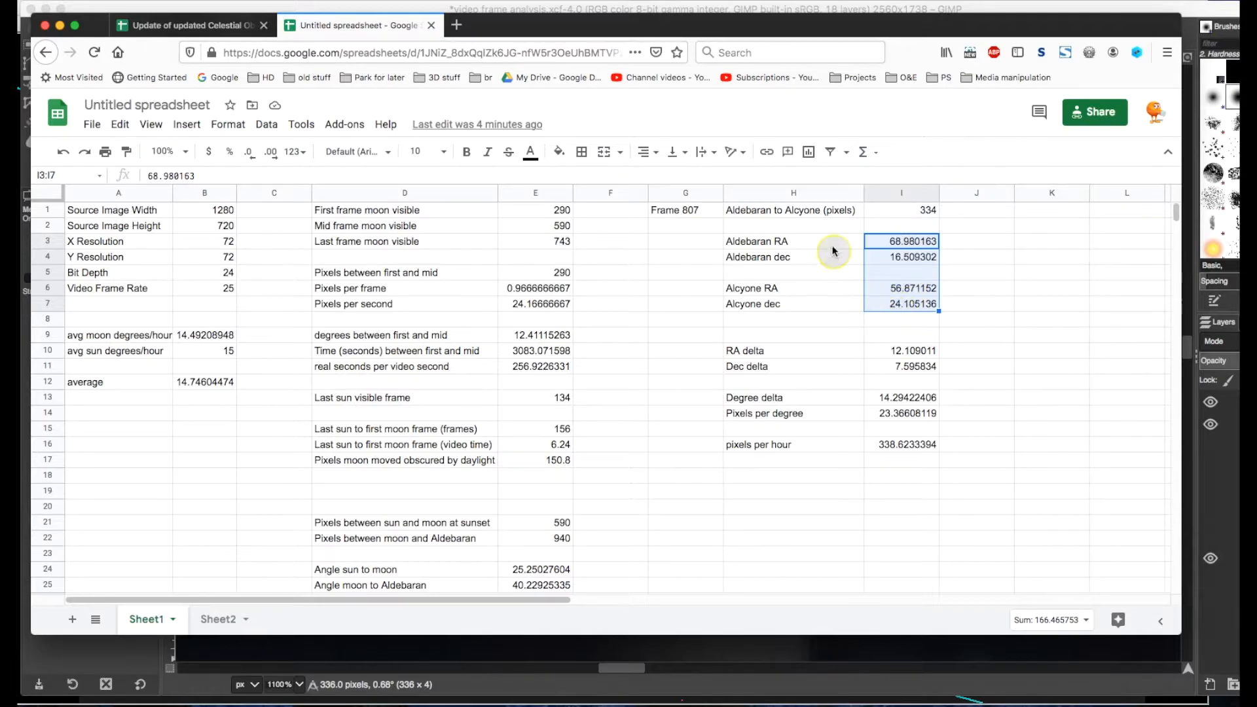
{"action": "left_click", "coordinate": [901, 351]}
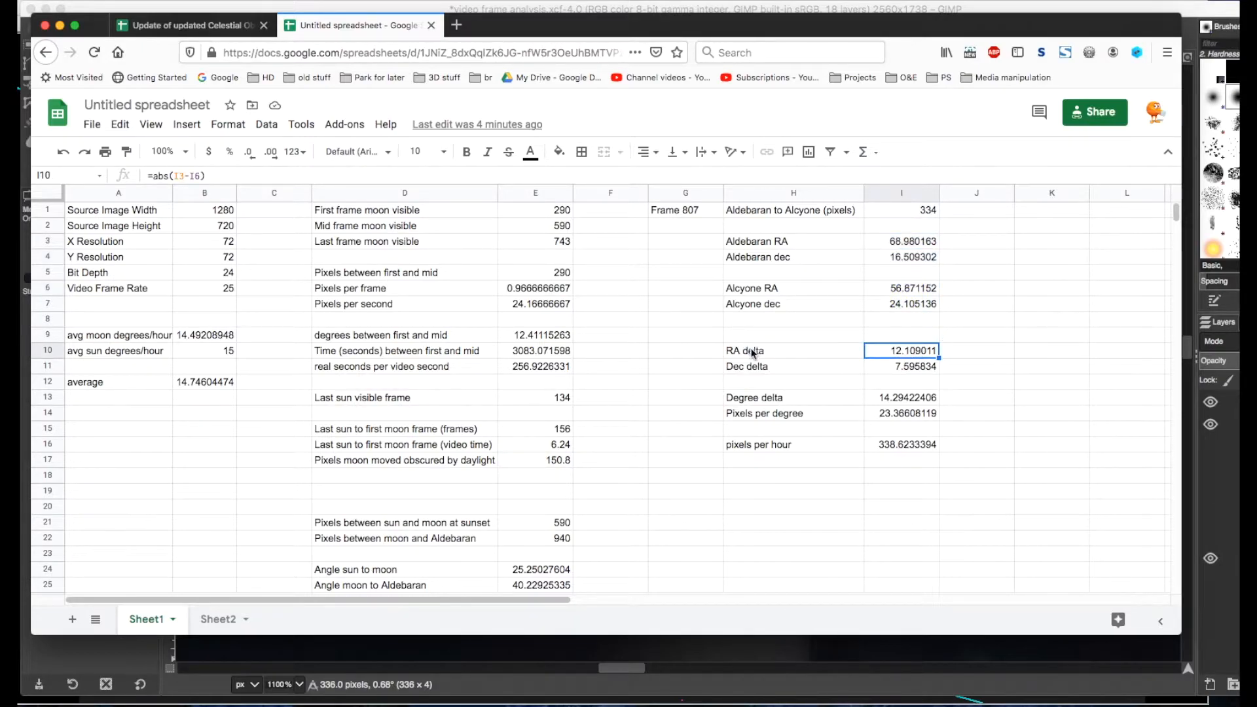
{"action": "mouse_move", "coordinate": [891, 373]}
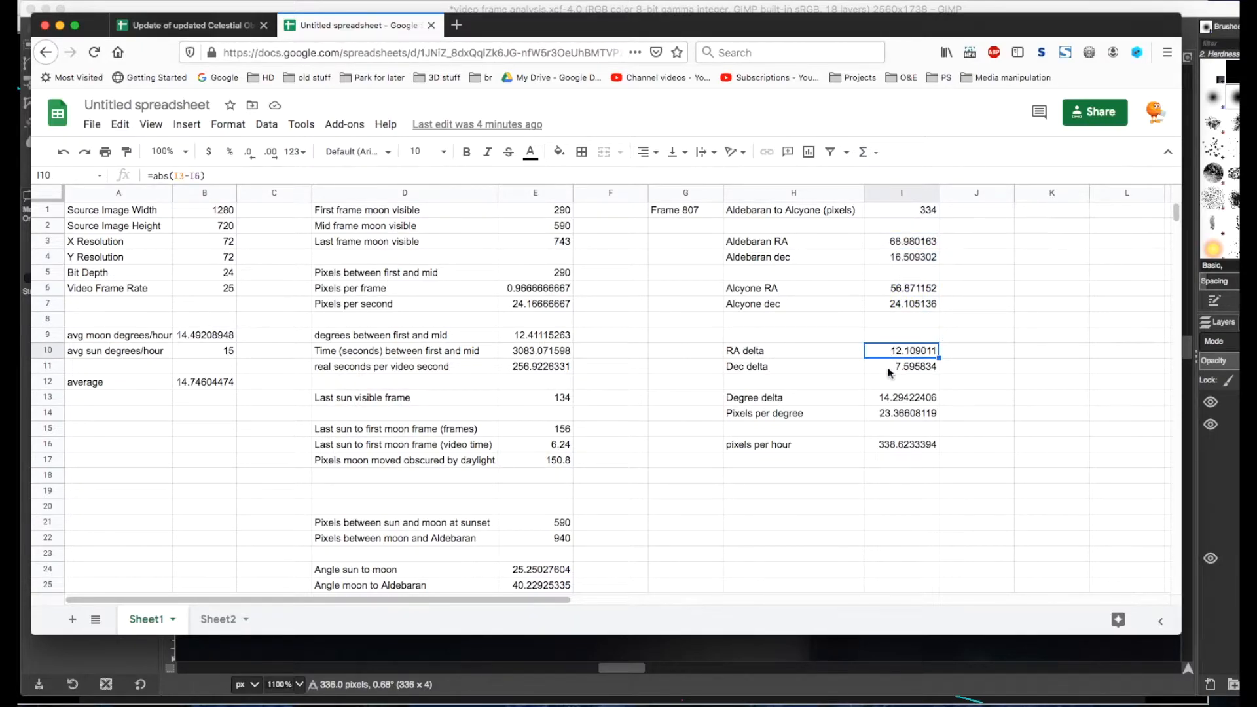
{"action": "left_click", "coordinate": [900, 367]}
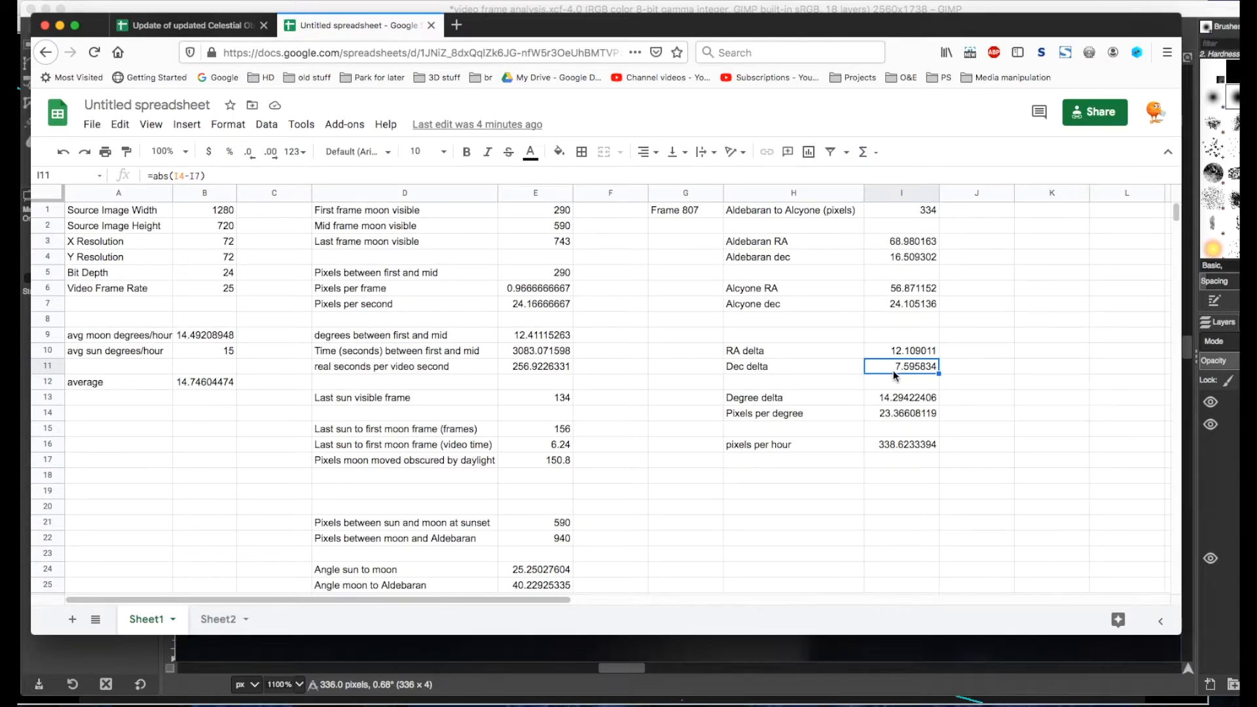
{"action": "left_click", "coordinate": [900, 397]}
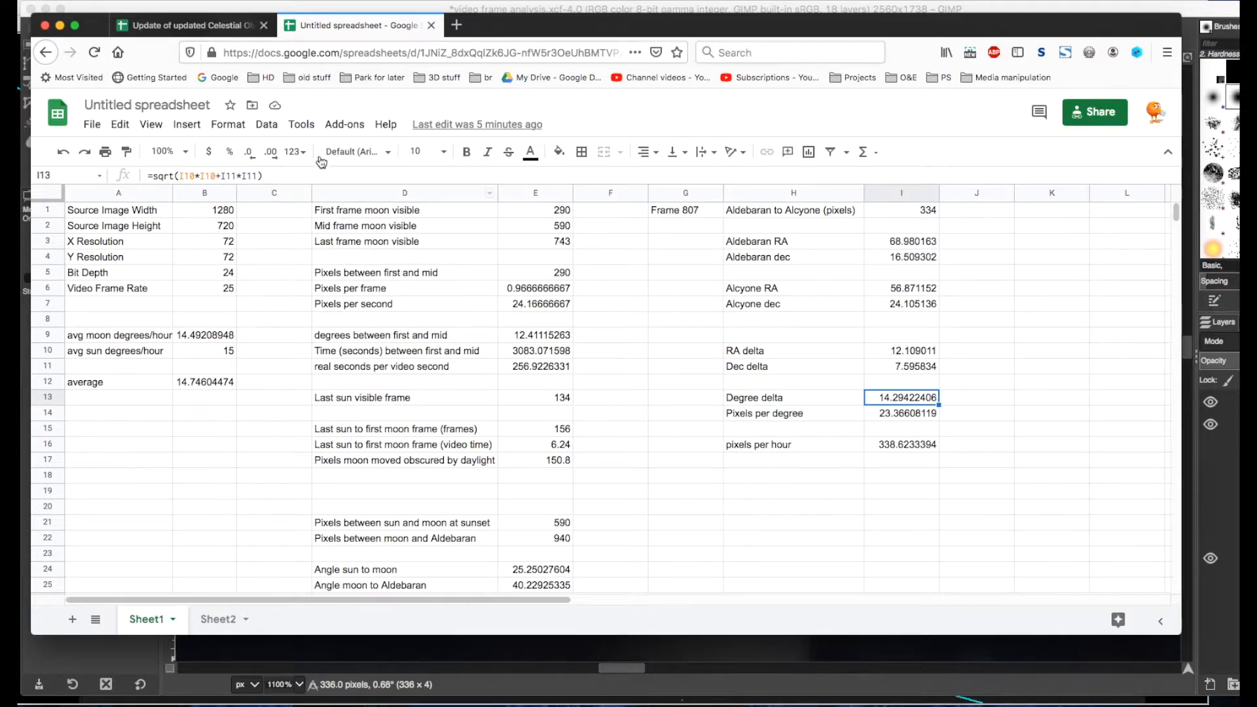
{"action": "mouse_move", "coordinate": [284, 174]}
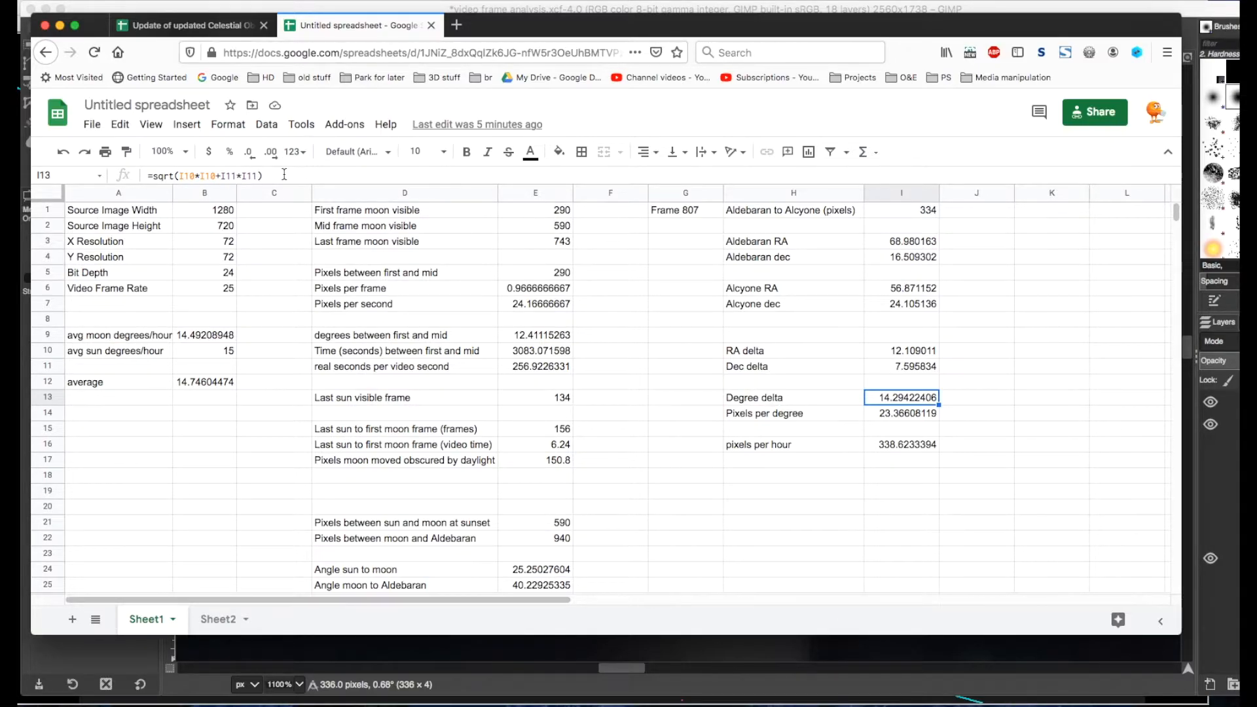
{"action": "mouse_move", "coordinate": [856, 403]}
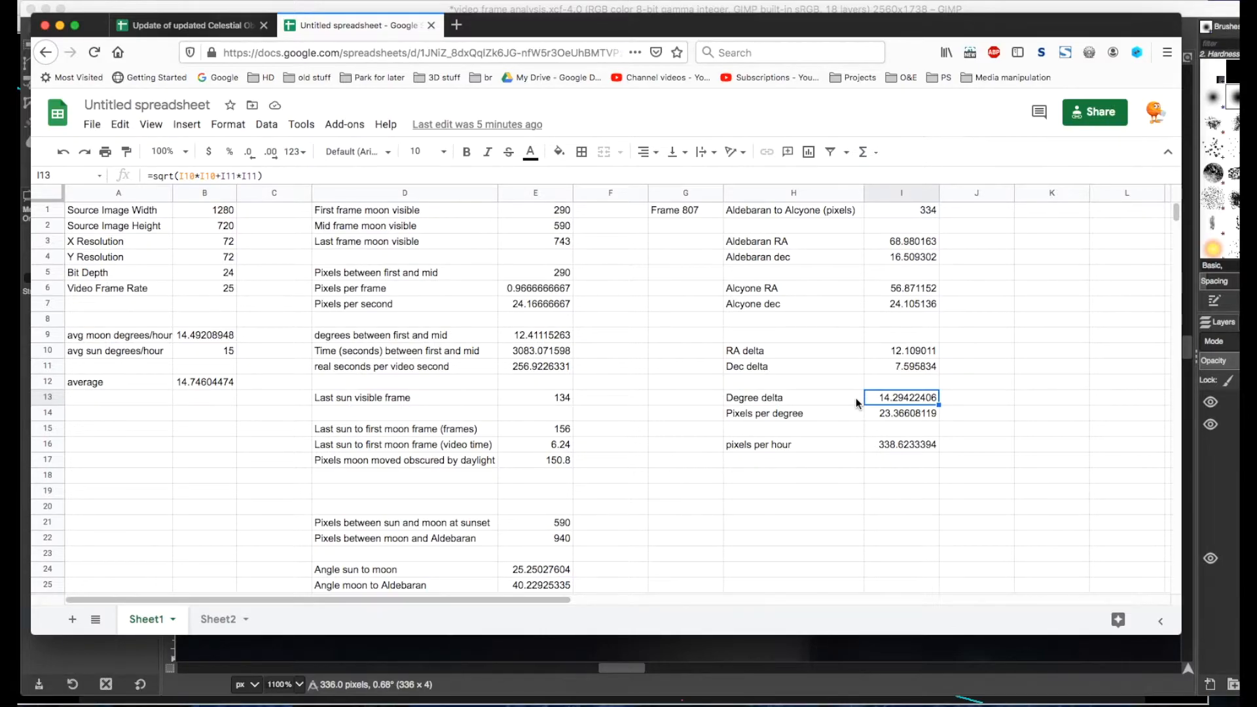
{"action": "left_click", "coordinate": [901, 412]}
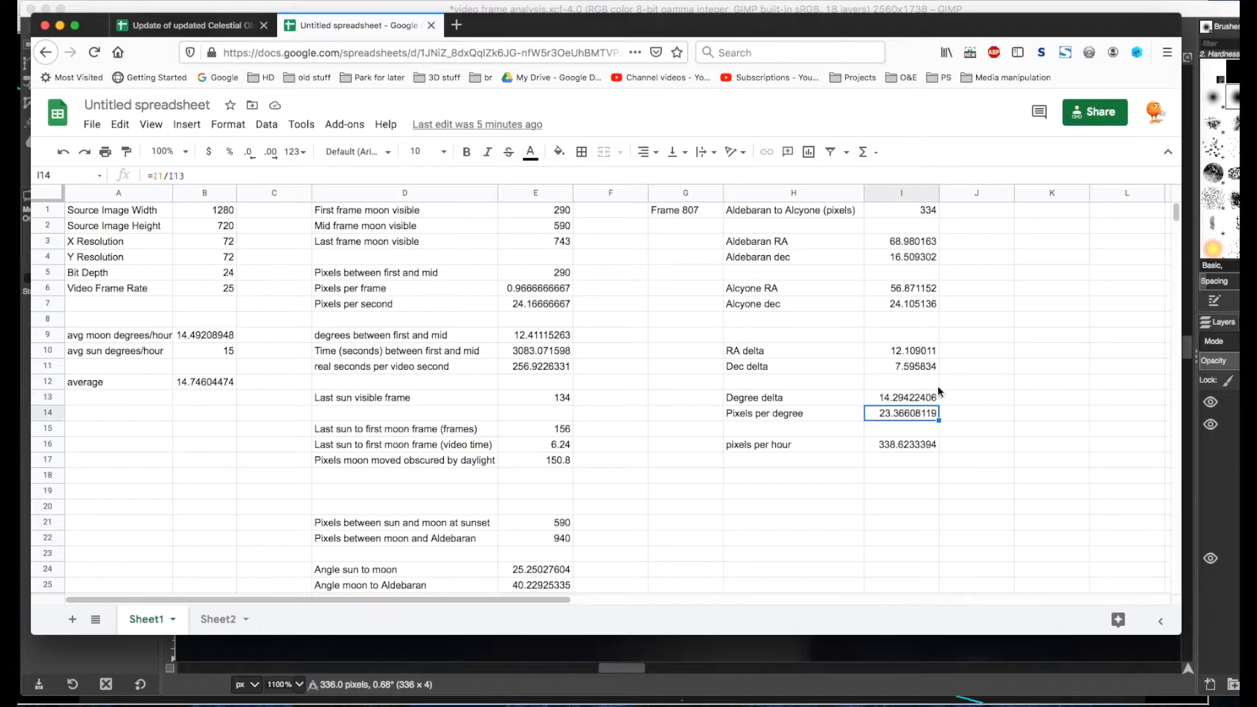
{"action": "mouse_move", "coordinate": [812, 410]}
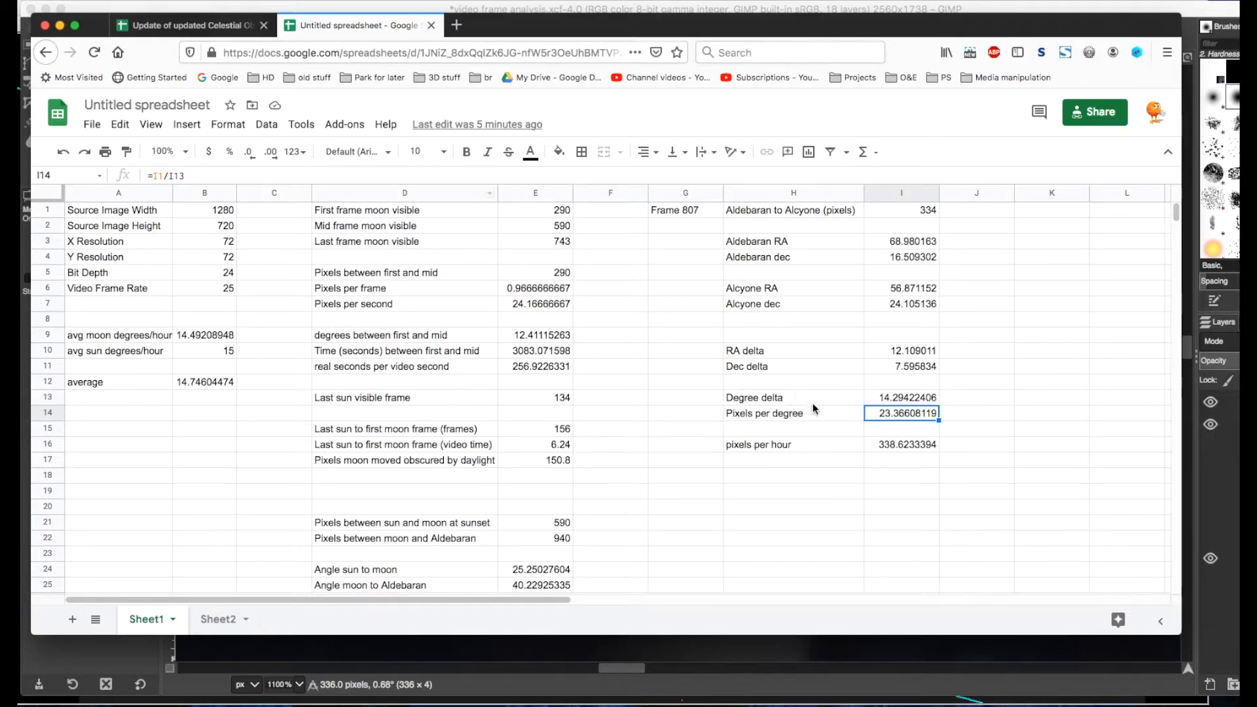
{"action": "mouse_move", "coordinate": [888, 451]}
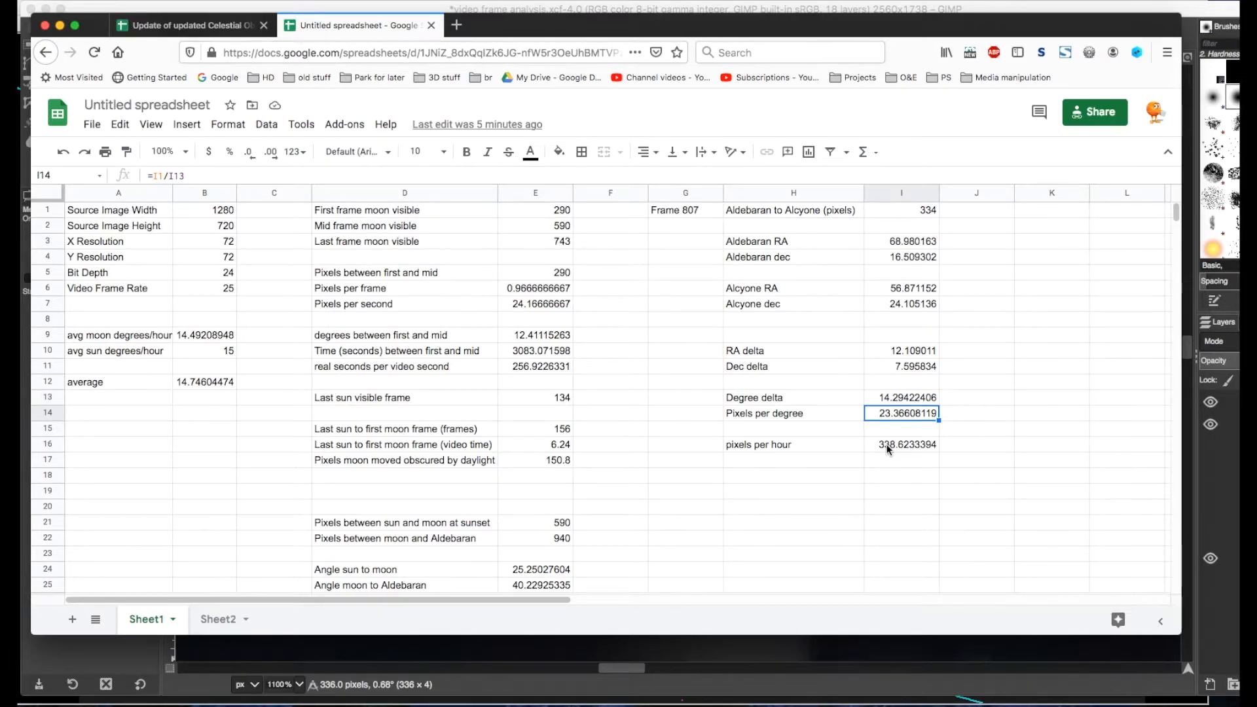
{"action": "left_click", "coordinate": [901, 444]}
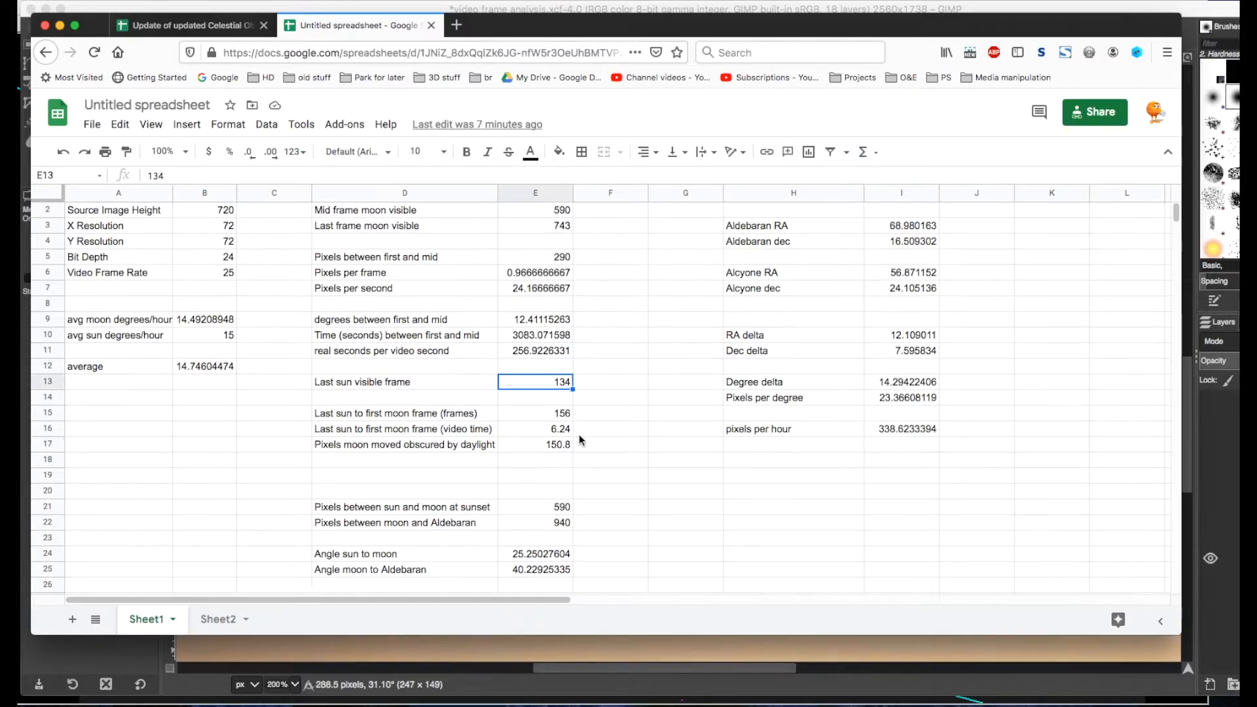
{"action": "mouse_move", "coordinate": [552, 431]}
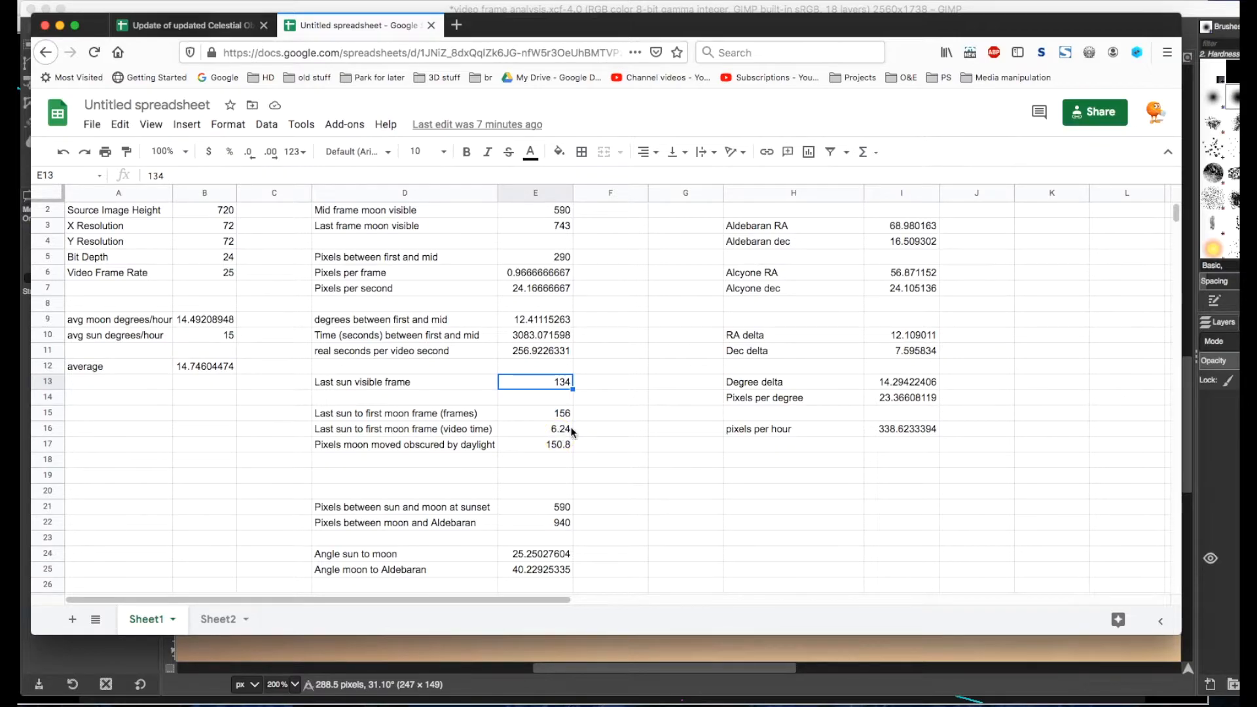
{"action": "mouse_move", "coordinate": [535, 411]}
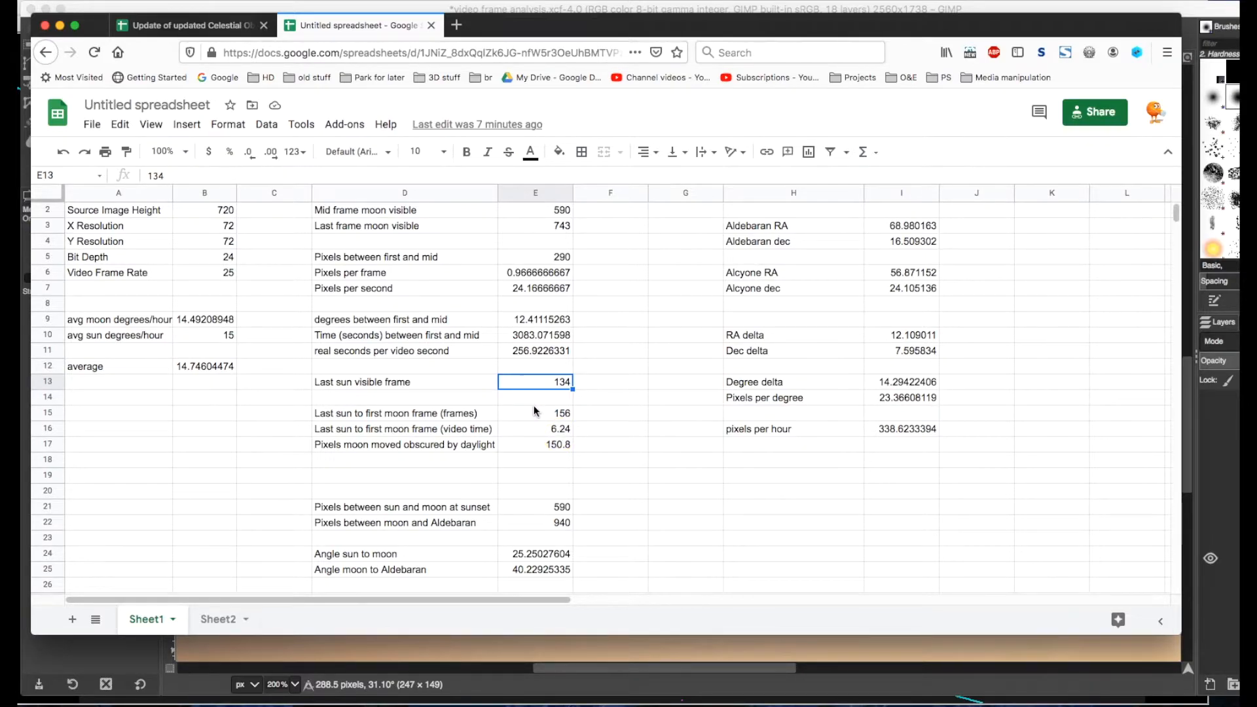
{"action": "mouse_move", "coordinate": [552, 635]}
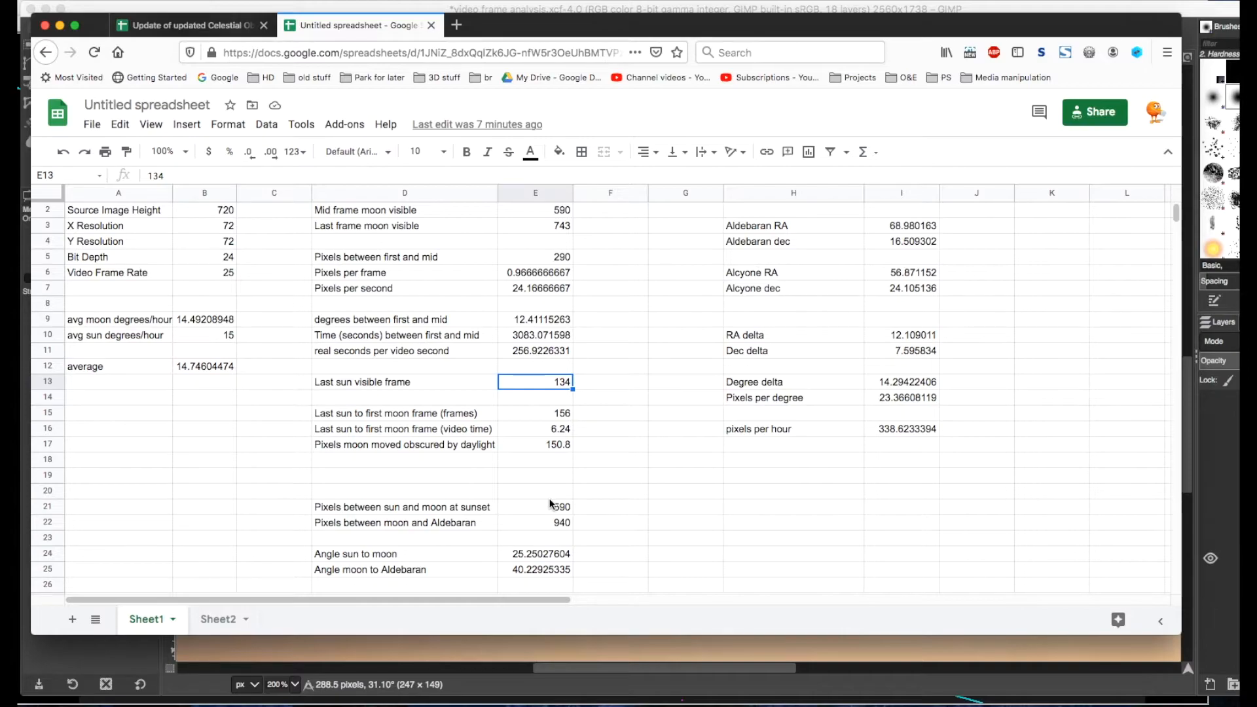
{"action": "left_click", "coordinate": [534, 412]}
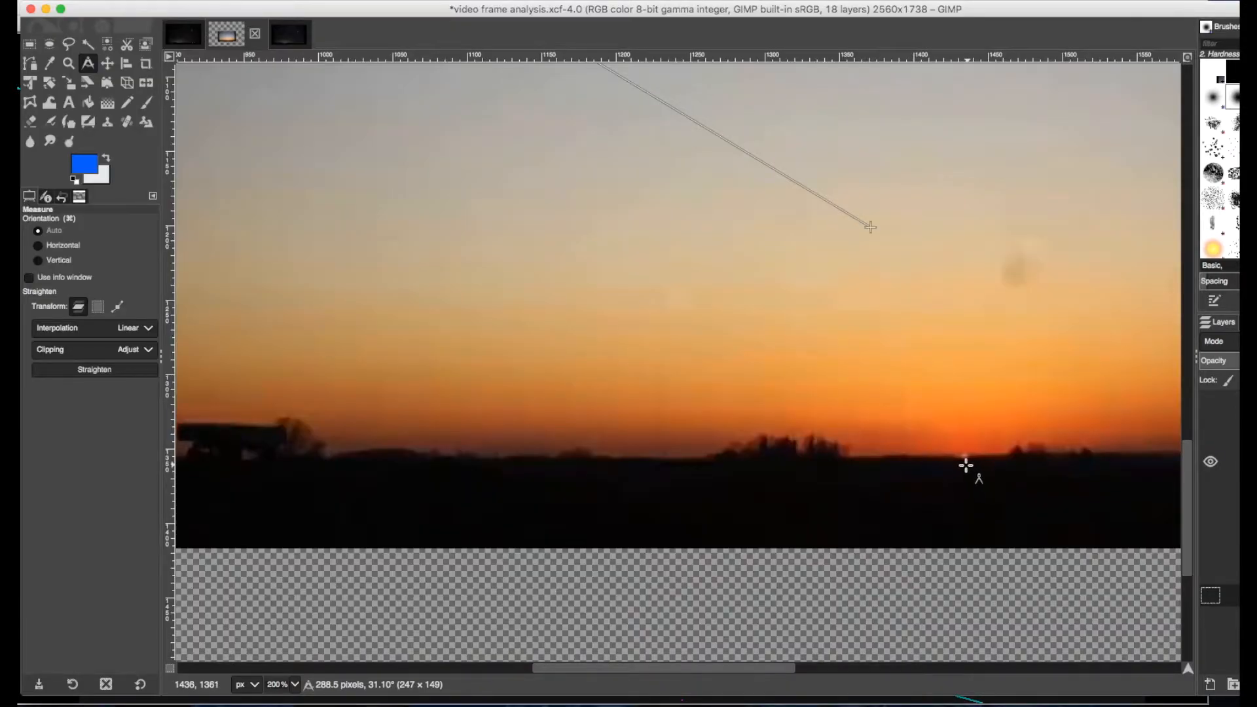
{"action": "mouse_move", "coordinate": [966, 458]}
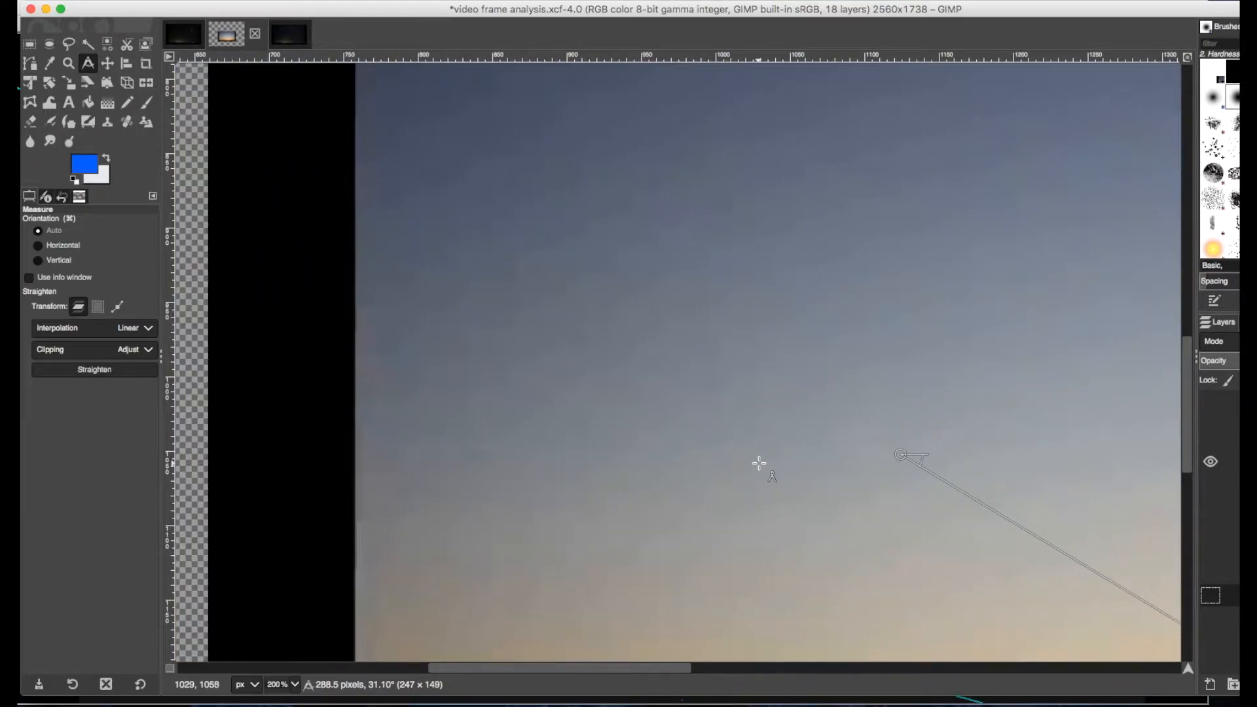
{"action": "mouse_move", "coordinate": [754, 437]}
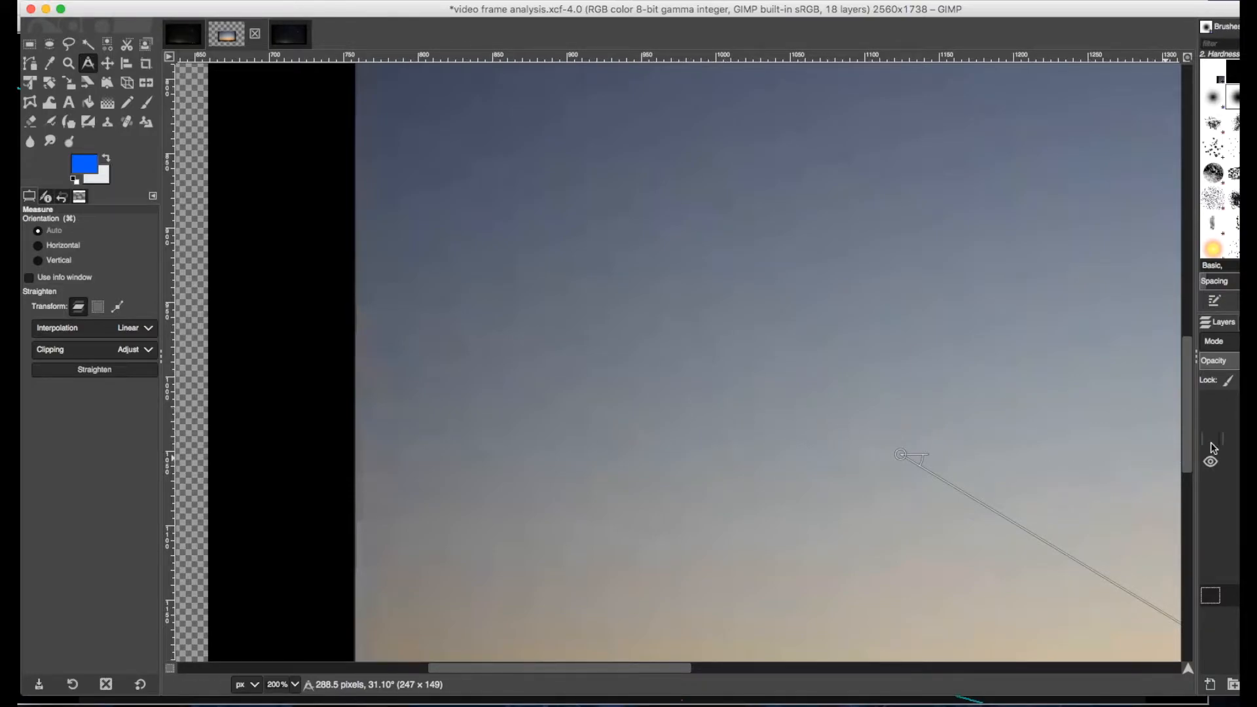
{"action": "mouse_move", "coordinate": [1002, 476]}
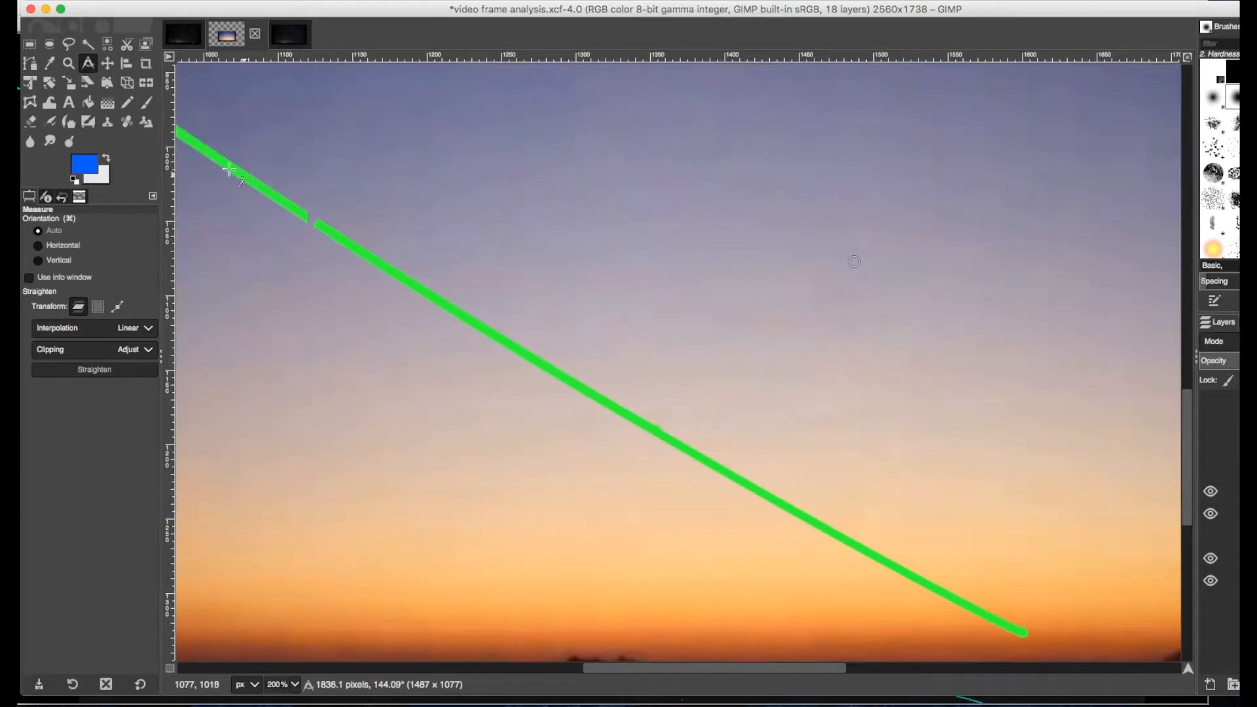
{"action": "mouse_move", "coordinate": [488, 344]}
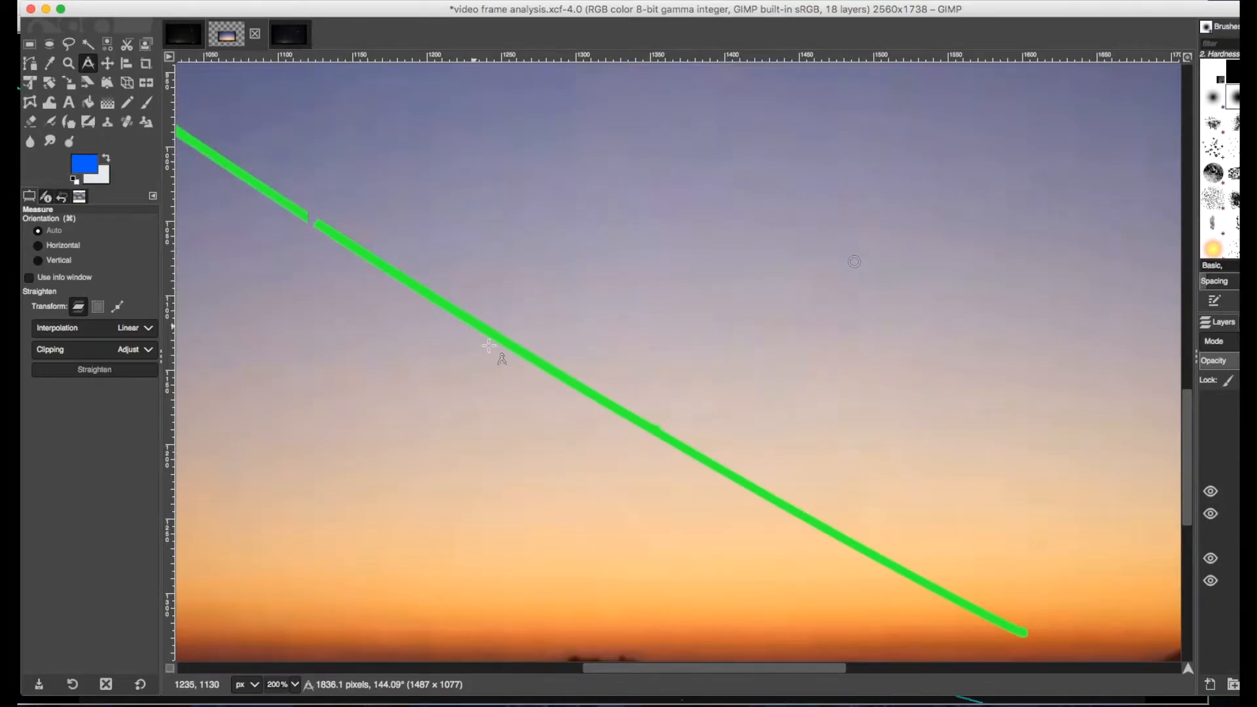
{"action": "mouse_move", "coordinate": [951, 605]}
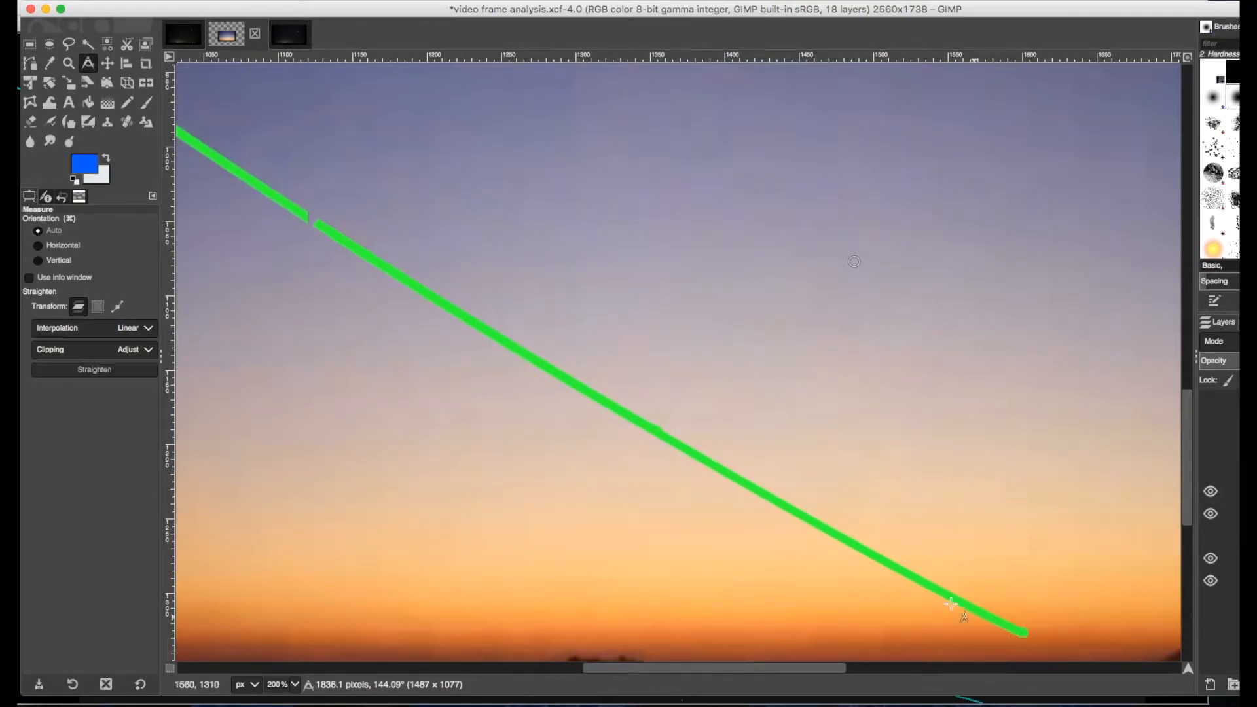
{"action": "mouse_move", "coordinate": [629, 416]}
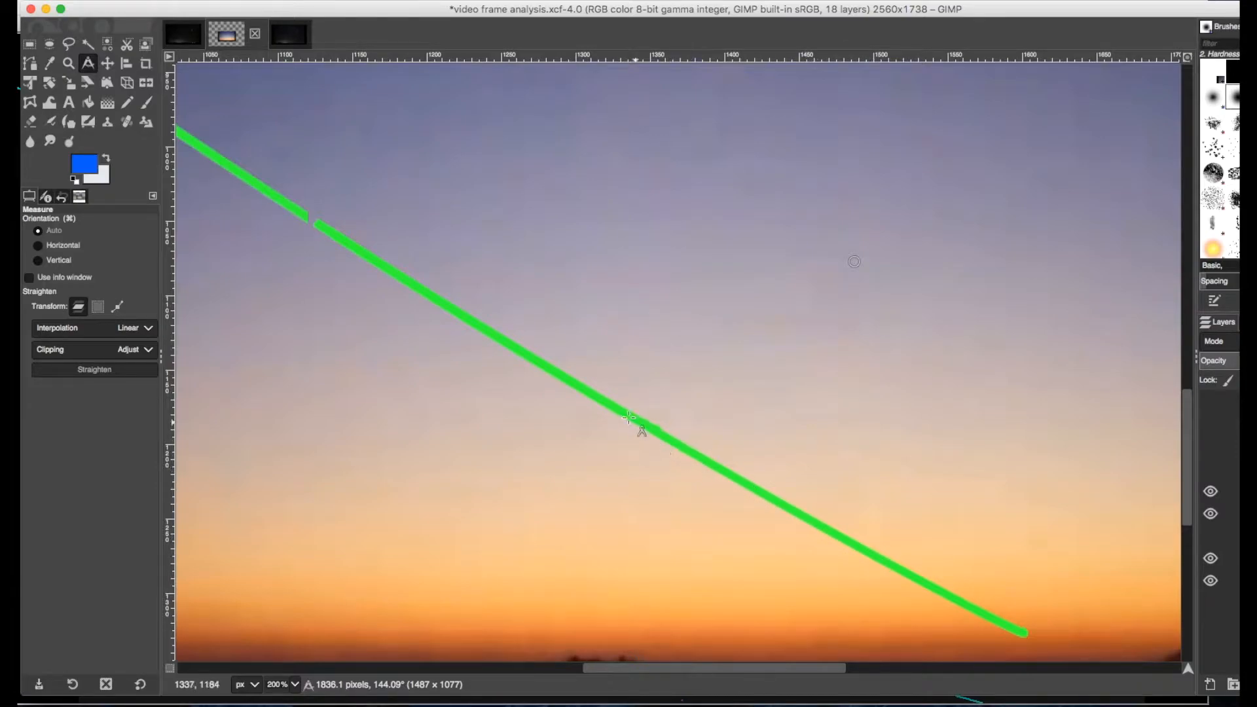
{"action": "mouse_move", "coordinate": [298, 212]}
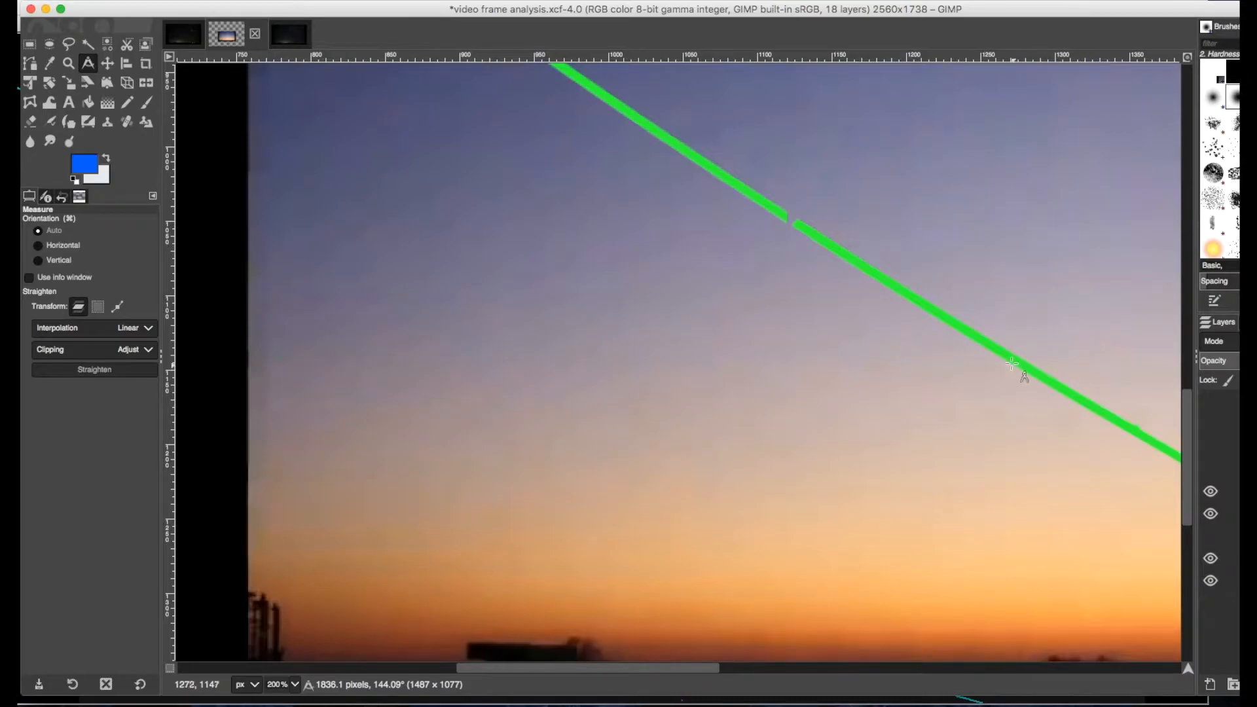
{"action": "mouse_move", "coordinate": [809, 253]}
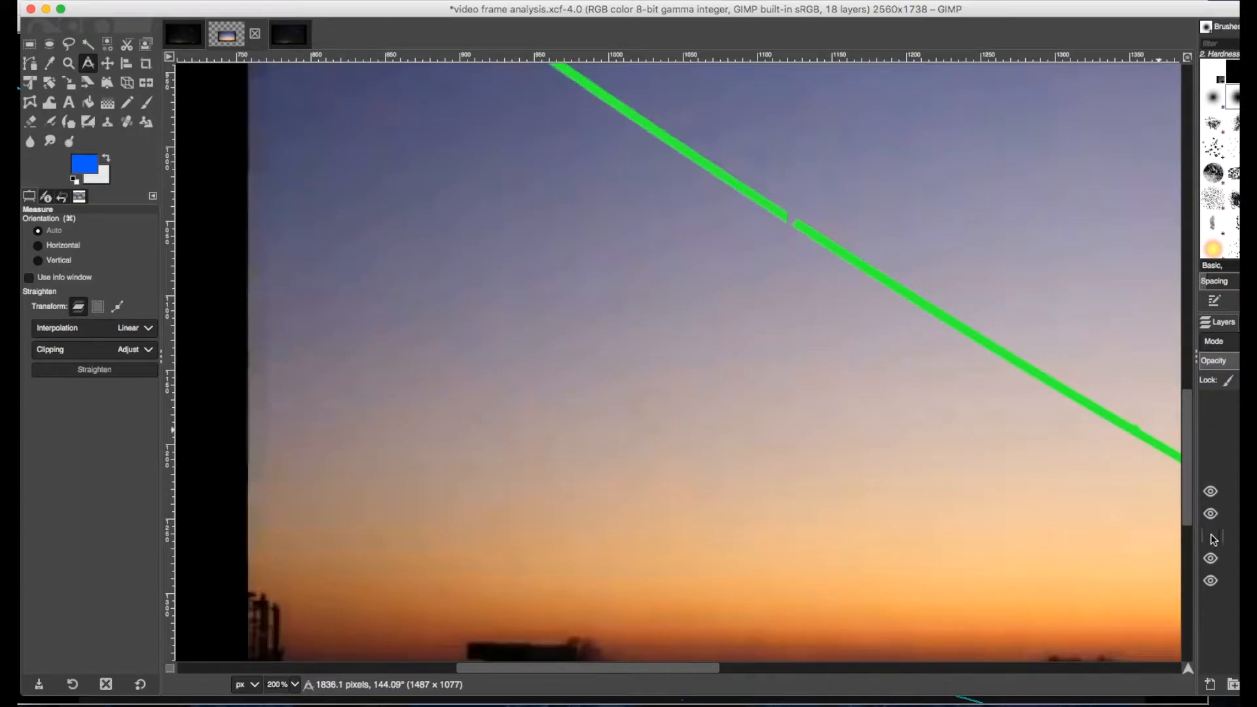
{"action": "mouse_move", "coordinate": [802, 232]}
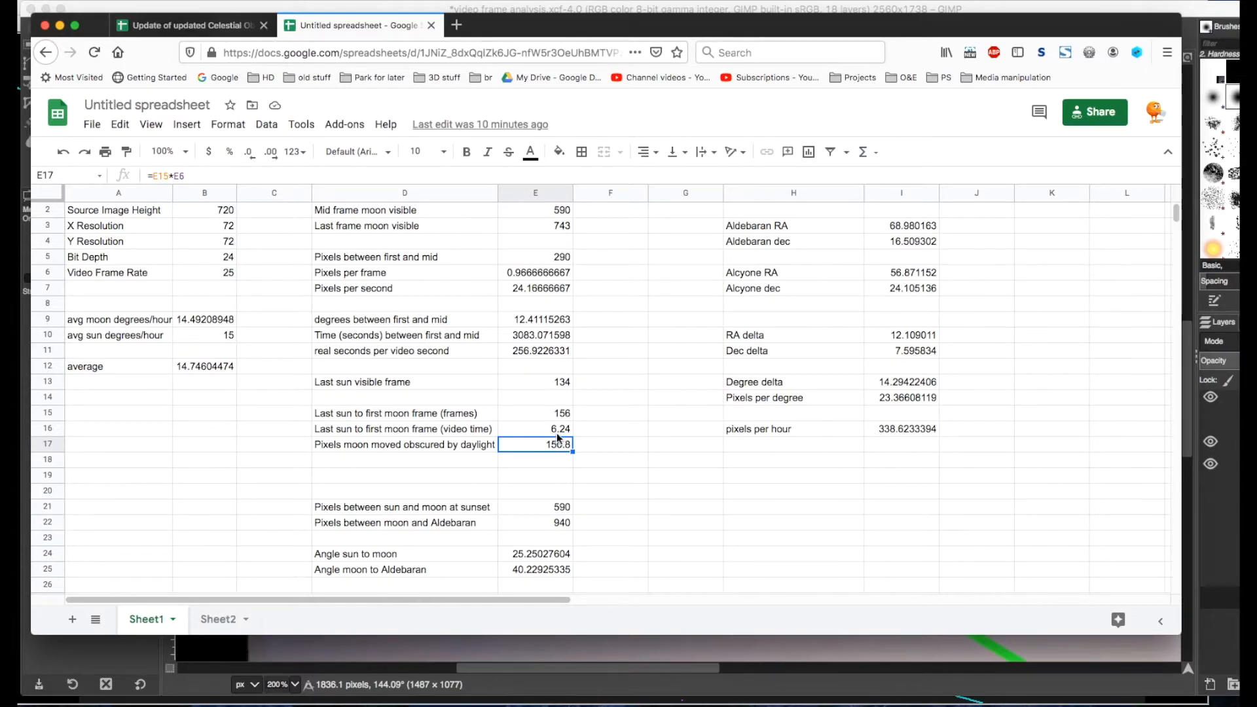
Enter =E15*E6 in E17 so frames times pixels per frame gives 150.8.
{"action": "left_click", "coordinate": [534, 428]}
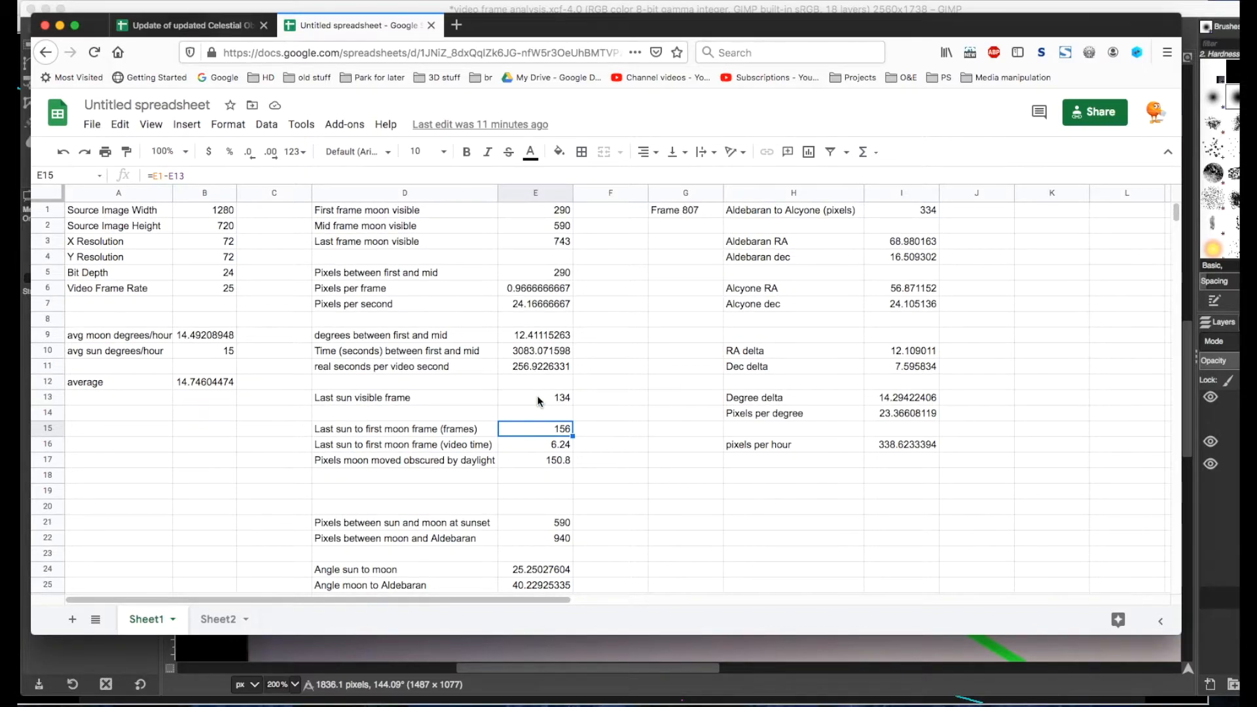
{"action": "mouse_move", "coordinate": [513, 211]}
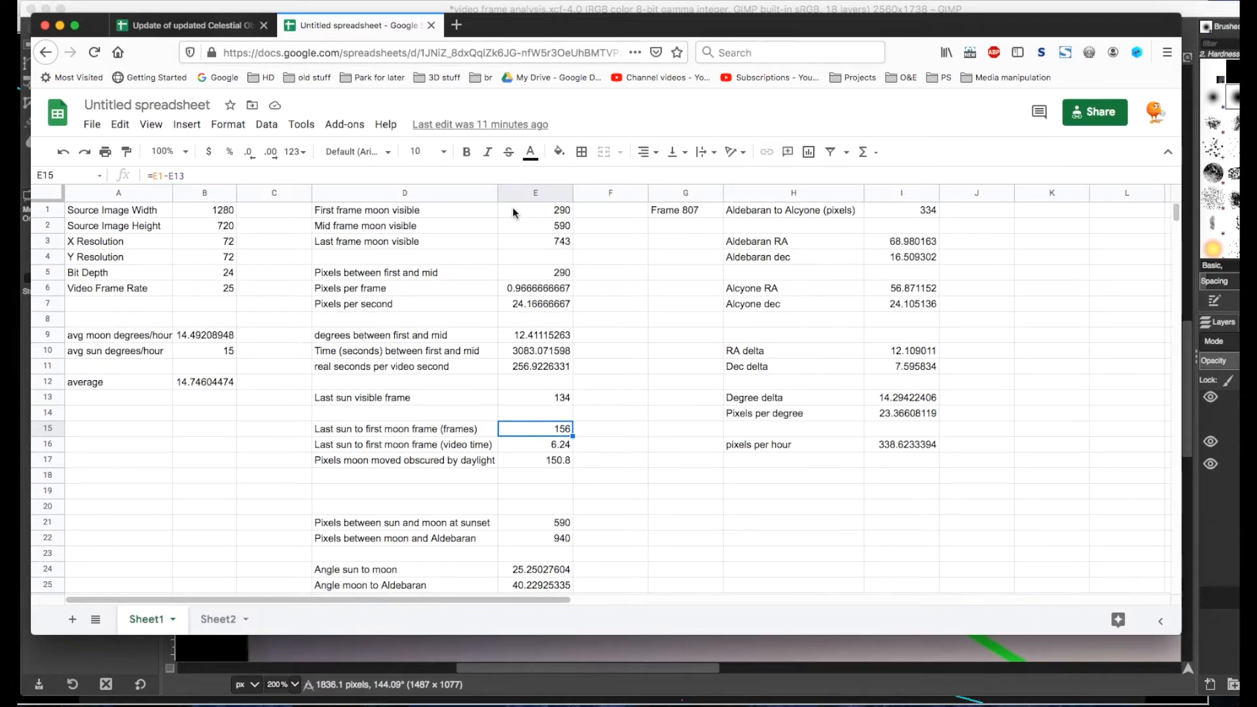
{"action": "mouse_move", "coordinate": [580, 431]}
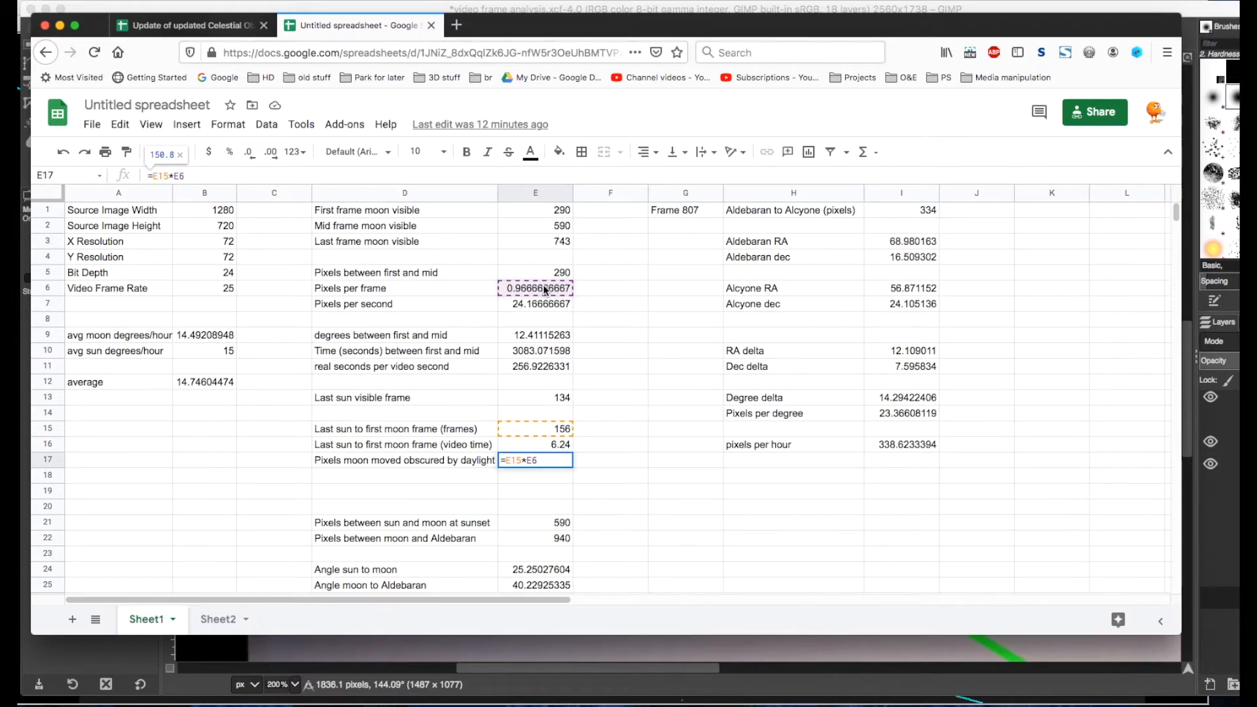
{"action": "key", "text": "Return"}
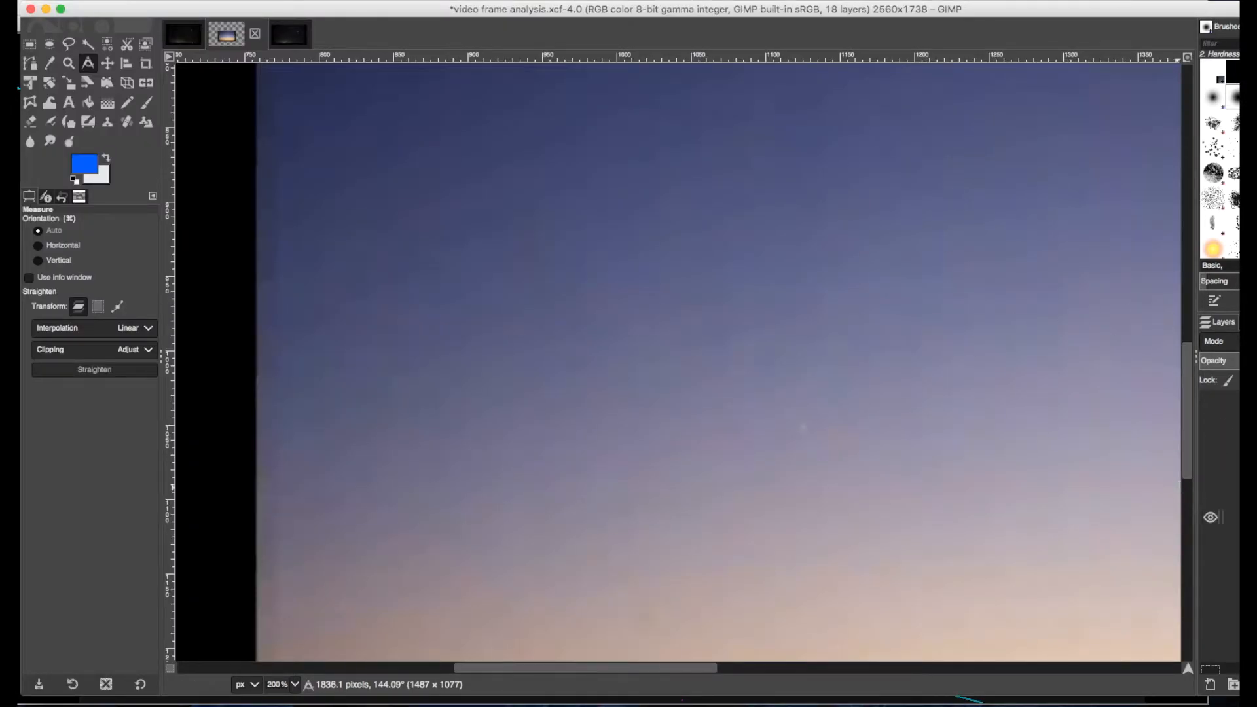
{"action": "mouse_move", "coordinate": [797, 412]}
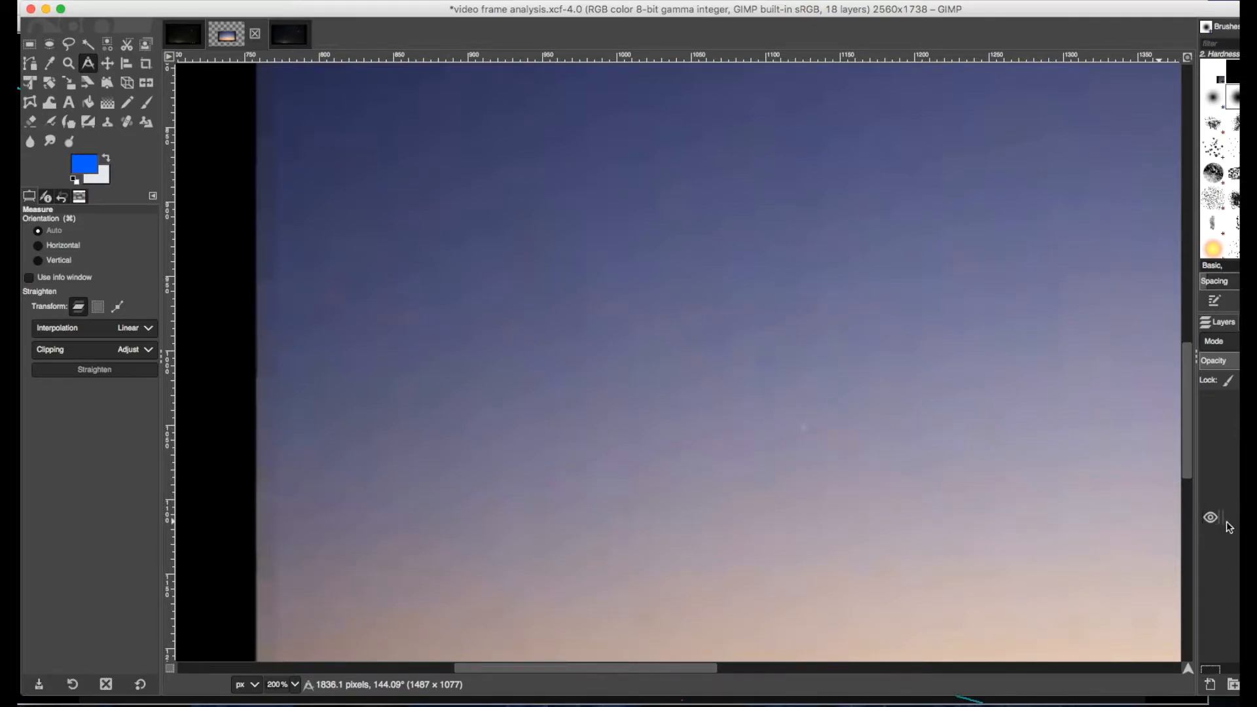
Toggle layer visibility so the full dusk frame with faint moon and horizon shows.
{"action": "left_click", "coordinate": [1210, 495]}
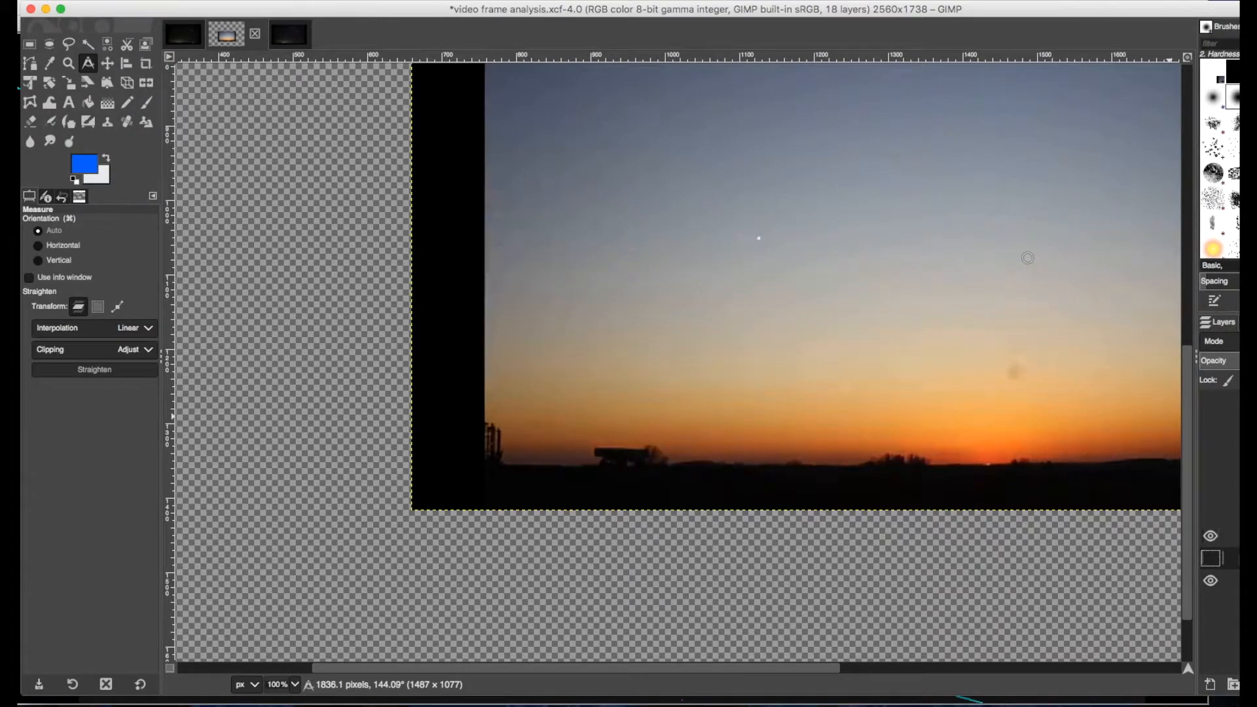
{"action": "mouse_move", "coordinate": [759, 241]}
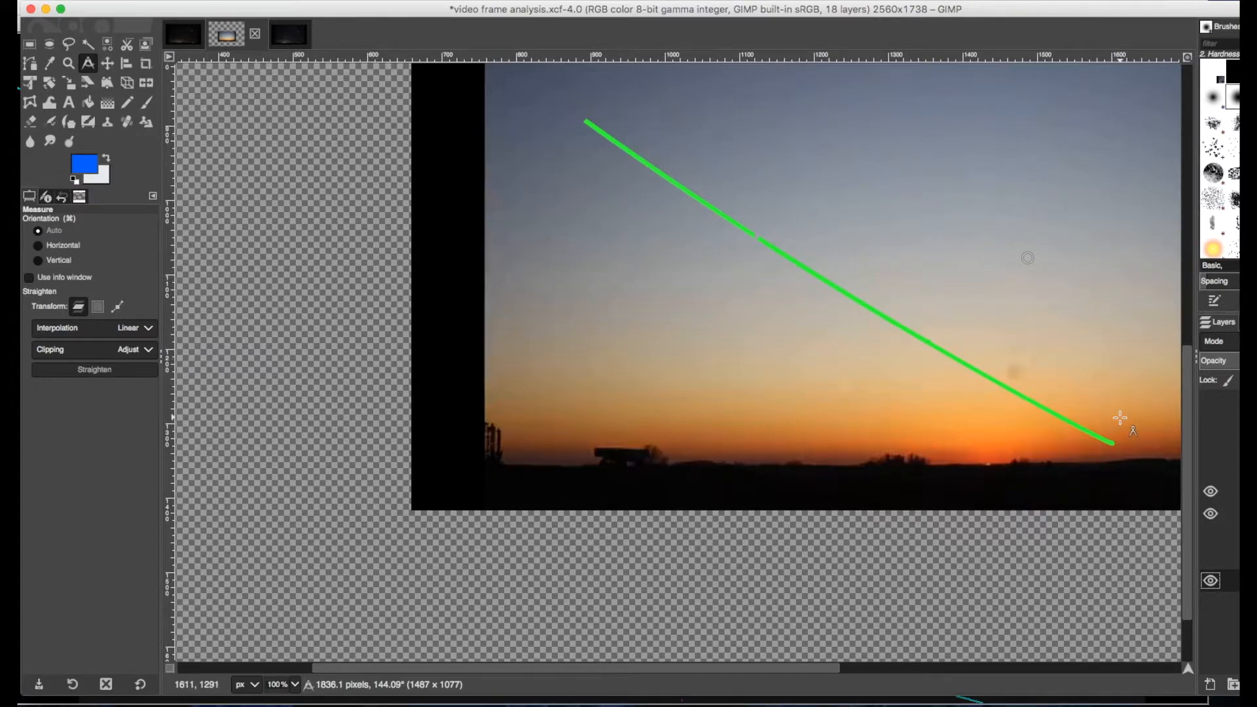
{"action": "mouse_move", "coordinate": [649, 173]}
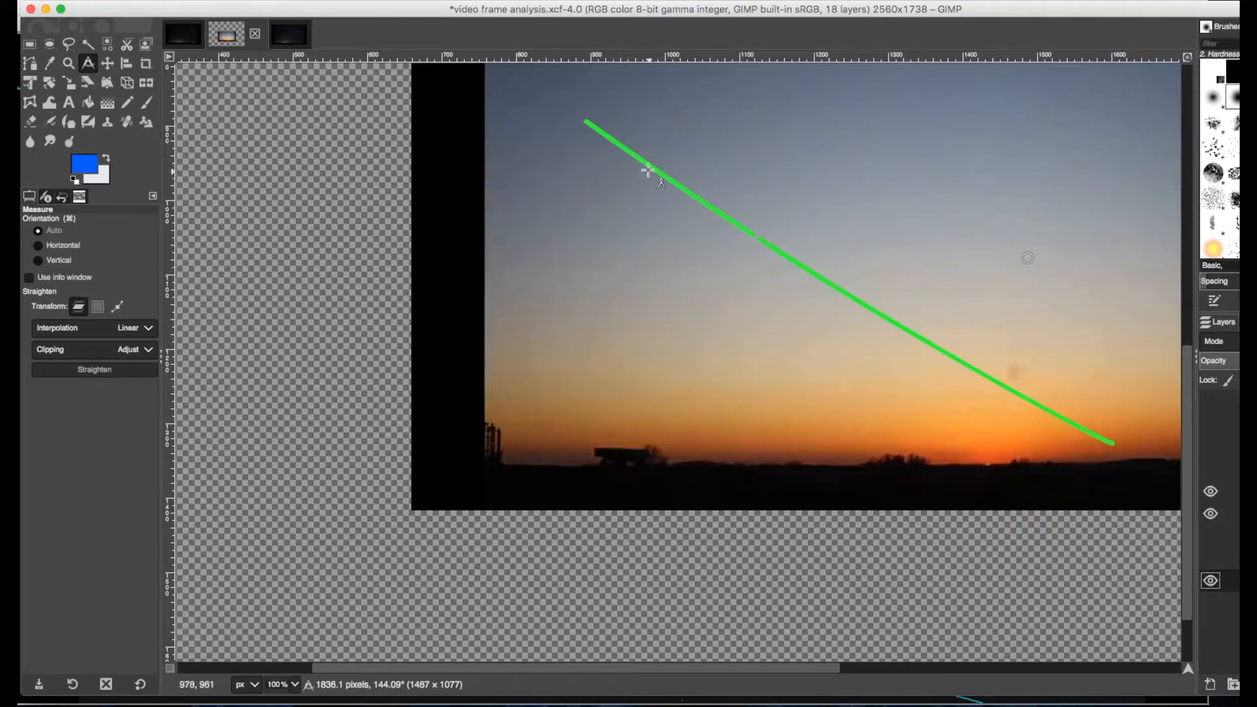
{"action": "mouse_move", "coordinate": [716, 211]}
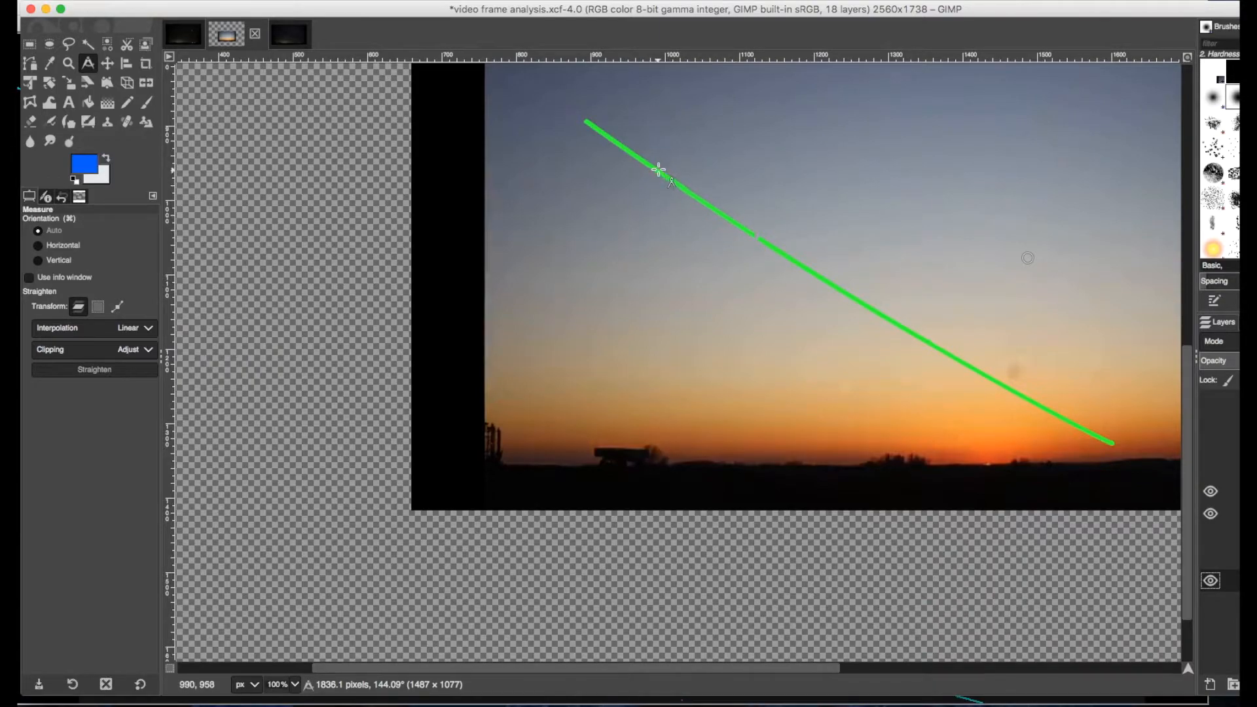
{"action": "mouse_move", "coordinate": [672, 198]}
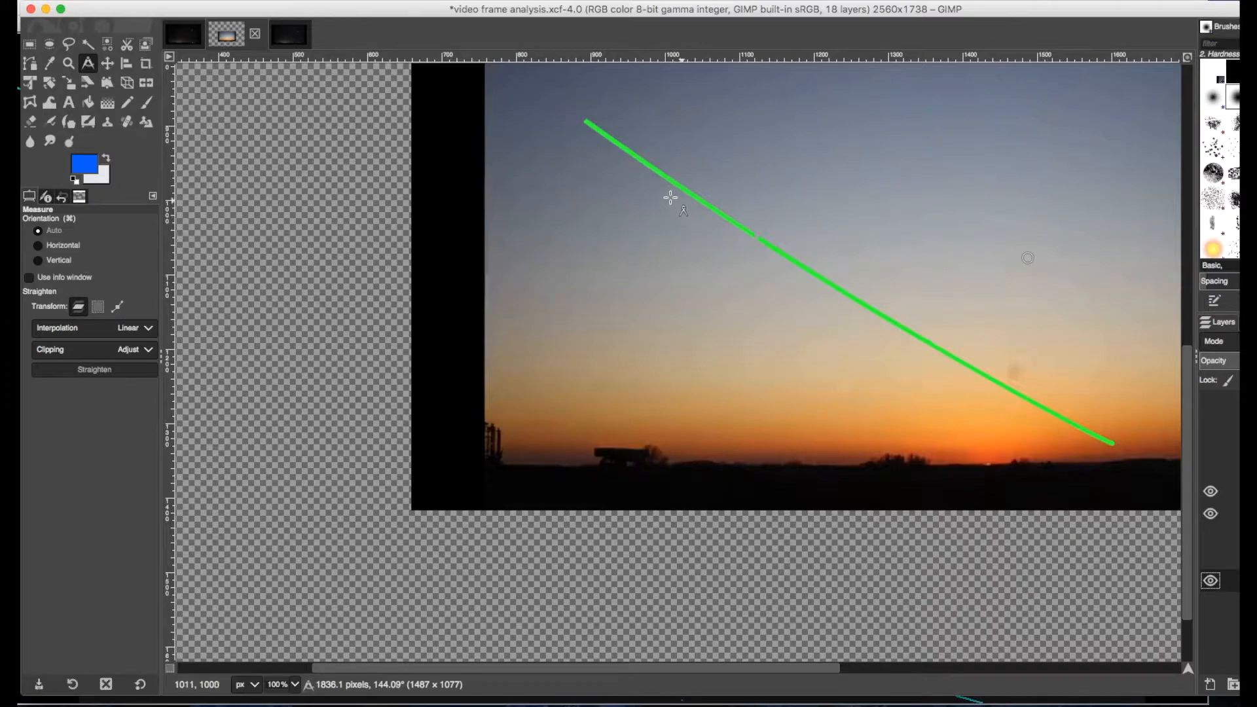
{"action": "mouse_move", "coordinate": [643, 165]}
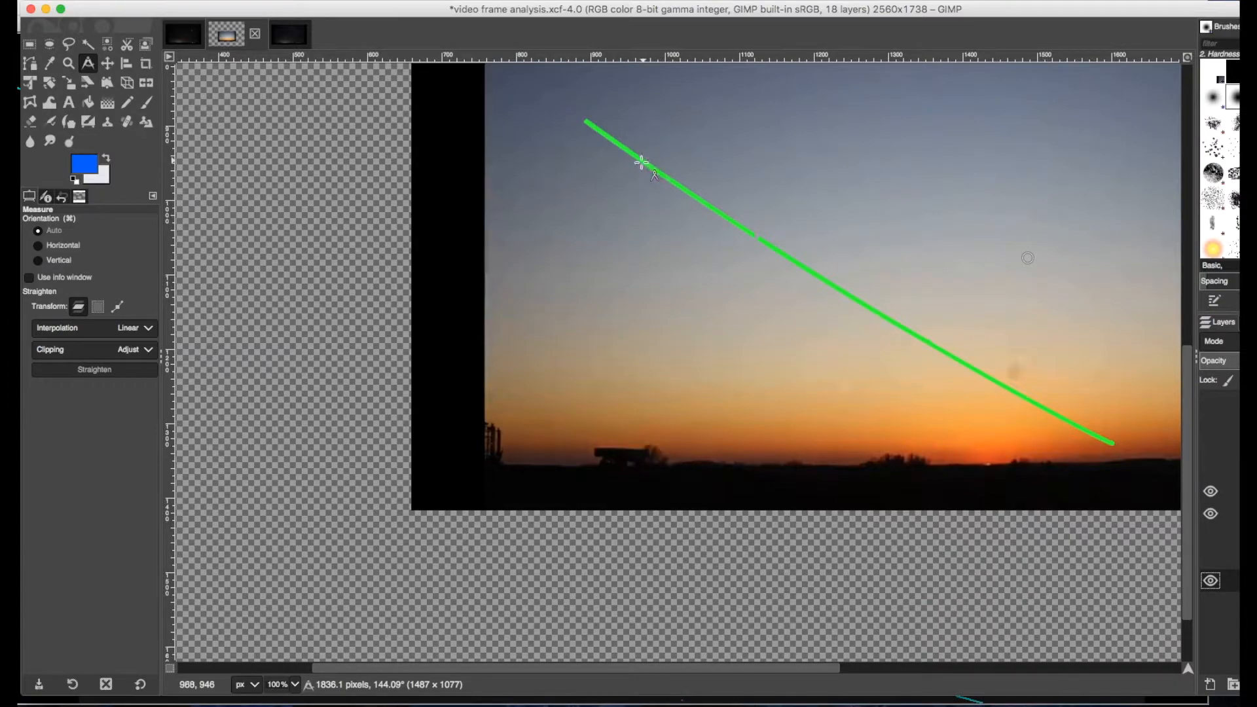
{"action": "mouse_move", "coordinate": [981, 469]}
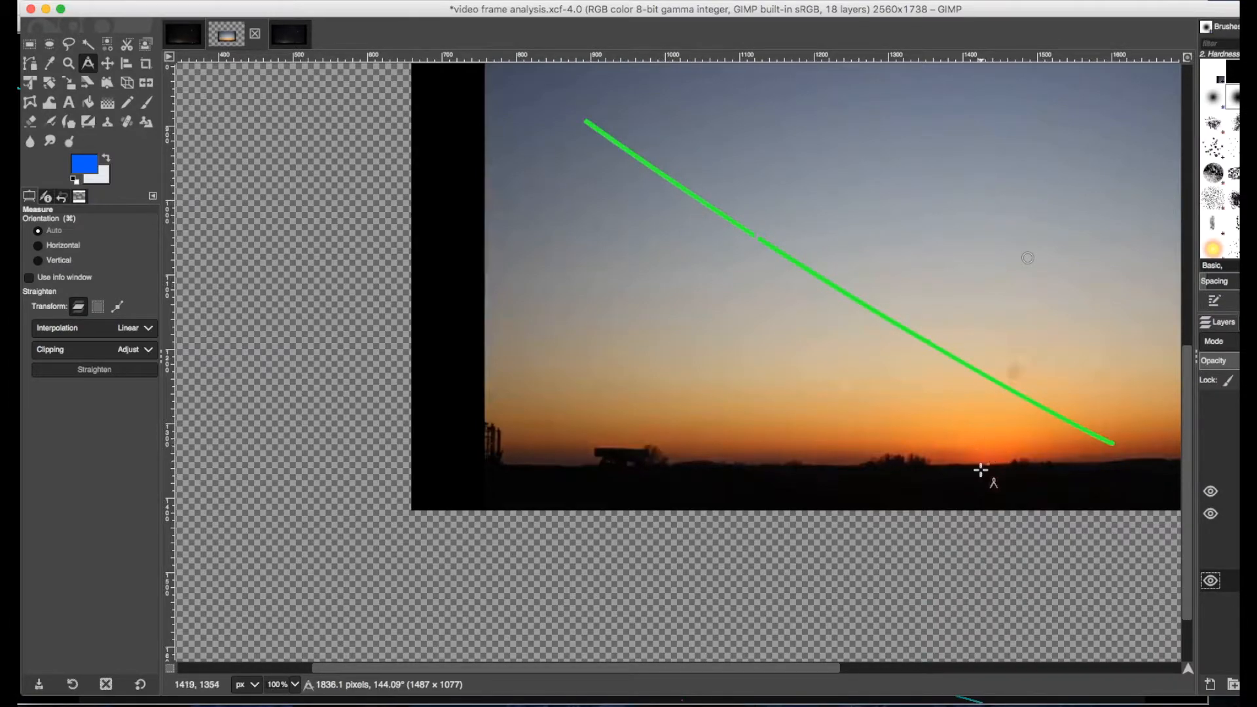
{"action": "mouse_move", "coordinate": [646, 162]}
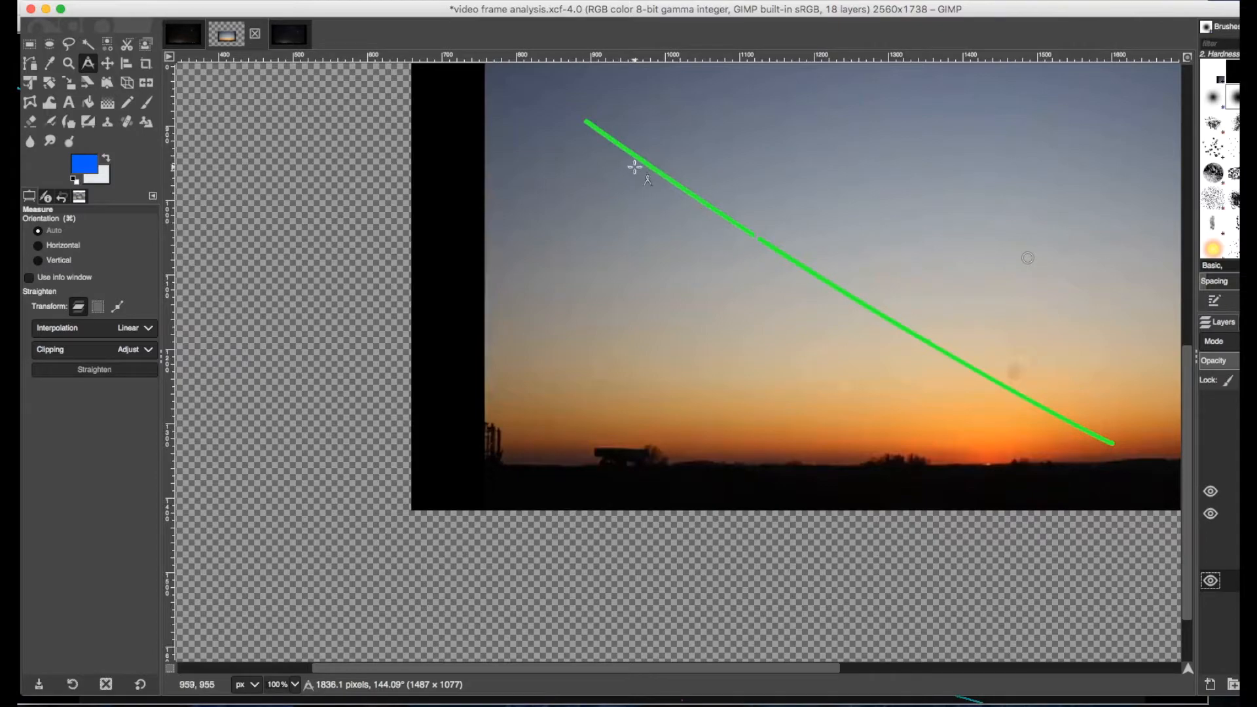
{"action": "mouse_move", "coordinate": [651, 174]}
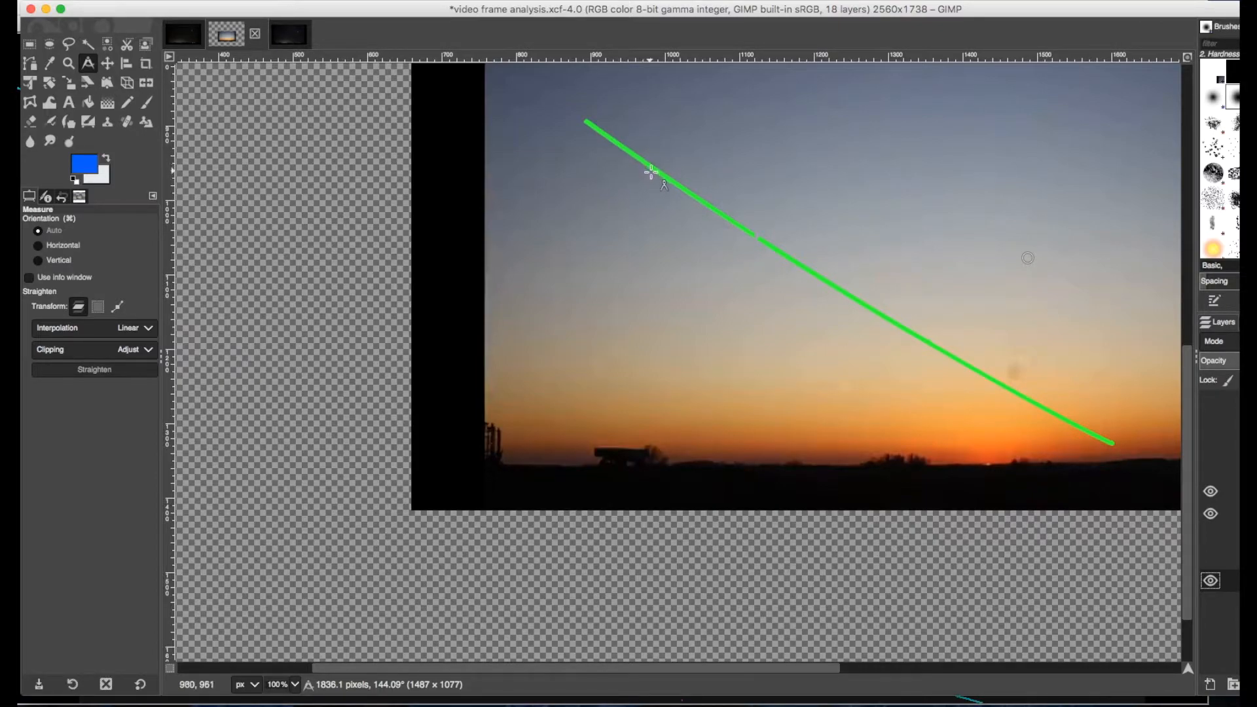
{"action": "mouse_move", "coordinate": [747, 231]}
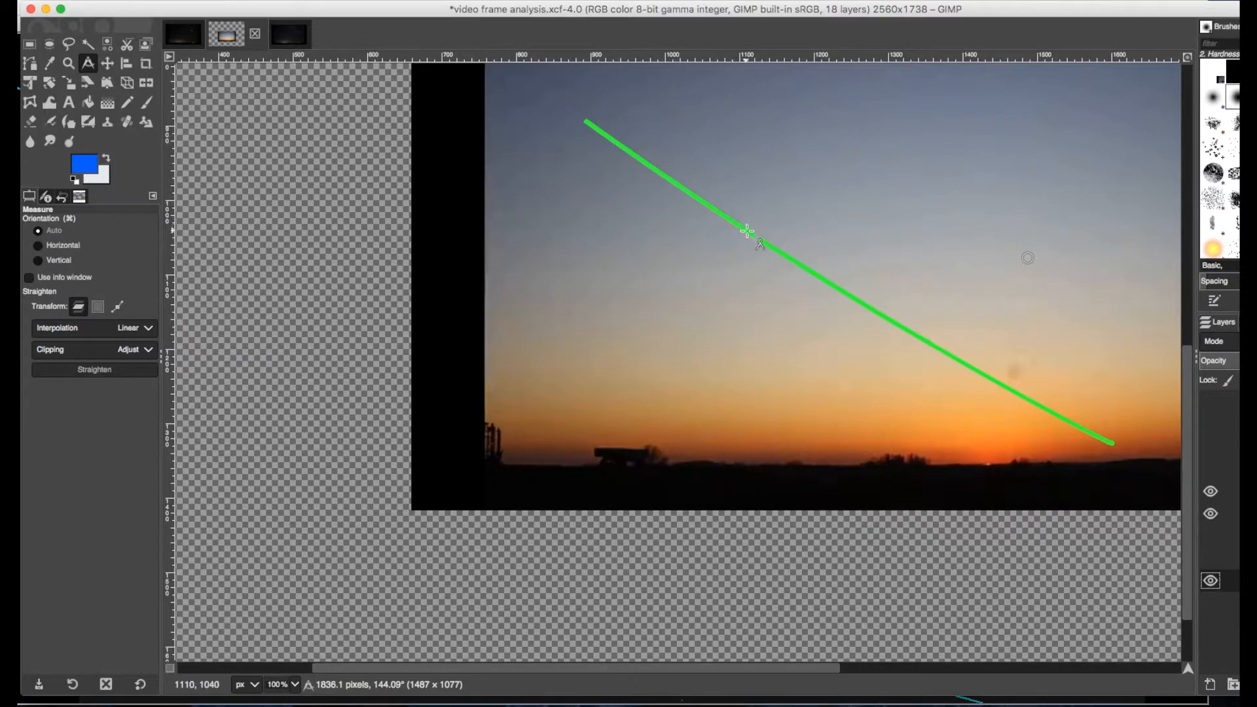
{"action": "mouse_move", "coordinate": [766, 242]}
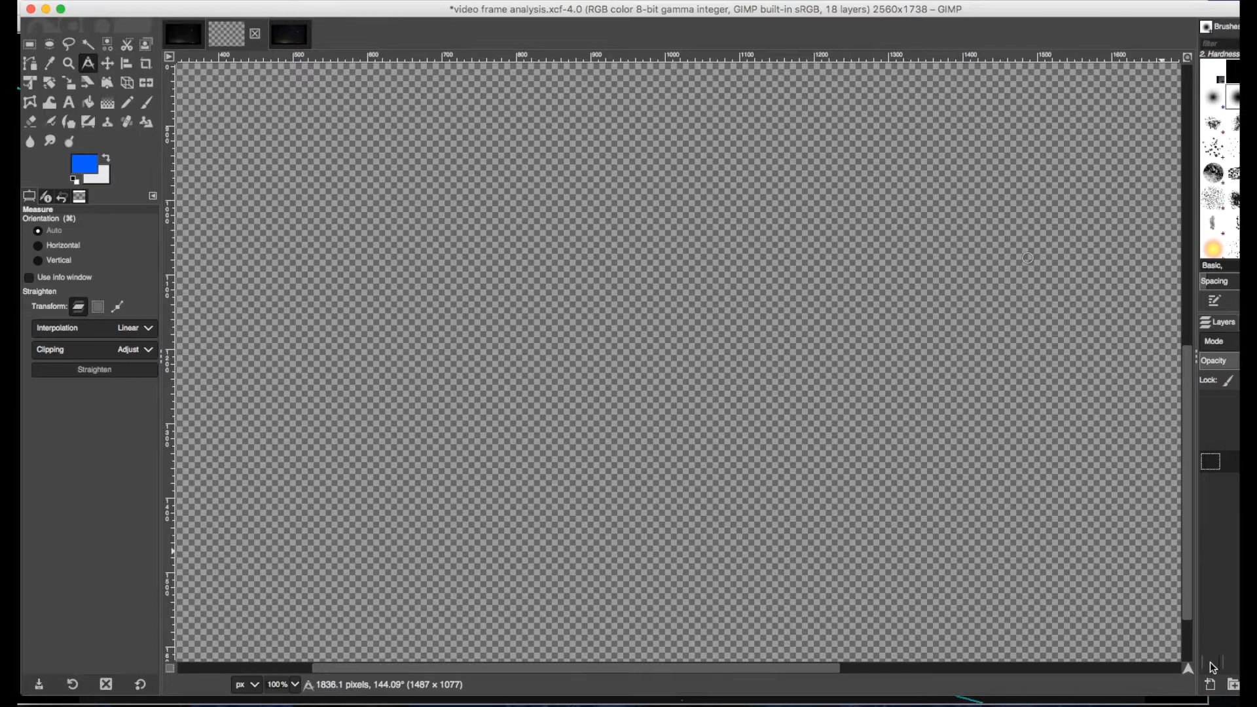
Toggle layer eye icons so only the two rotated night-sky star frames remain visible.
{"action": "left_click", "coordinate": [1213, 660]}
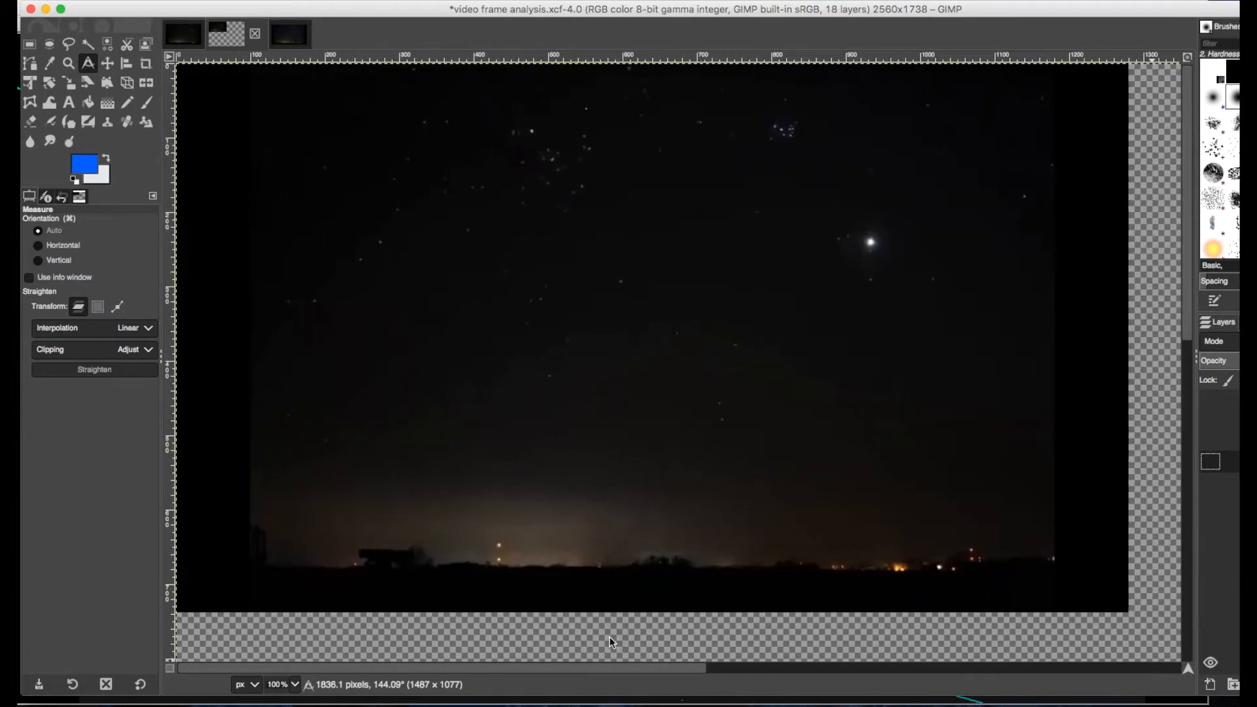
{"action": "mouse_move", "coordinate": [602, 126]}
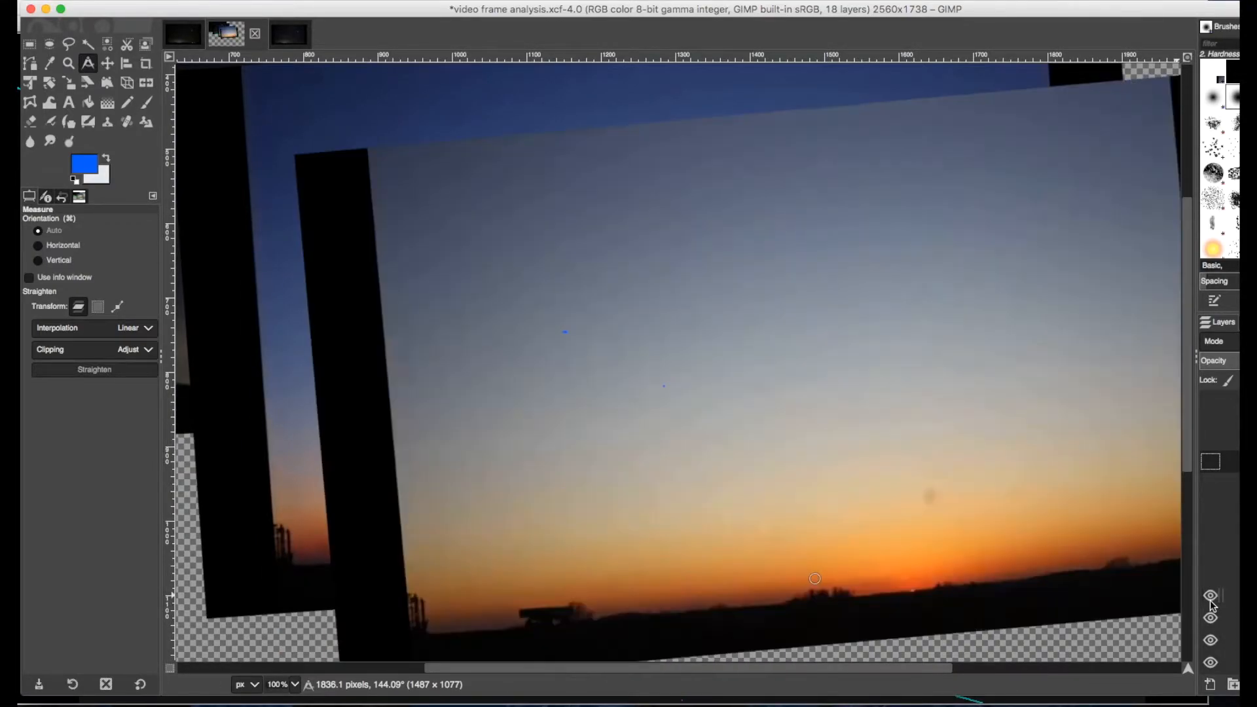
{"action": "mouse_move", "coordinate": [916, 592]}
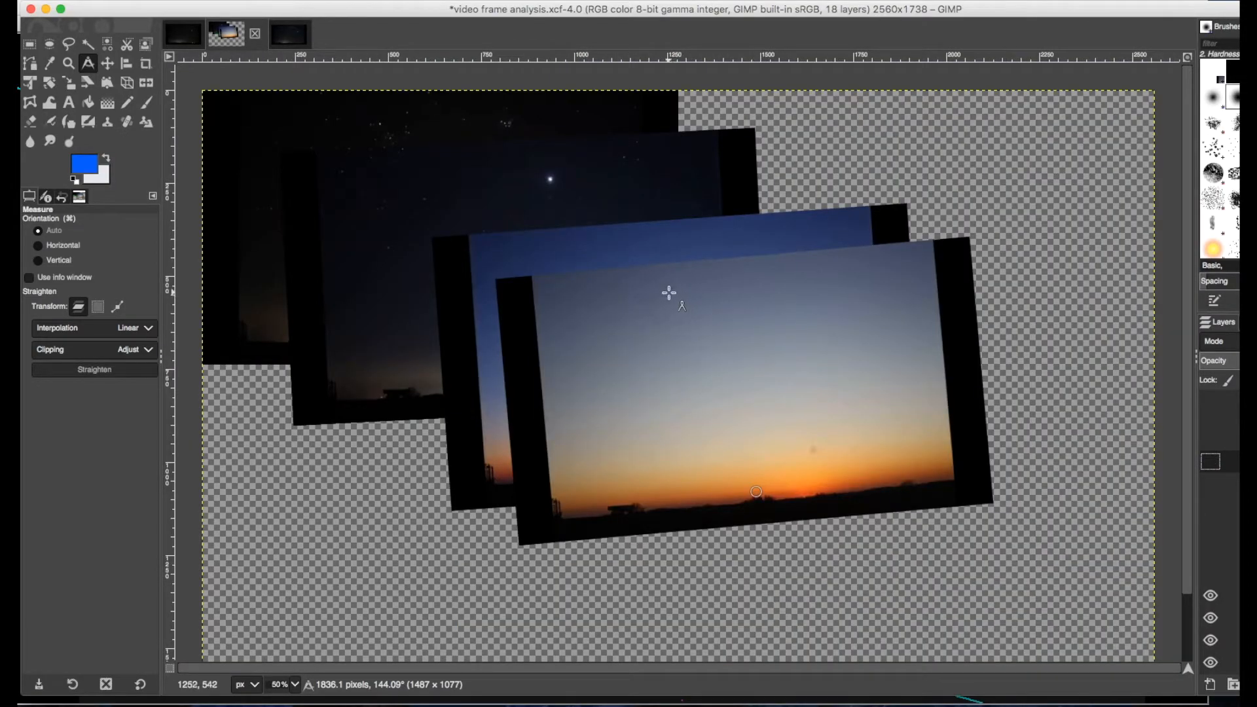
{"action": "mouse_move", "coordinate": [865, 287]}
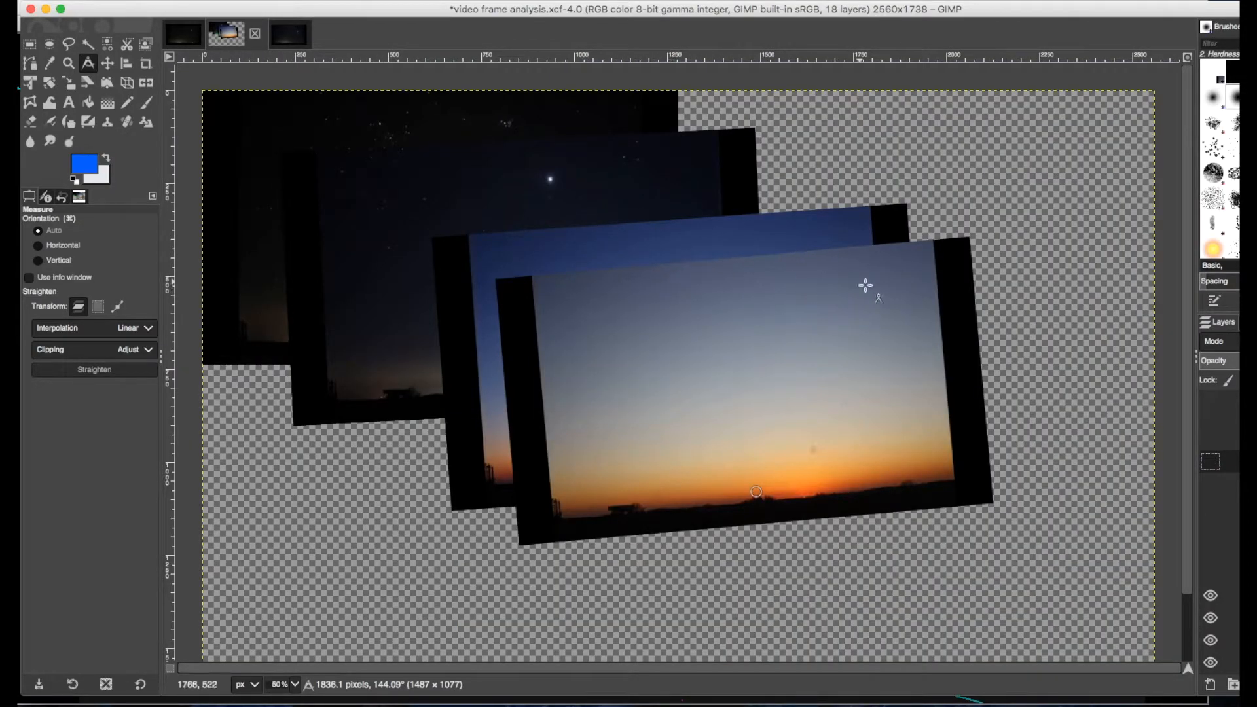
{"action": "mouse_move", "coordinate": [776, 366]}
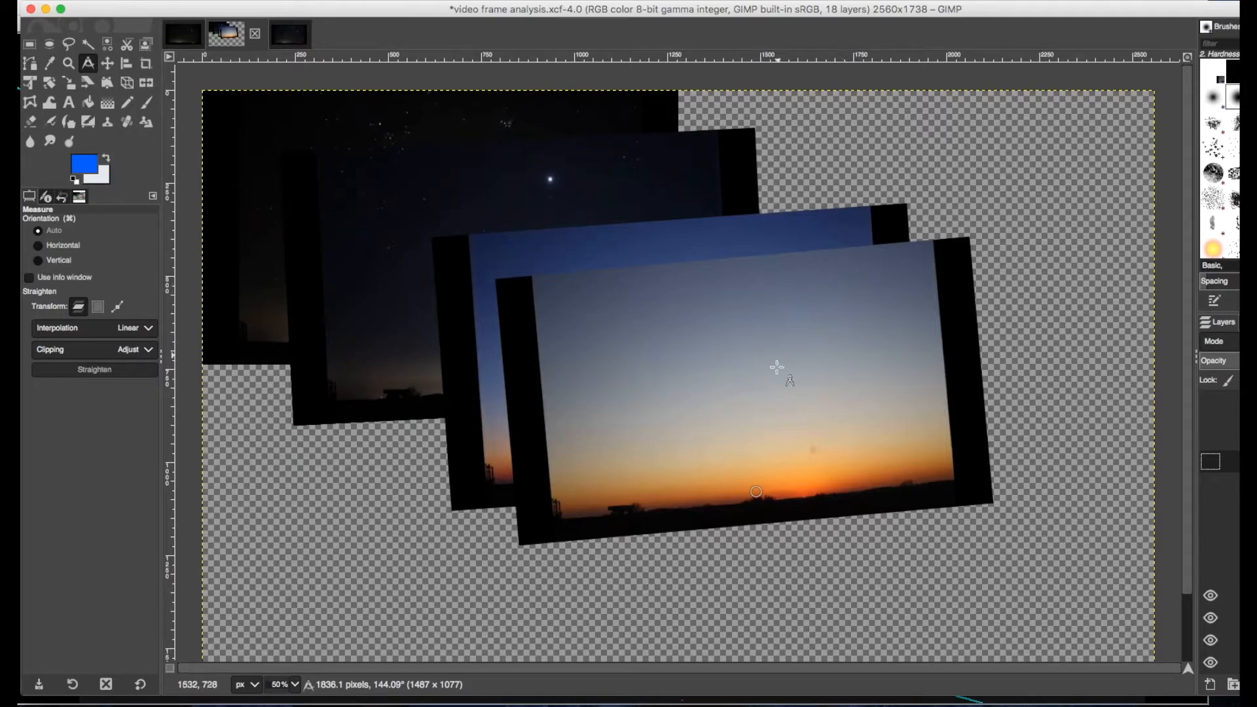
{"action": "mouse_move", "coordinate": [683, 279]}
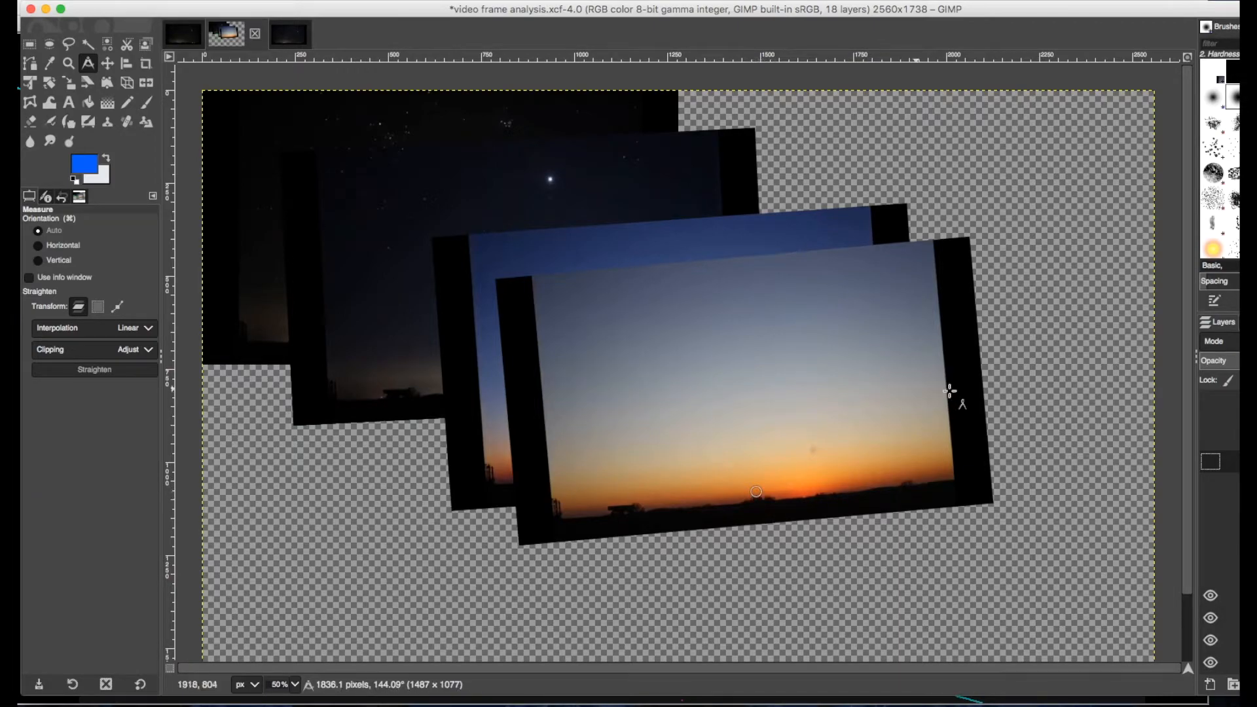
{"action": "mouse_move", "coordinate": [1018, 521]}
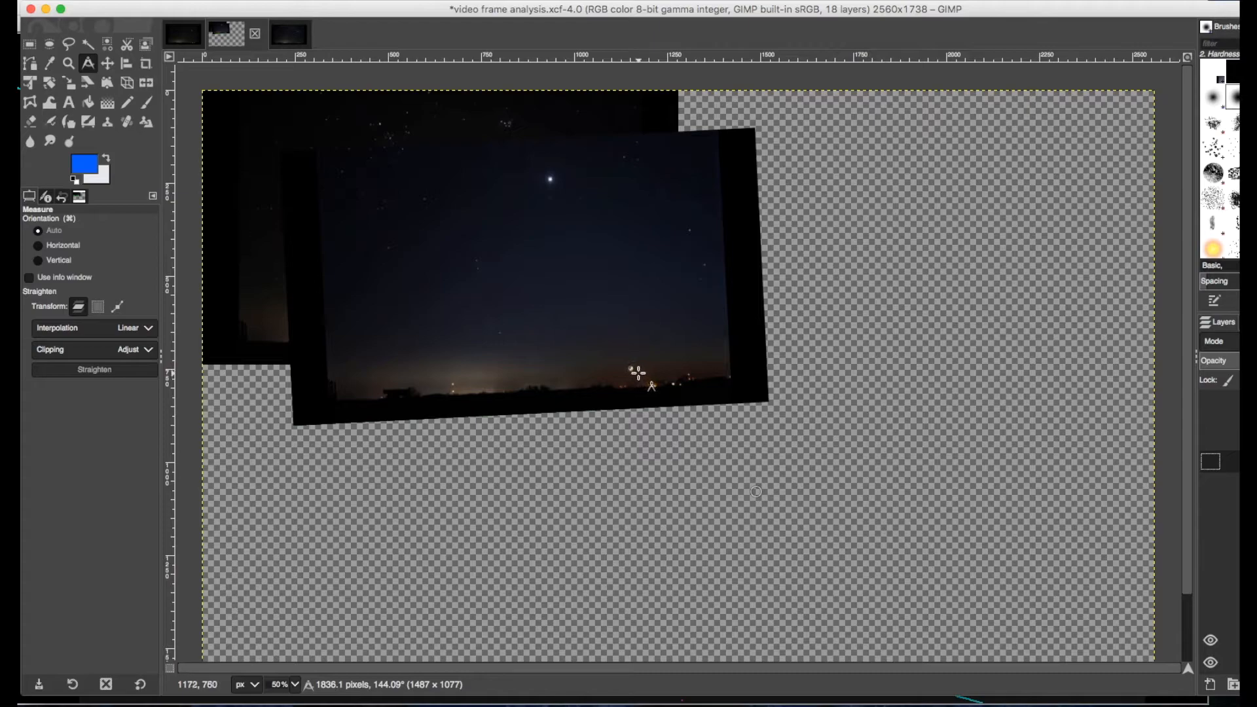
{"action": "mouse_move", "coordinate": [424, 252]}
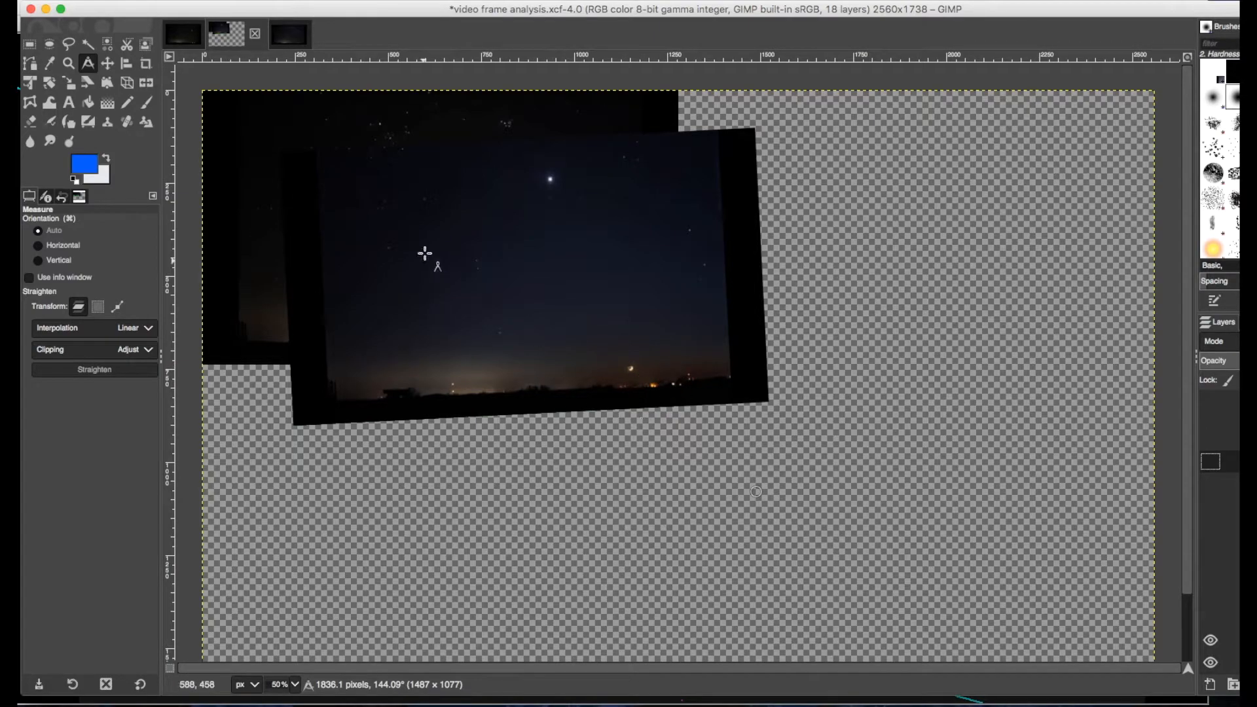
{"action": "mouse_move", "coordinate": [597, 298]}
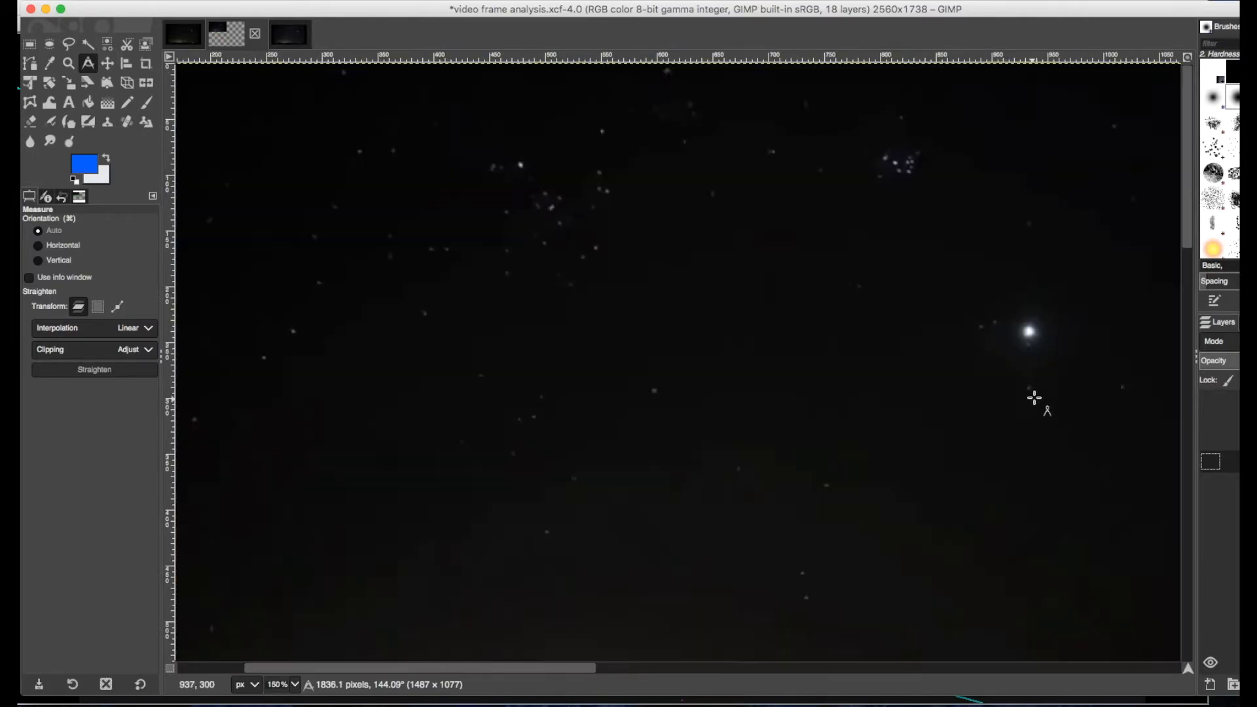
{"action": "mouse_move", "coordinate": [1217, 650]}
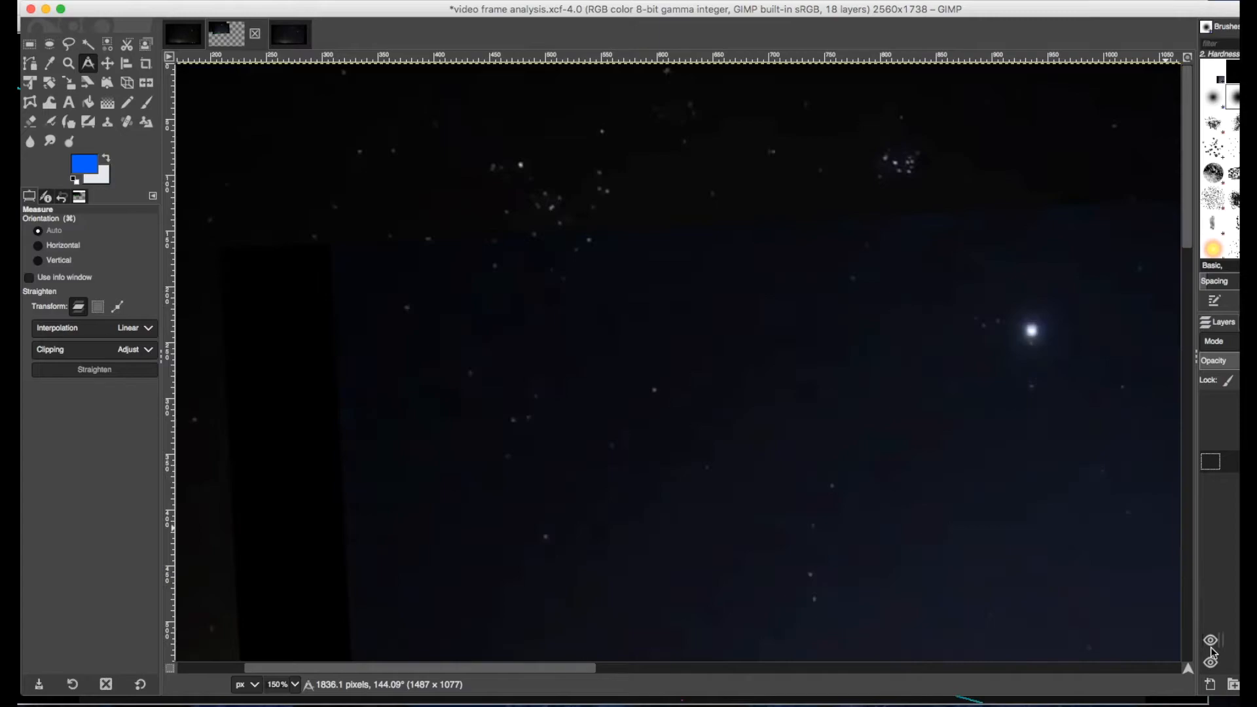
{"action": "mouse_move", "coordinate": [627, 435]}
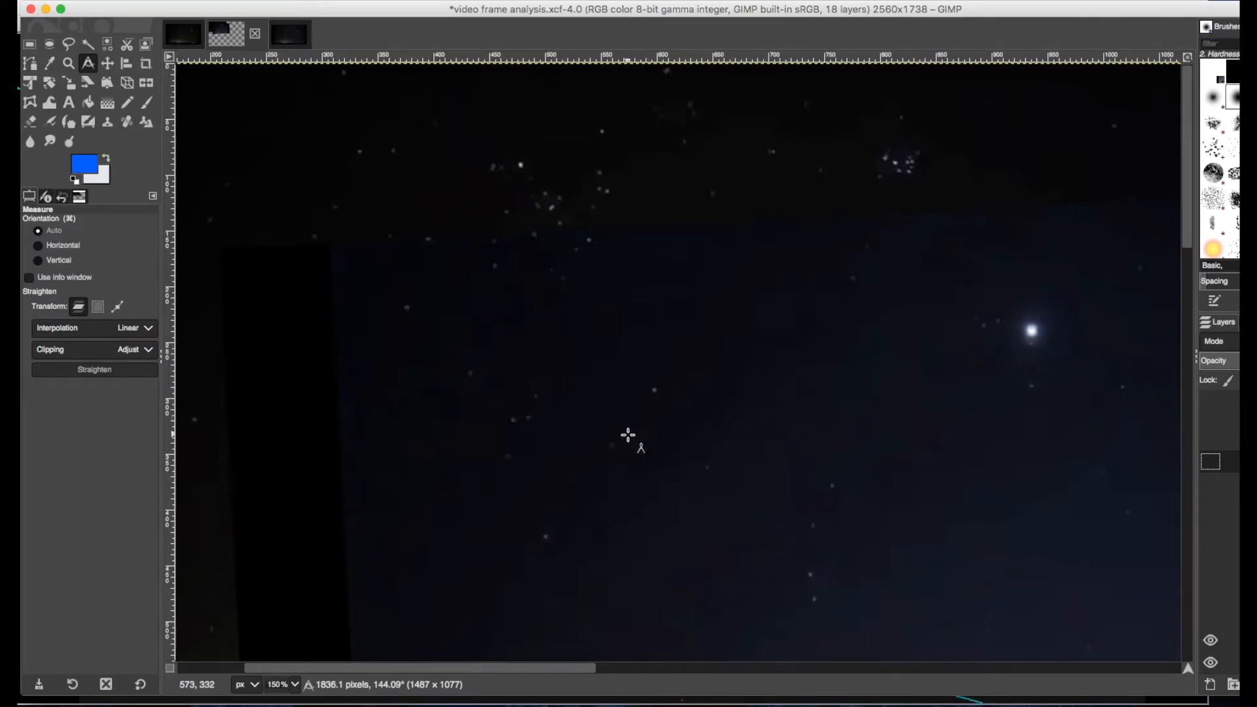
{"action": "mouse_move", "coordinate": [694, 417]}
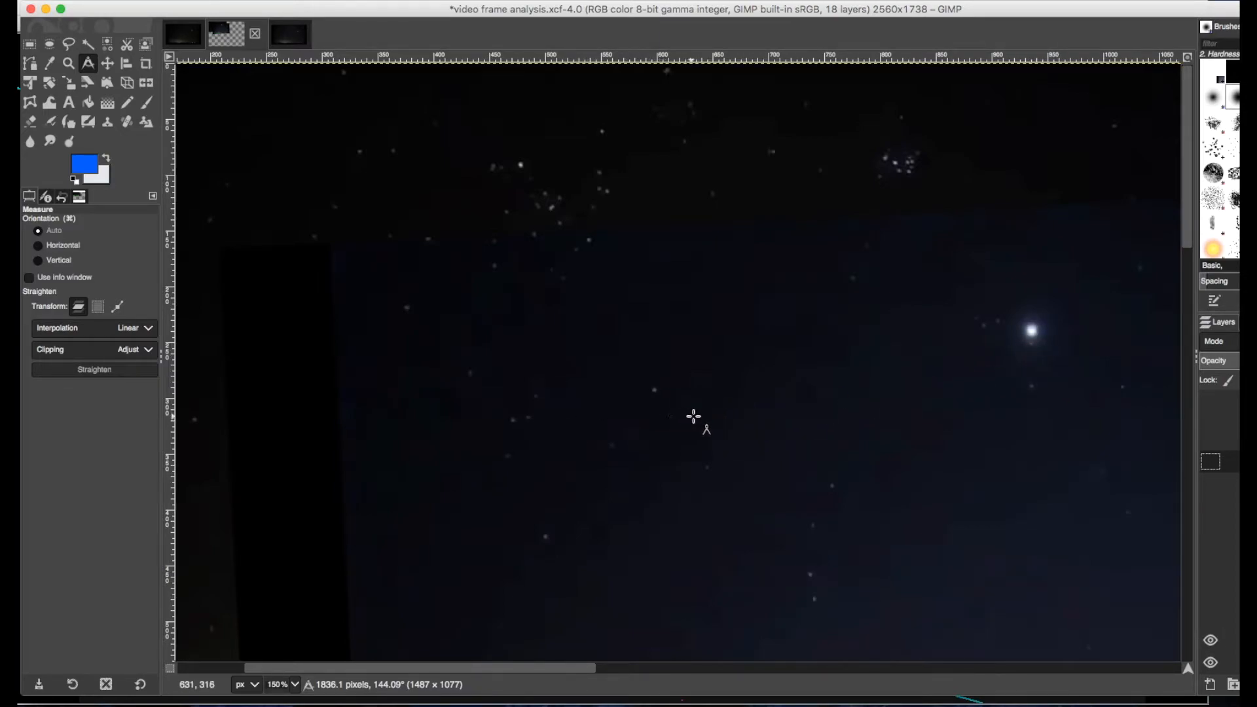
{"action": "mouse_move", "coordinate": [707, 423]}
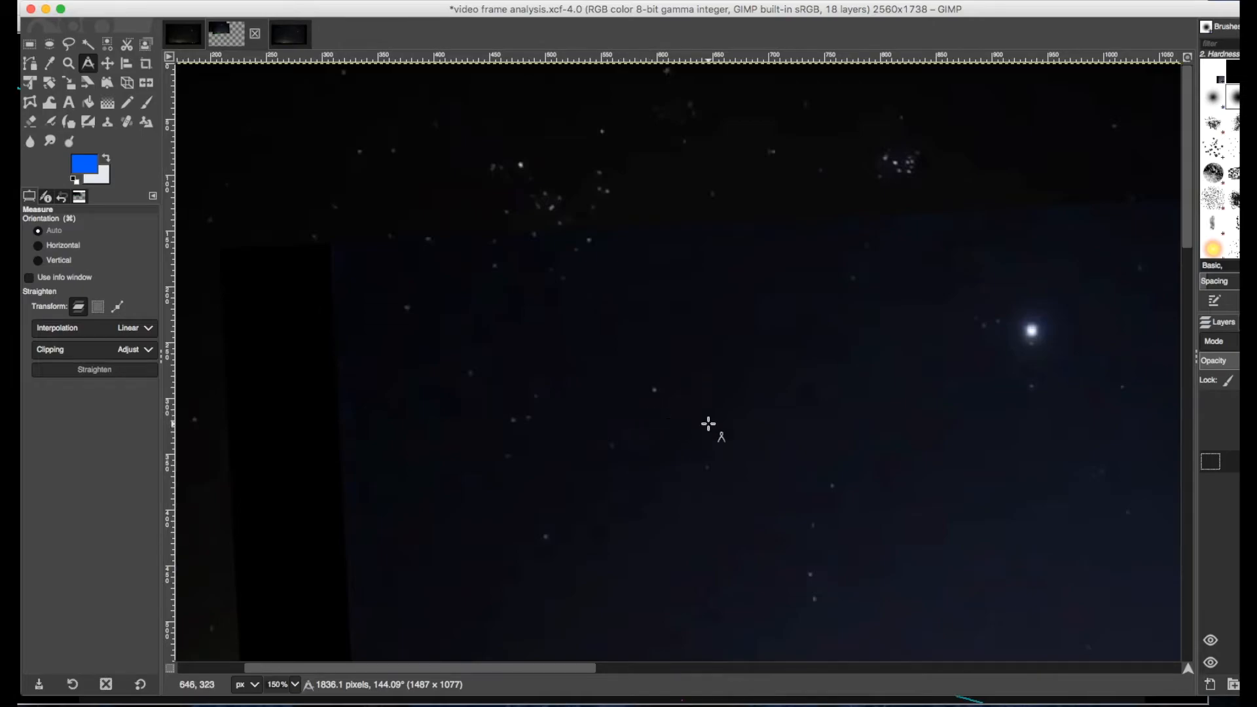
{"action": "mouse_move", "coordinate": [716, 400]}
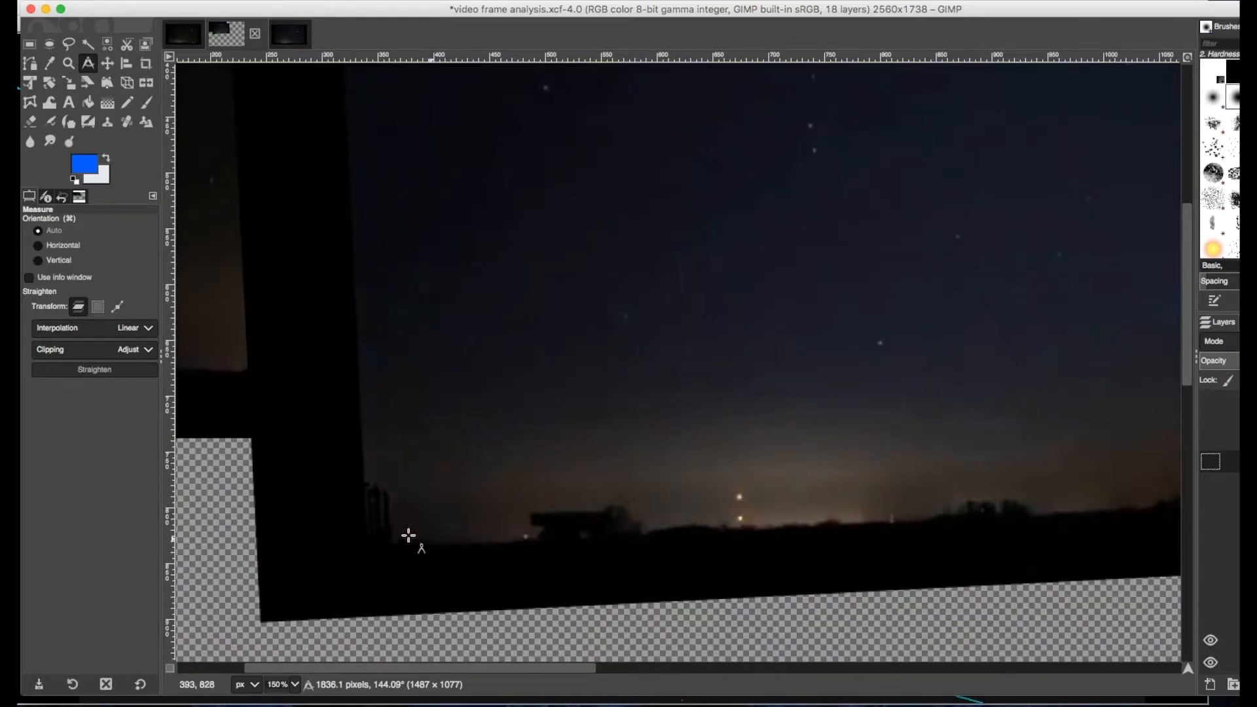
{"action": "mouse_move", "coordinate": [945, 541]}
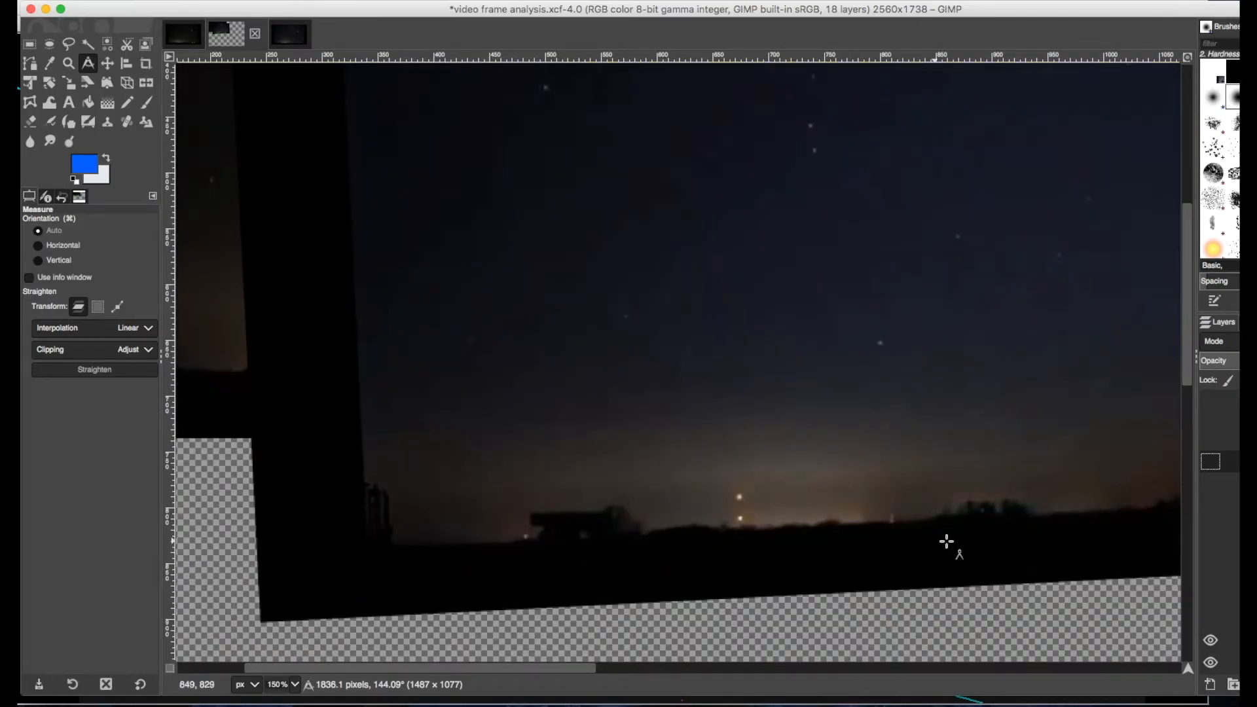
{"action": "mouse_move", "coordinate": [393, 509]}
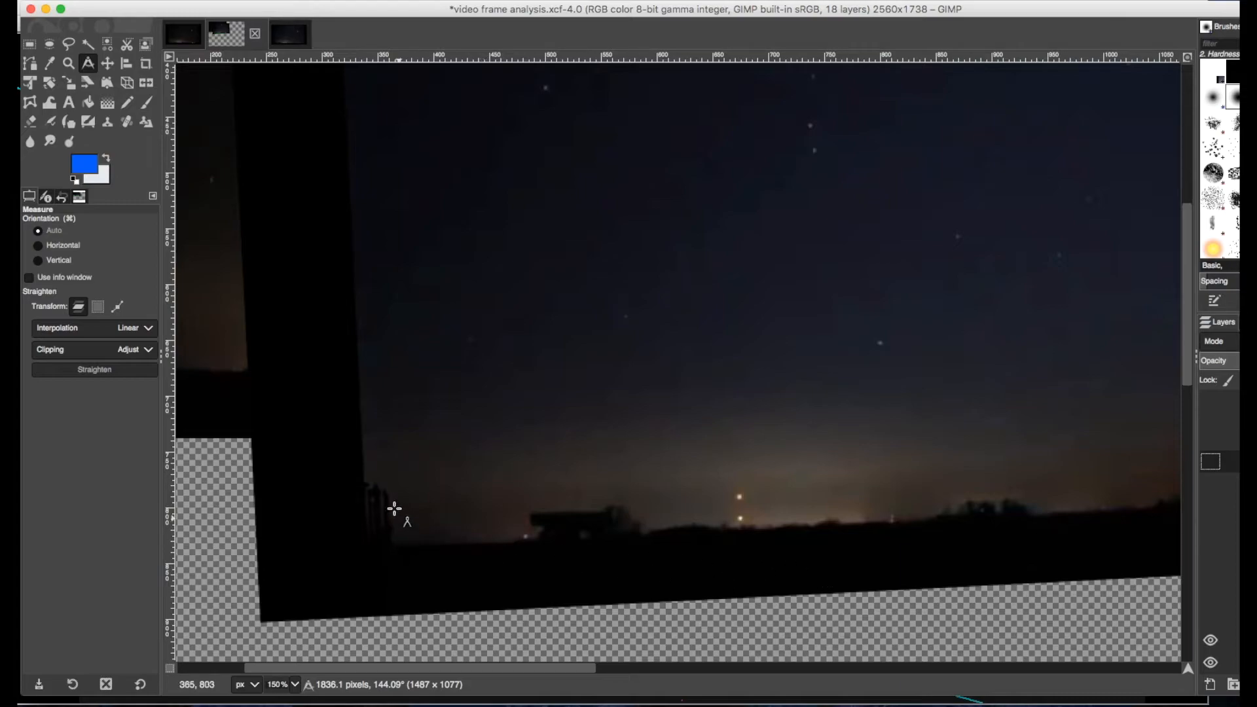
{"action": "mouse_move", "coordinate": [1075, 527]}
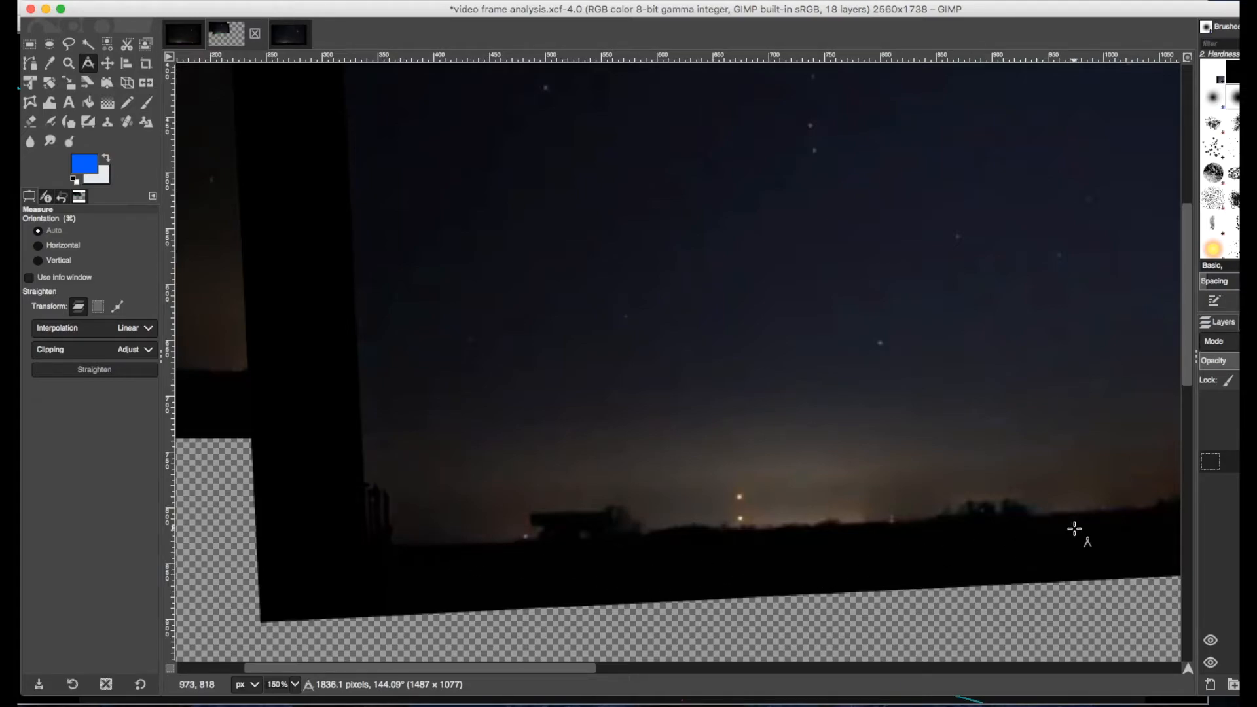
{"action": "mouse_move", "coordinate": [1065, 533]}
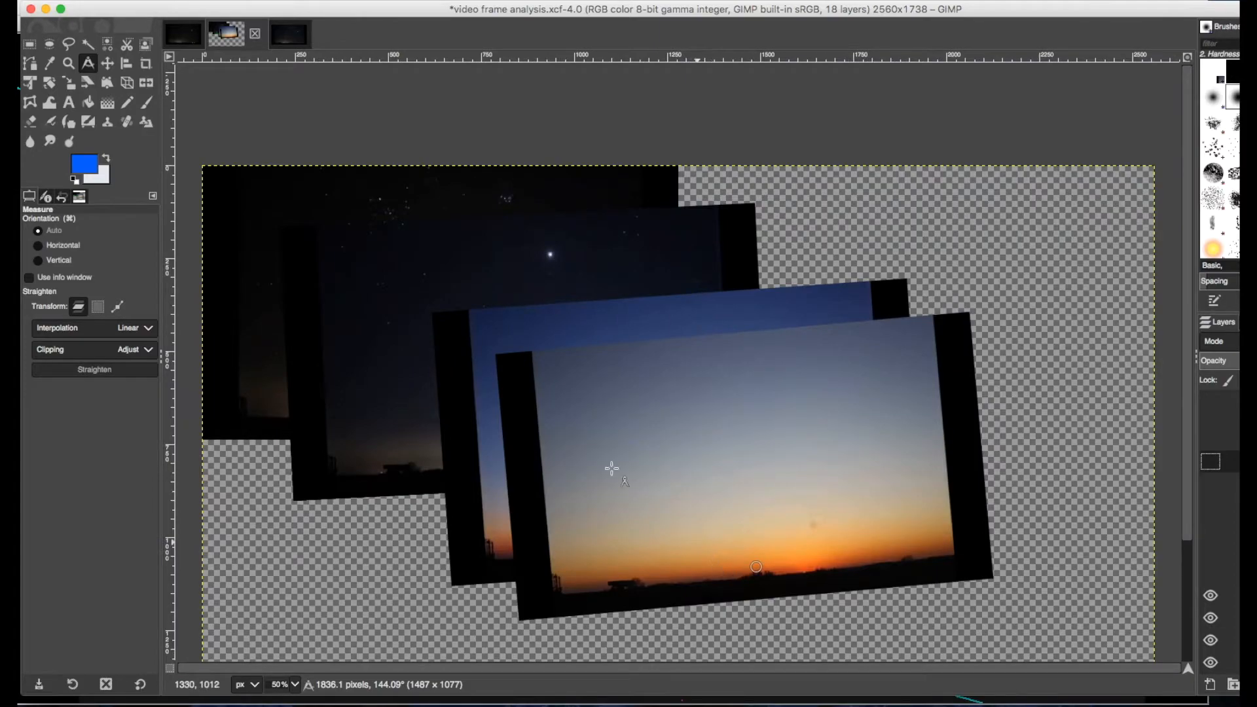
{"action": "mouse_move", "coordinate": [574, 383]}
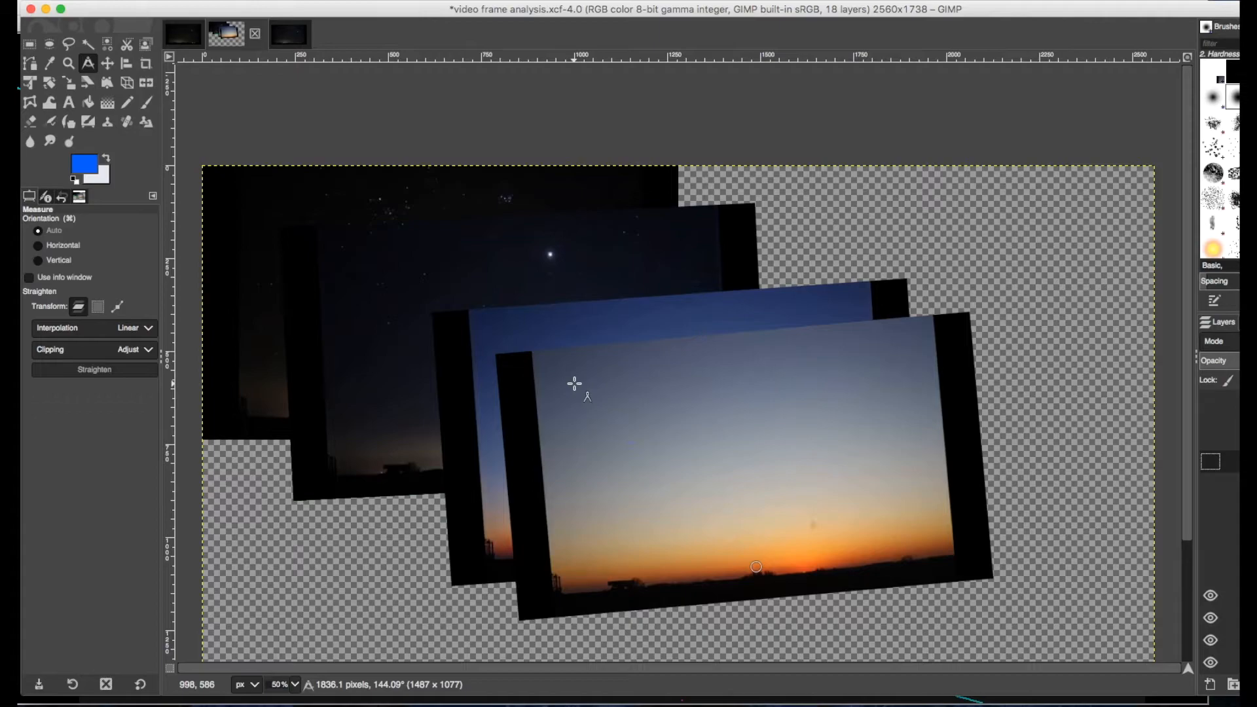
{"action": "mouse_move", "coordinate": [378, 200]}
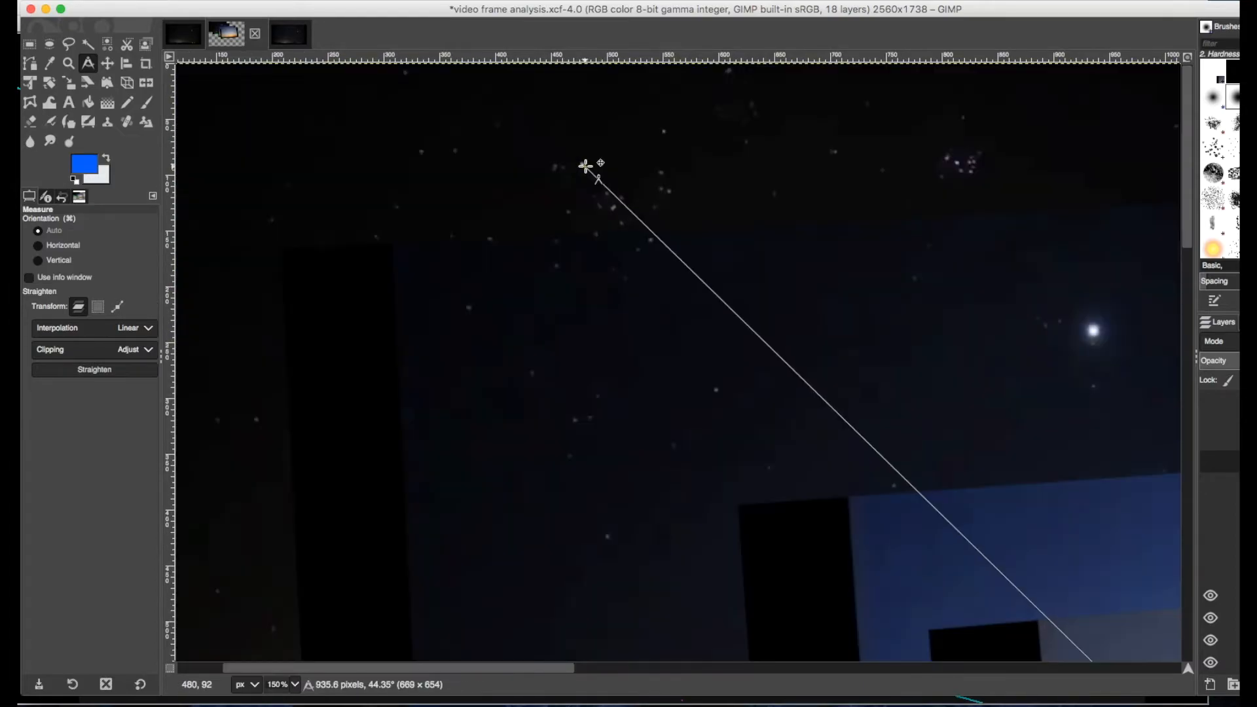
{"action": "mouse_move", "coordinate": [863, 579]}
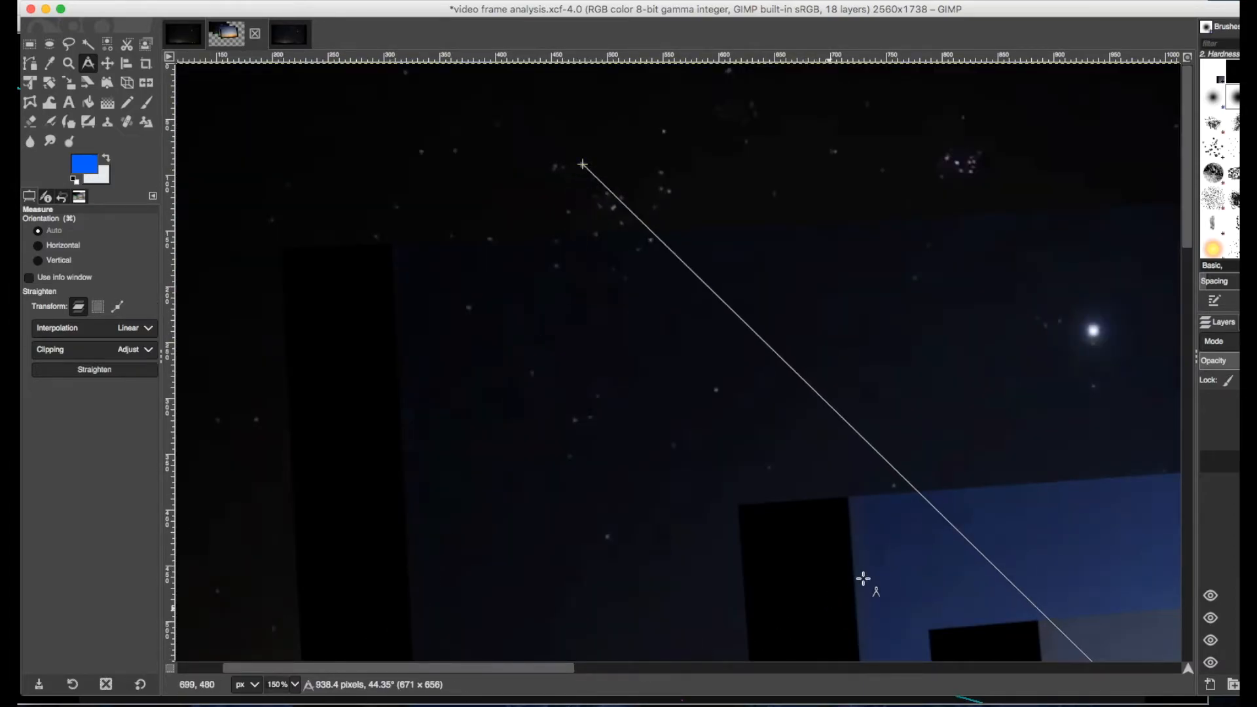
Scroll the canvas right while measuring the roughly 938-pixel moon-to-Aldebaran distance.
{"action": "scroll", "scroll_direction": "right", "scroll_amount": 3}
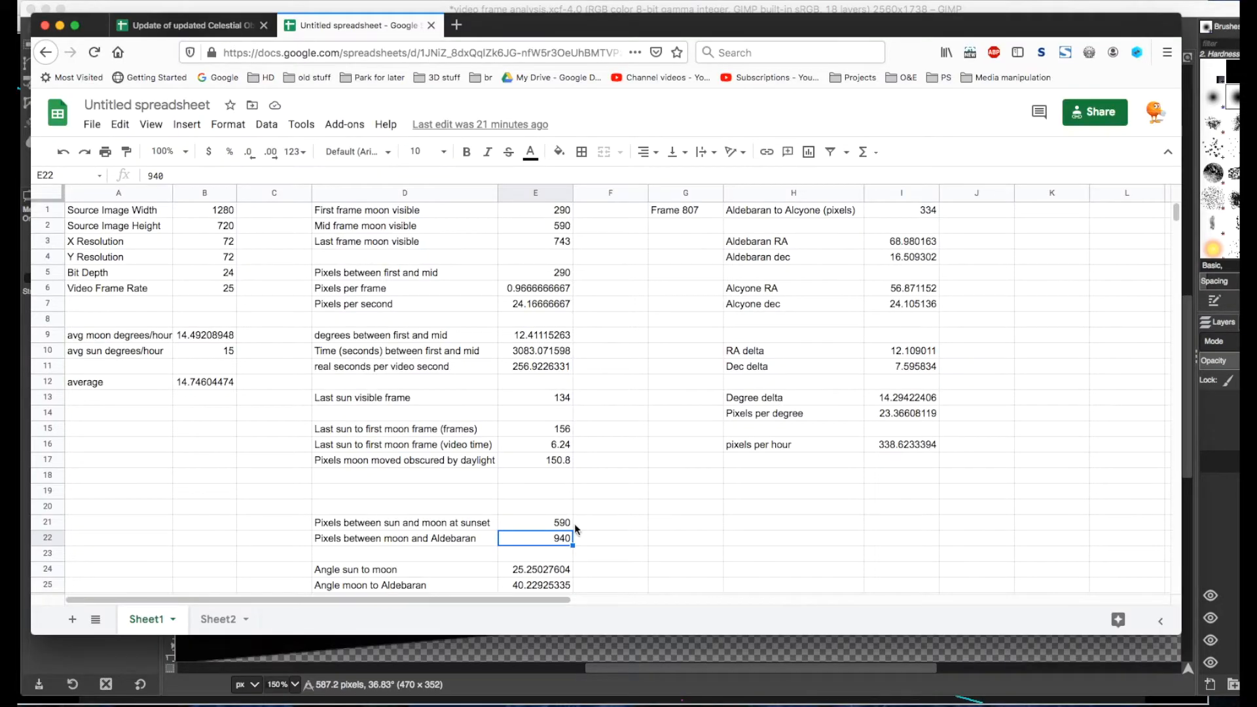
{"action": "mouse_move", "coordinate": [612, 547]}
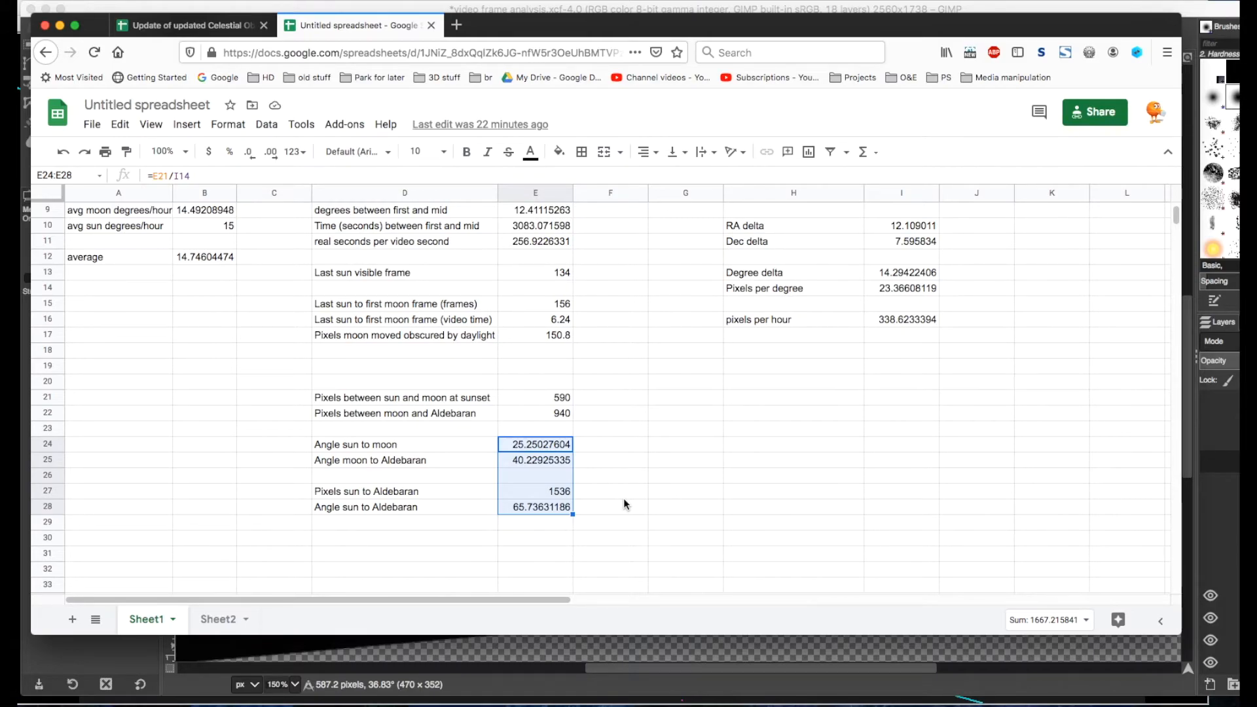
Inspect E25's =E22/I14 moon-to-Aldebaran angle formula and scroll down the angle table.
{"action": "left_click", "coordinate": [534, 460]}
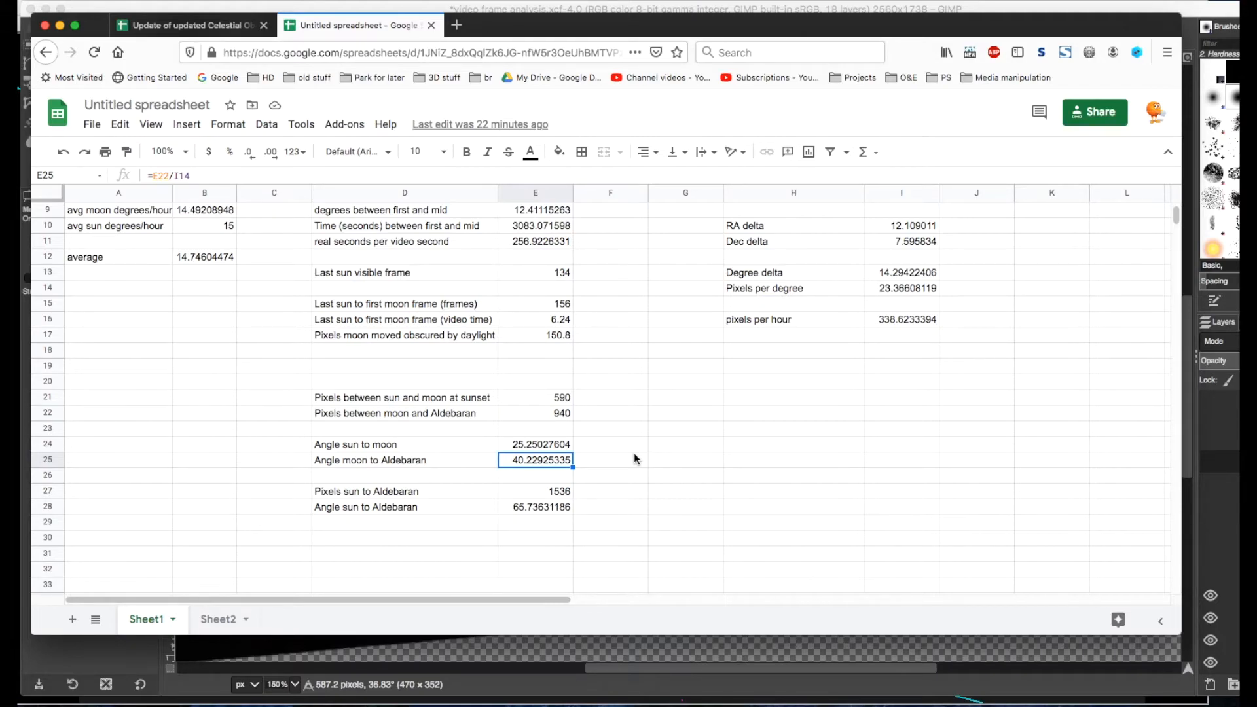
{"action": "scroll", "scroll_direction": "down", "scroll_amount": 3}
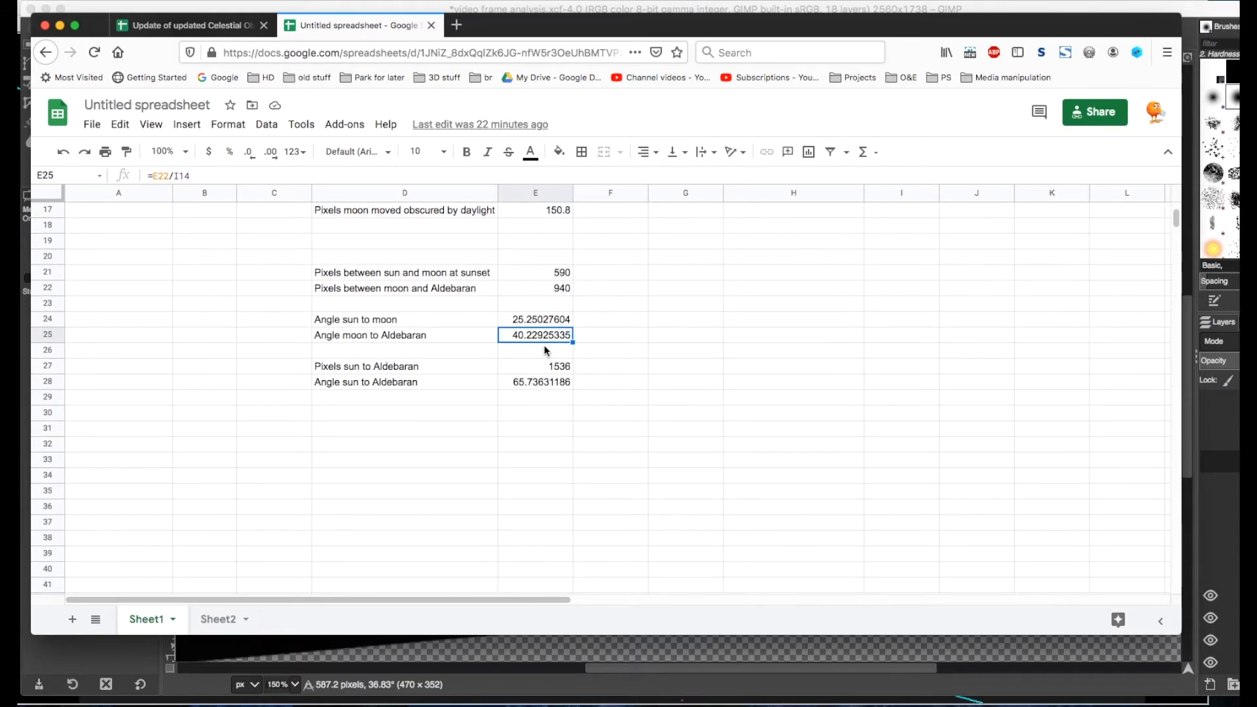
Review E49's =(E21/(E21+E22)) formula and its referenced cells E21 and E22.
{"action": "left_click", "coordinate": [534, 474]}
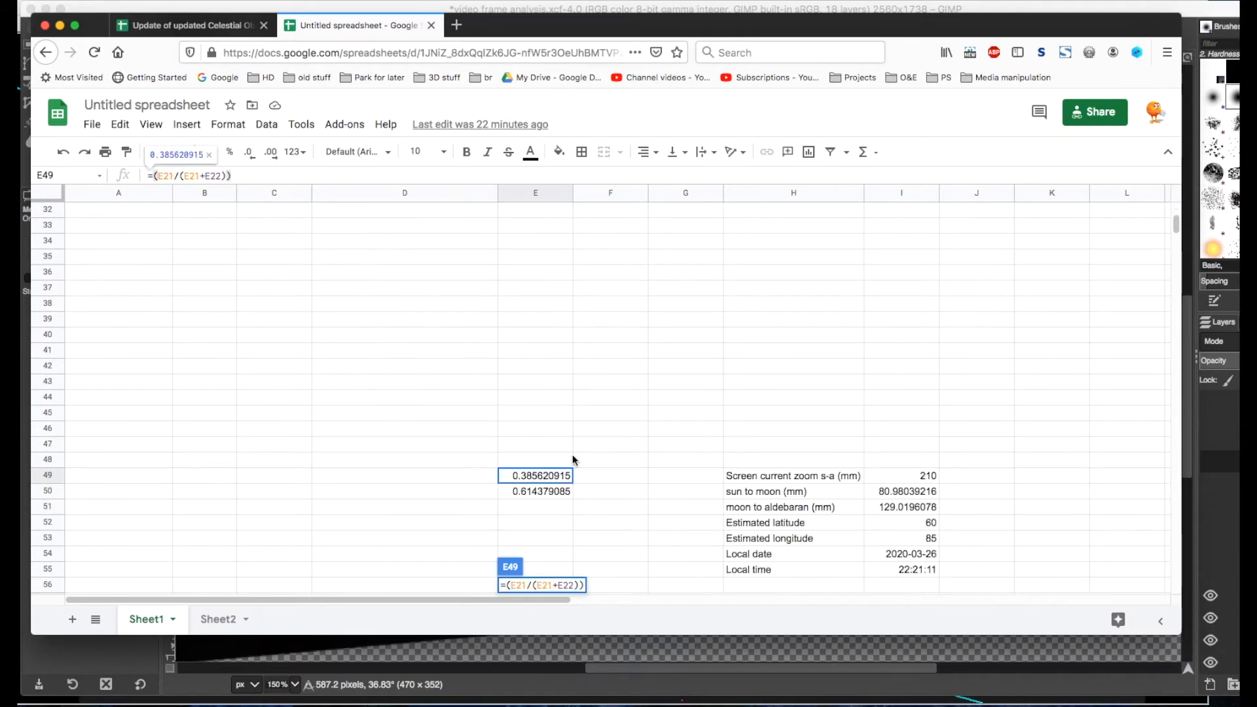
{"action": "mouse_move", "coordinate": [649, 495]}
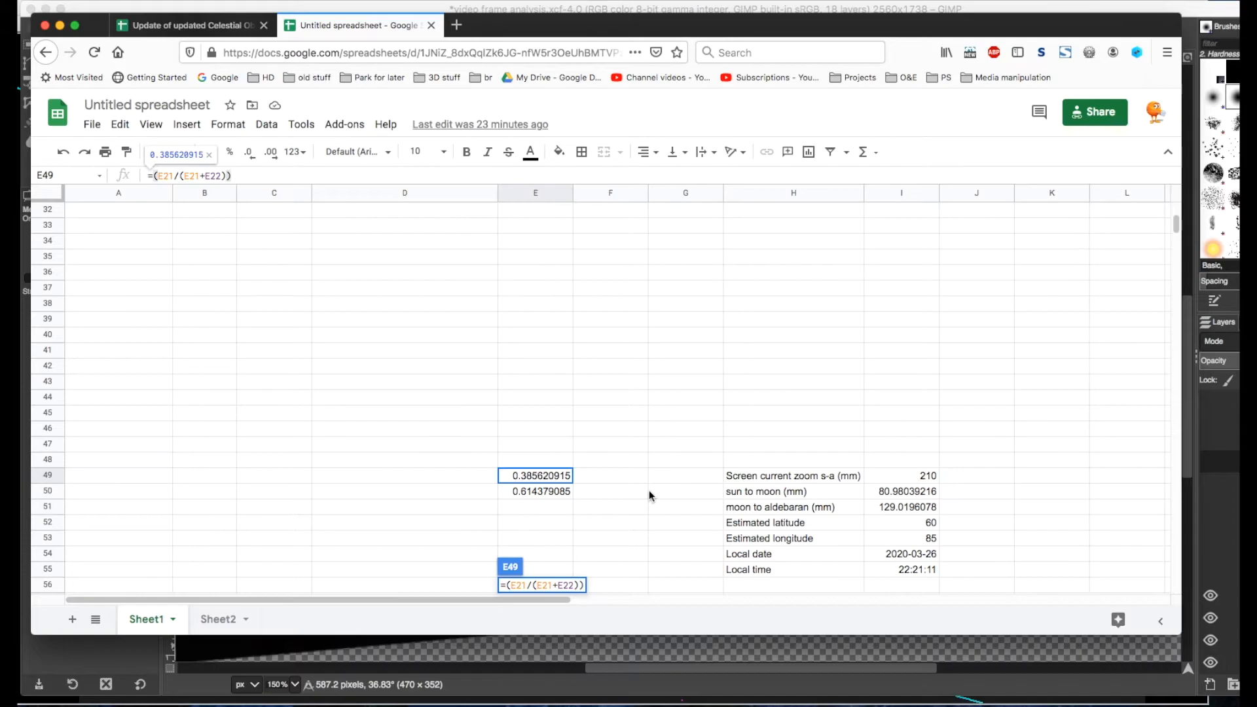
{"action": "mouse_move", "coordinate": [614, 502]}
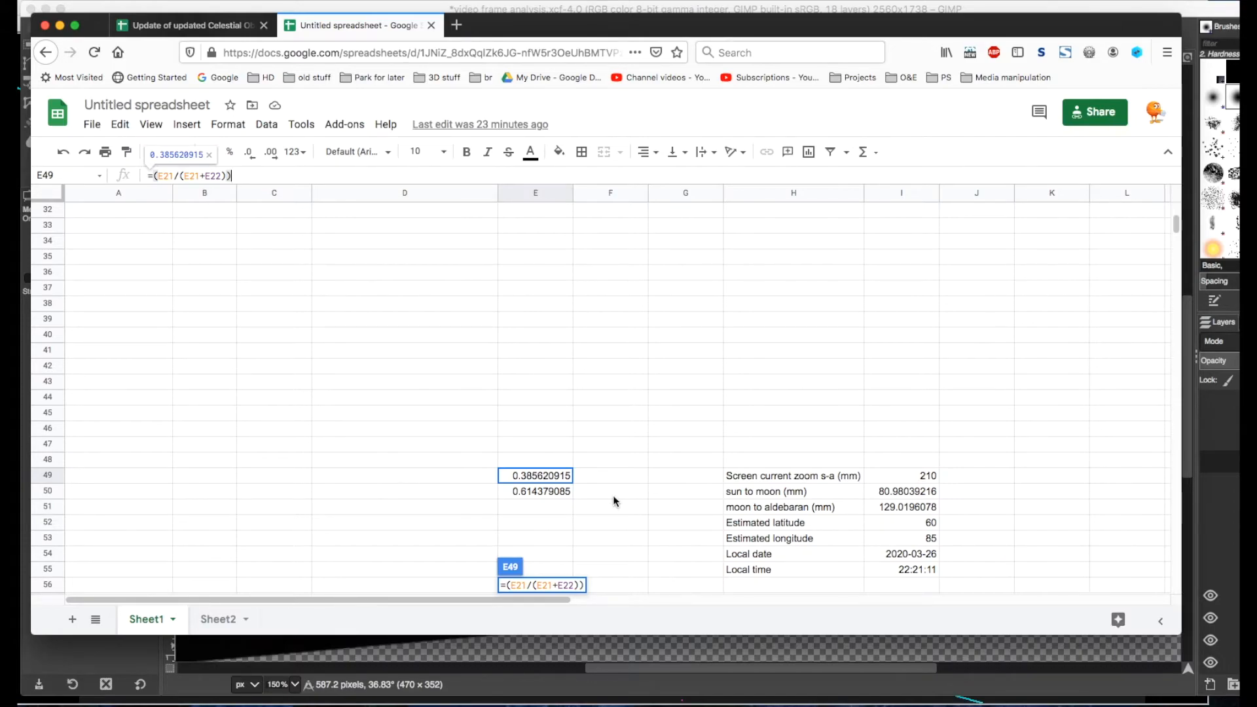
{"action": "scroll", "scroll_direction": "up", "scroll_amount": 3}
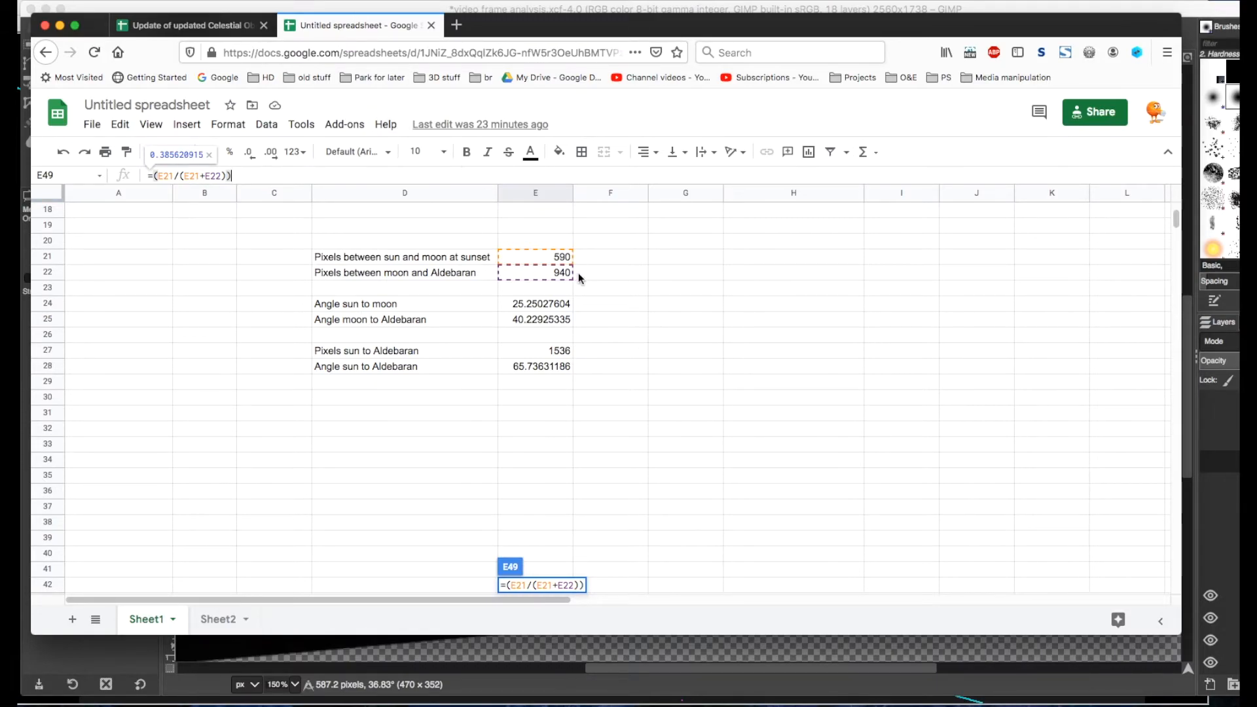
{"action": "mouse_move", "coordinate": [512, 237]}
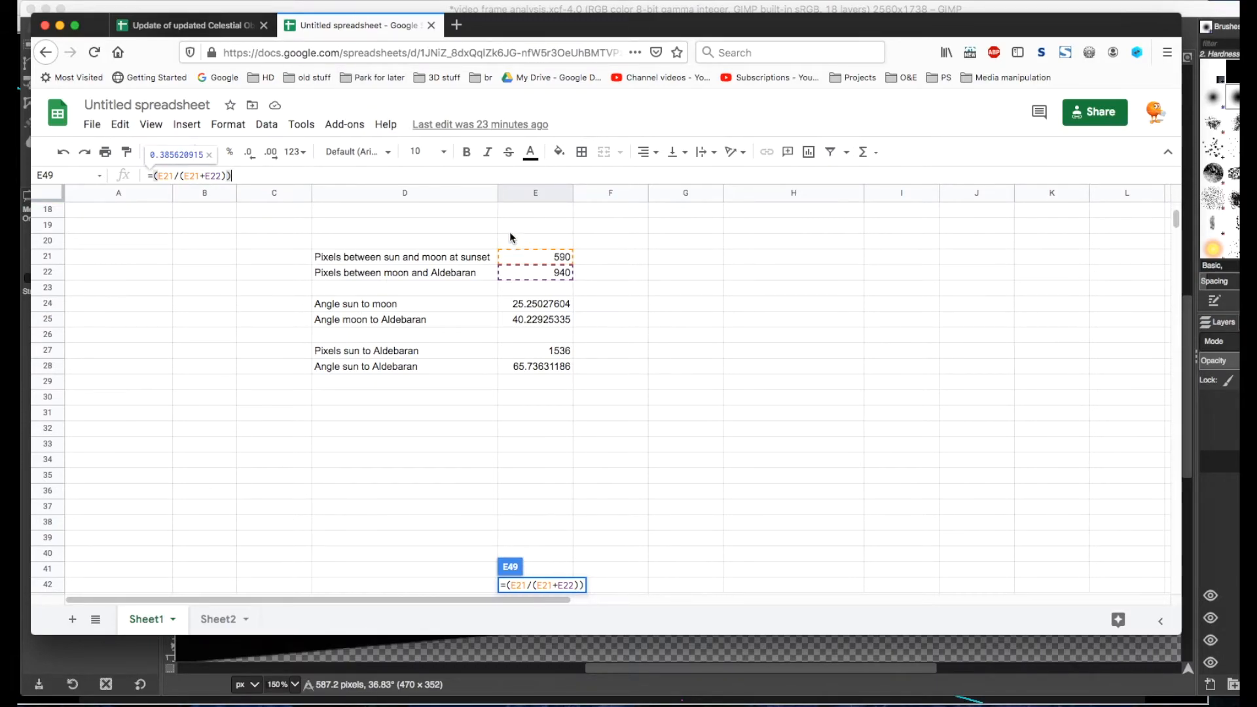
{"action": "scroll", "scroll_direction": "up", "scroll_amount": 3}
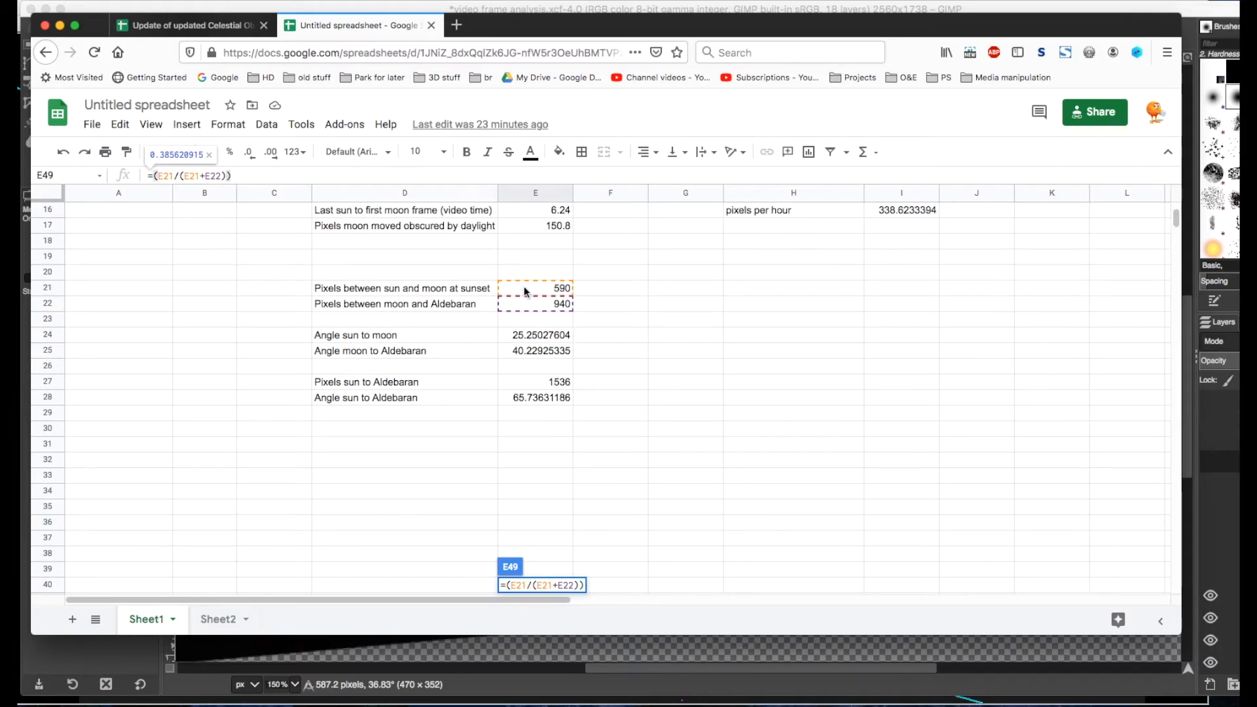
{"action": "mouse_move", "coordinate": [539, 301]}
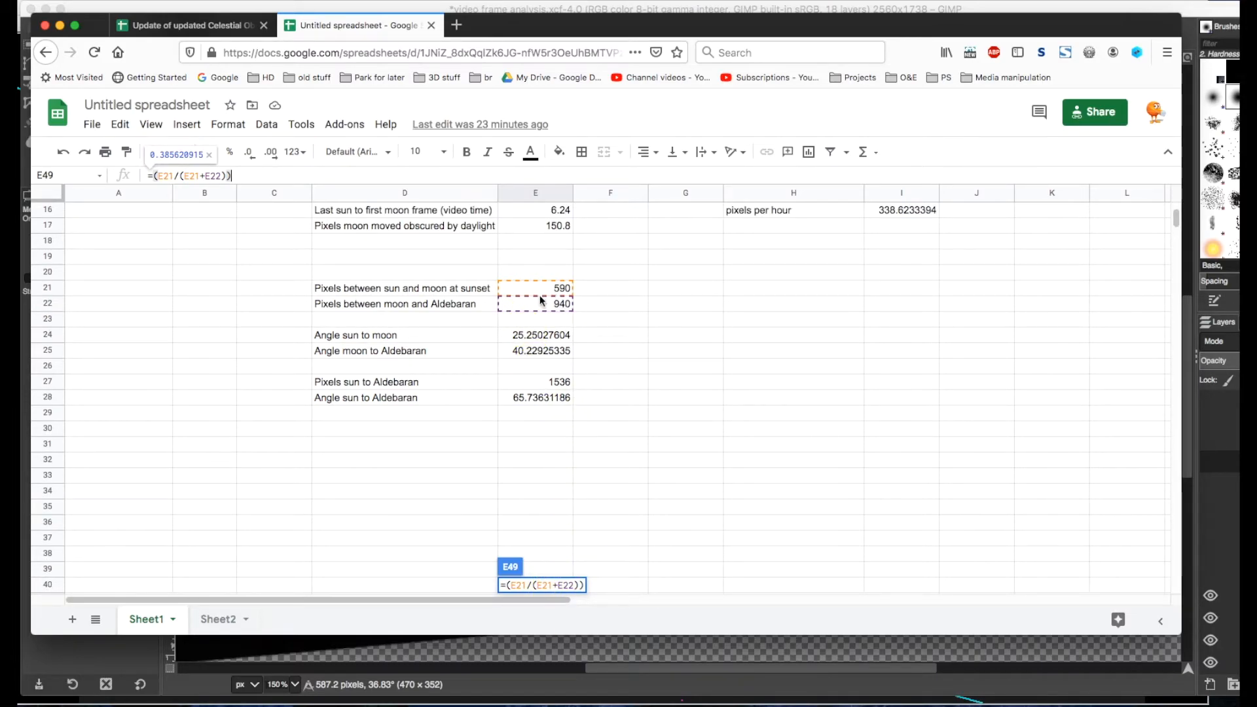
{"action": "scroll", "scroll_direction": "down", "scroll_amount": 3}
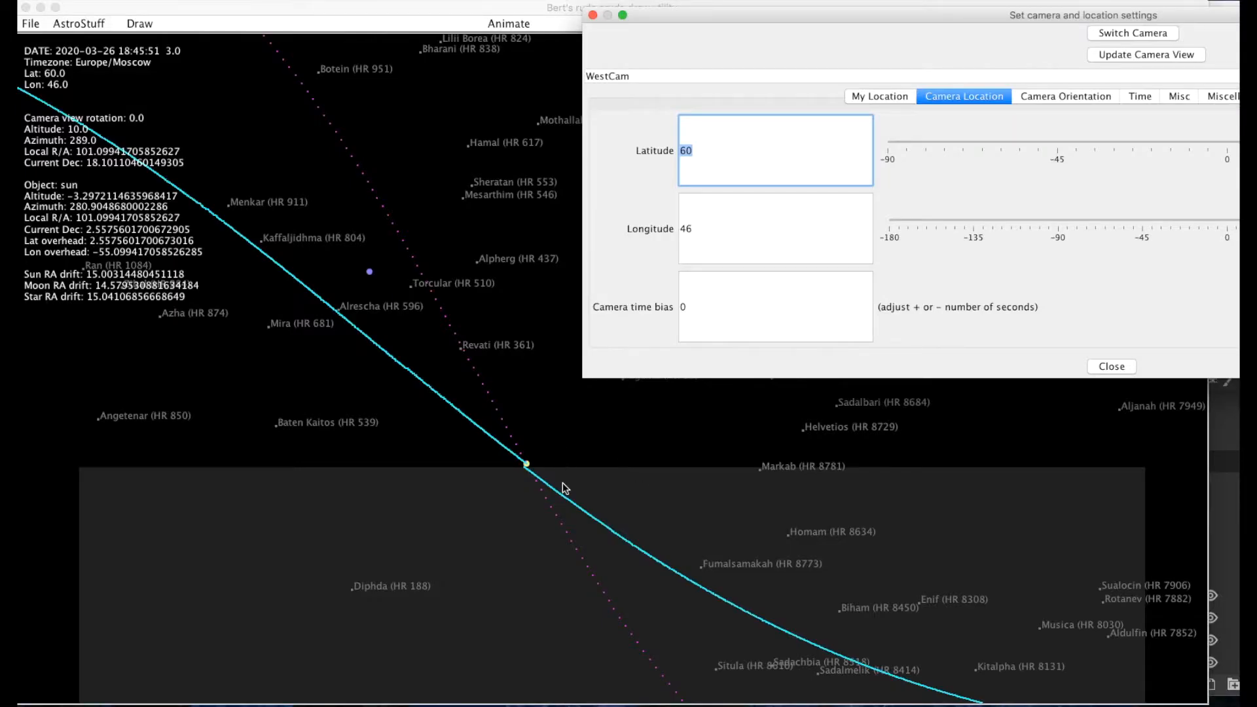
{"action": "mouse_move", "coordinate": [1034, 101]}
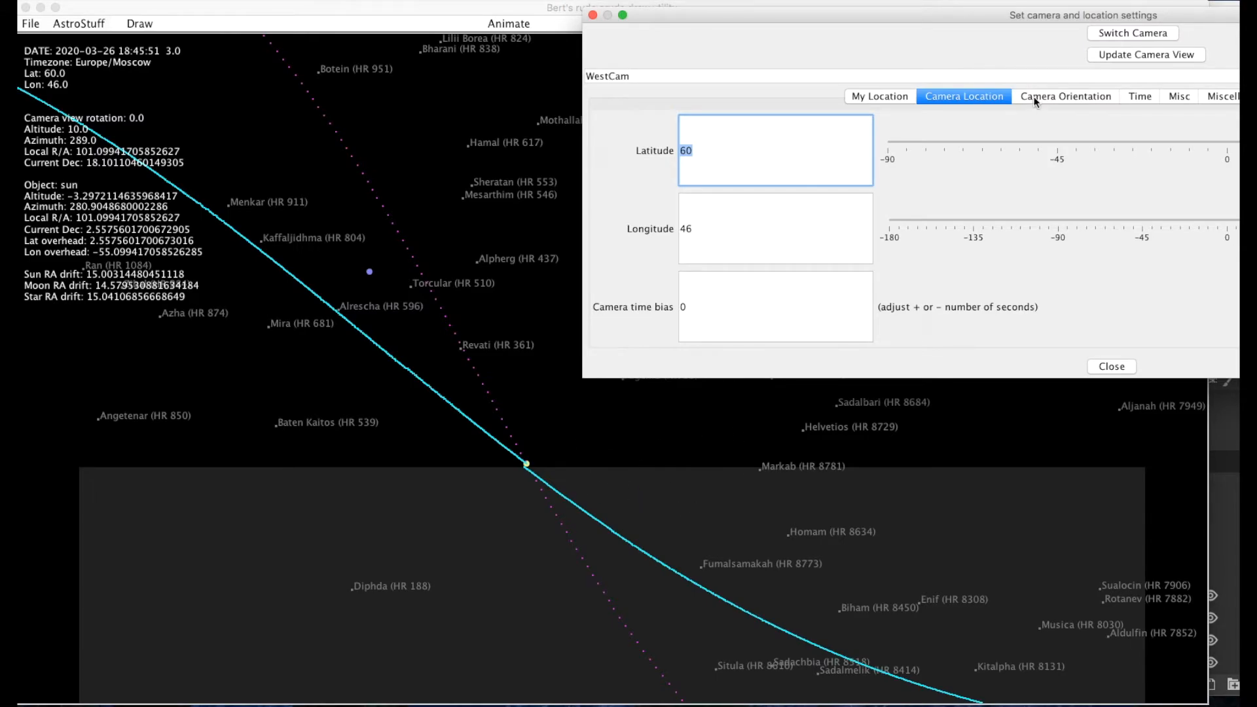
Show the Camera Orientation settings with altitude 10, azimuth 289 and zoom 8.
{"action": "left_click", "coordinate": [1064, 96]}
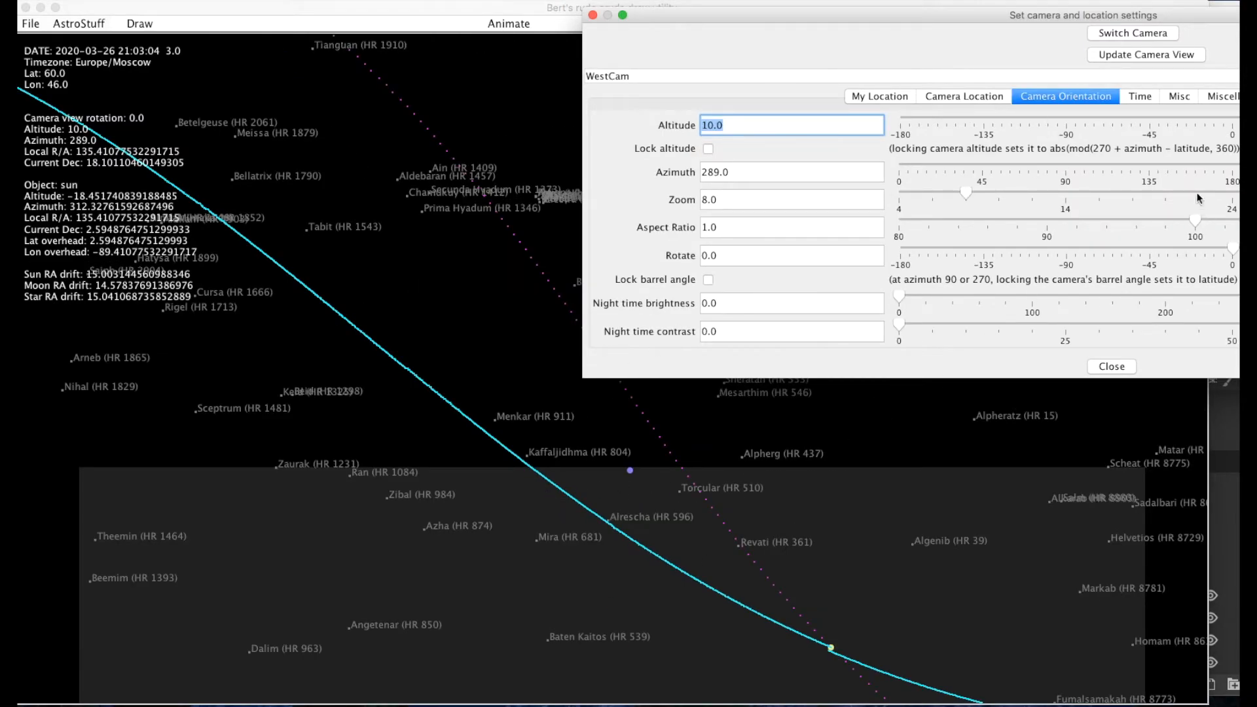
{"action": "mouse_move", "coordinate": [855, 497]}
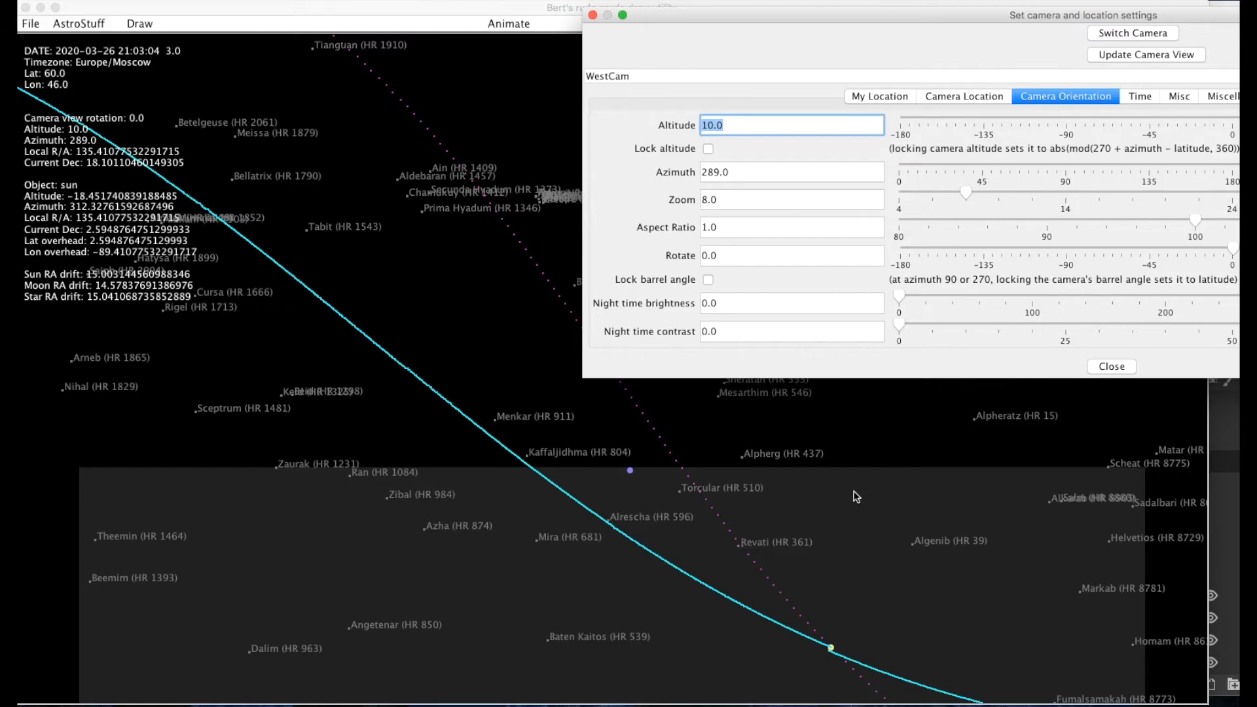
{"action": "mouse_move", "coordinate": [819, 656]}
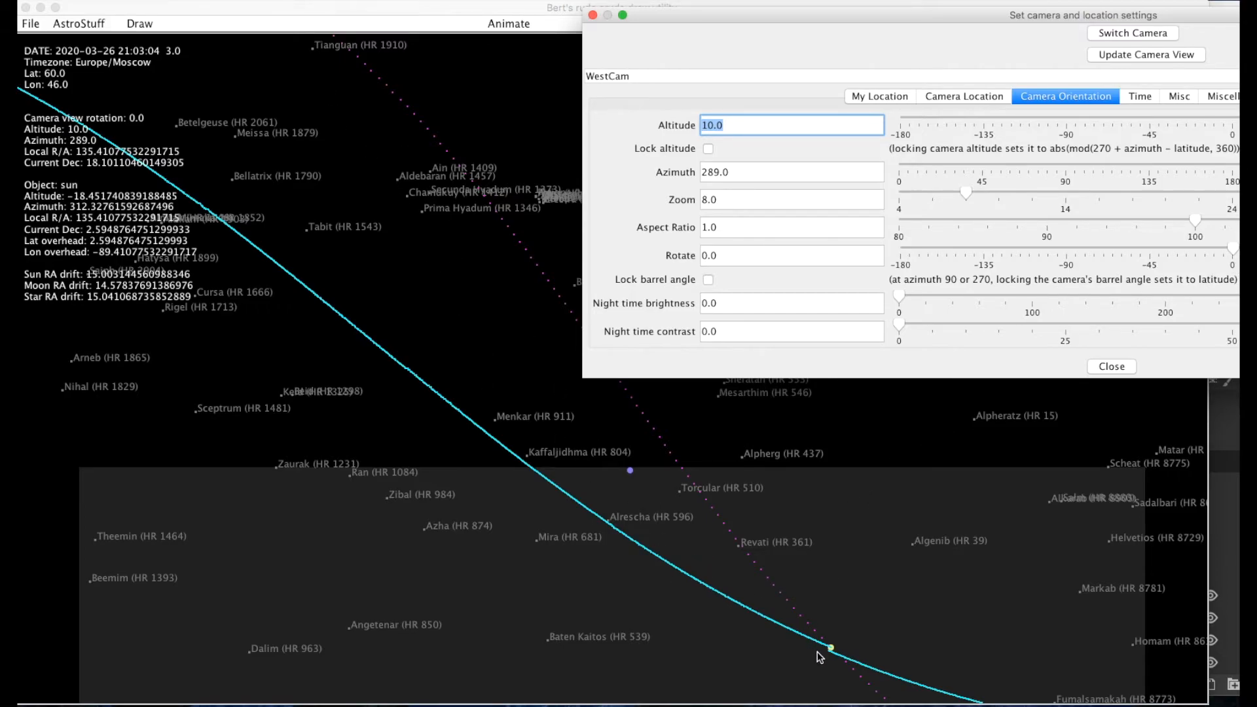
{"action": "mouse_move", "coordinate": [404, 173]}
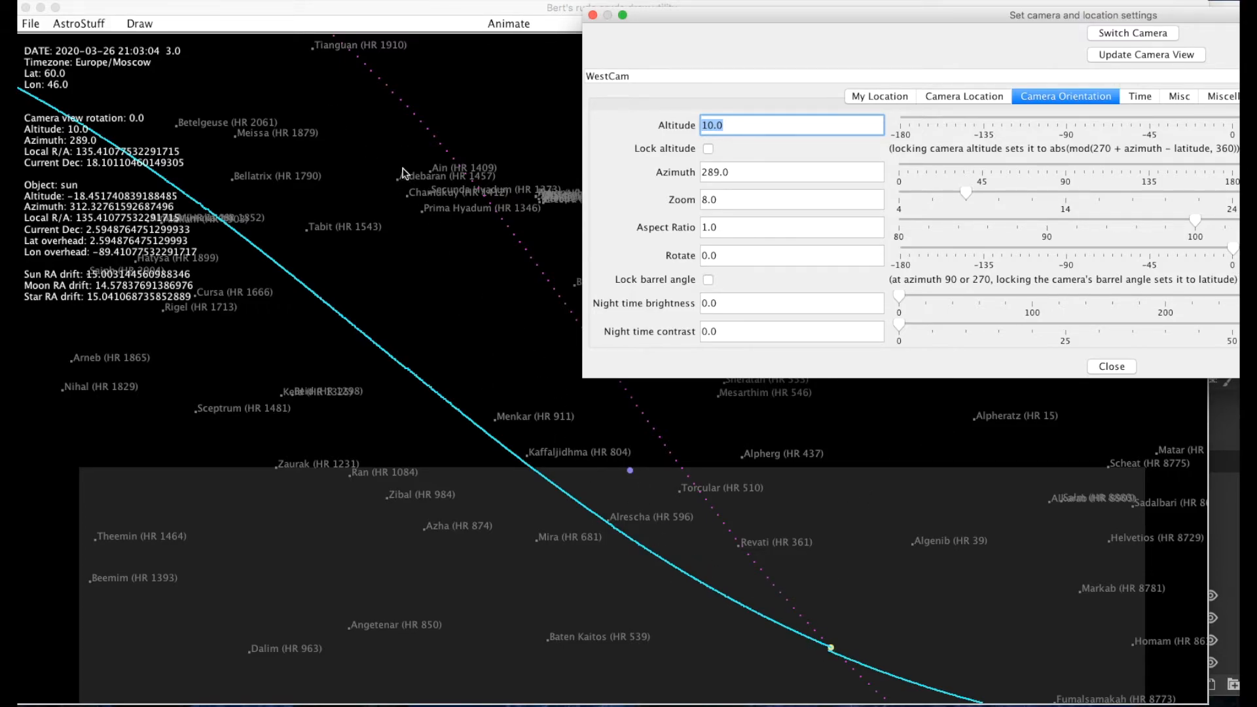
{"action": "mouse_move", "coordinate": [499, 265]}
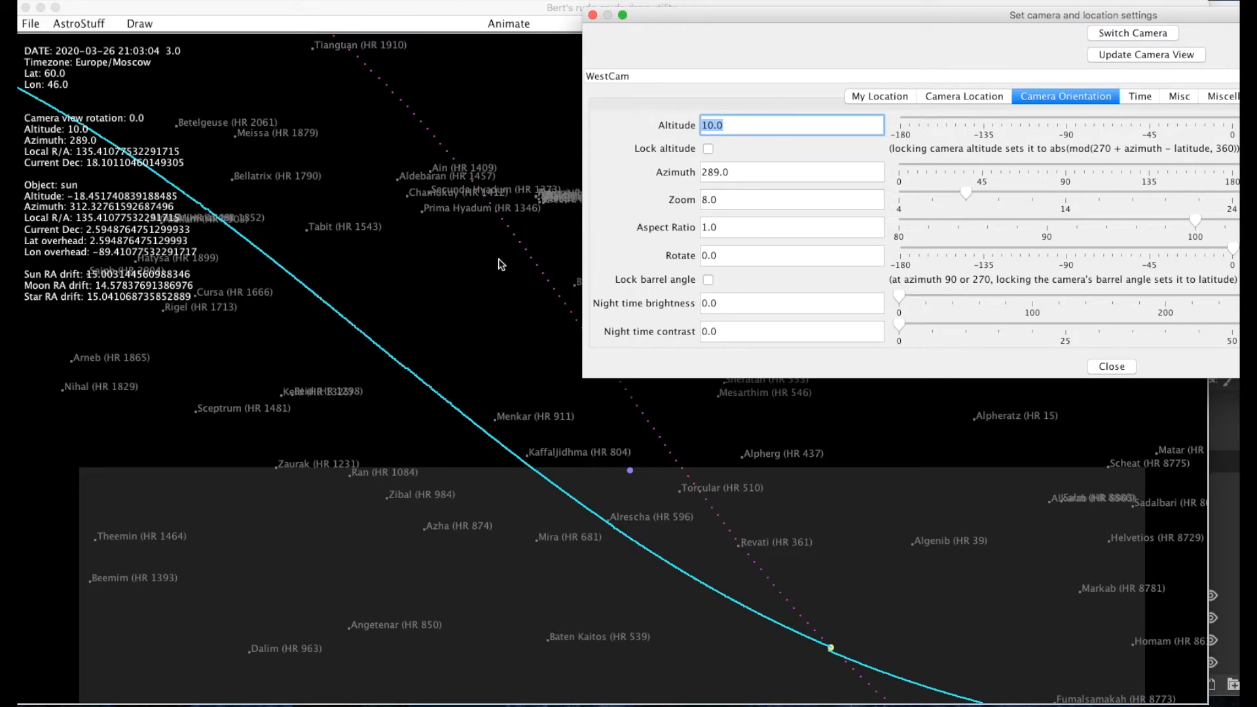
{"action": "mouse_move", "coordinate": [392, 187]}
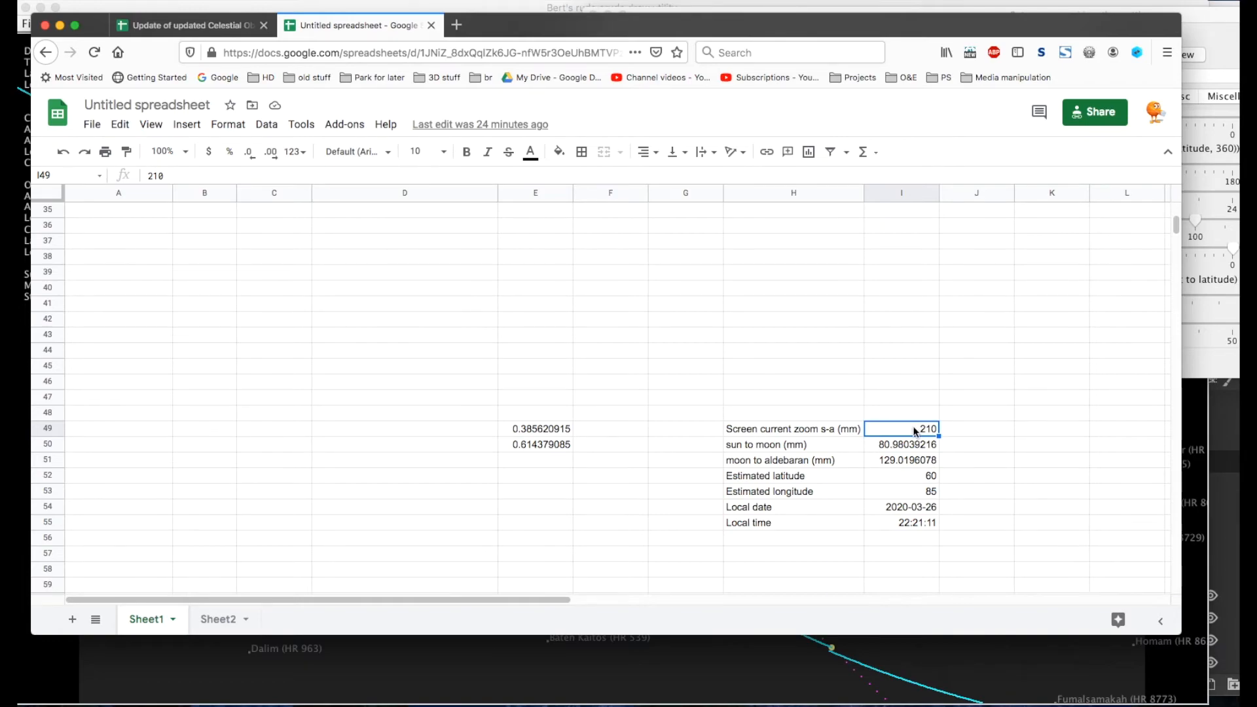
Review the E49/I49 and E50/I50 formulas giving the 80.98 mm and 129.02 mm split of the 210 mm span.
{"action": "left_click", "coordinate": [534, 428]}
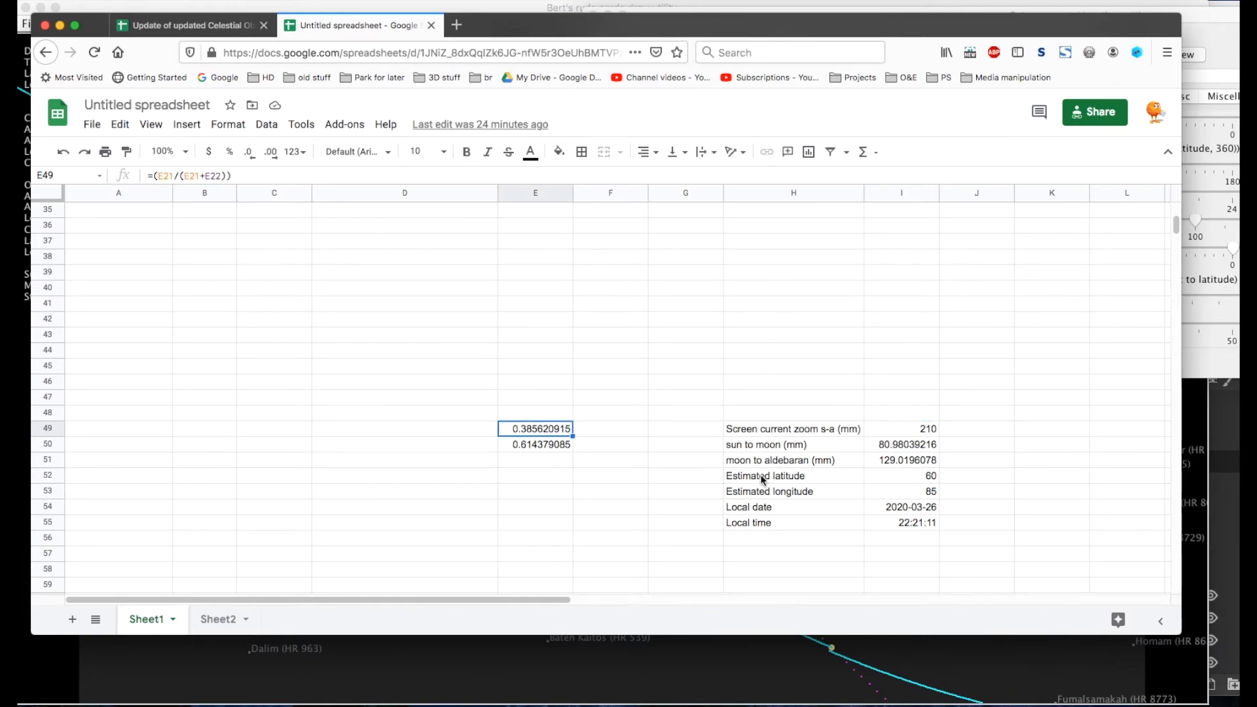
{"action": "left_click", "coordinate": [901, 444]}
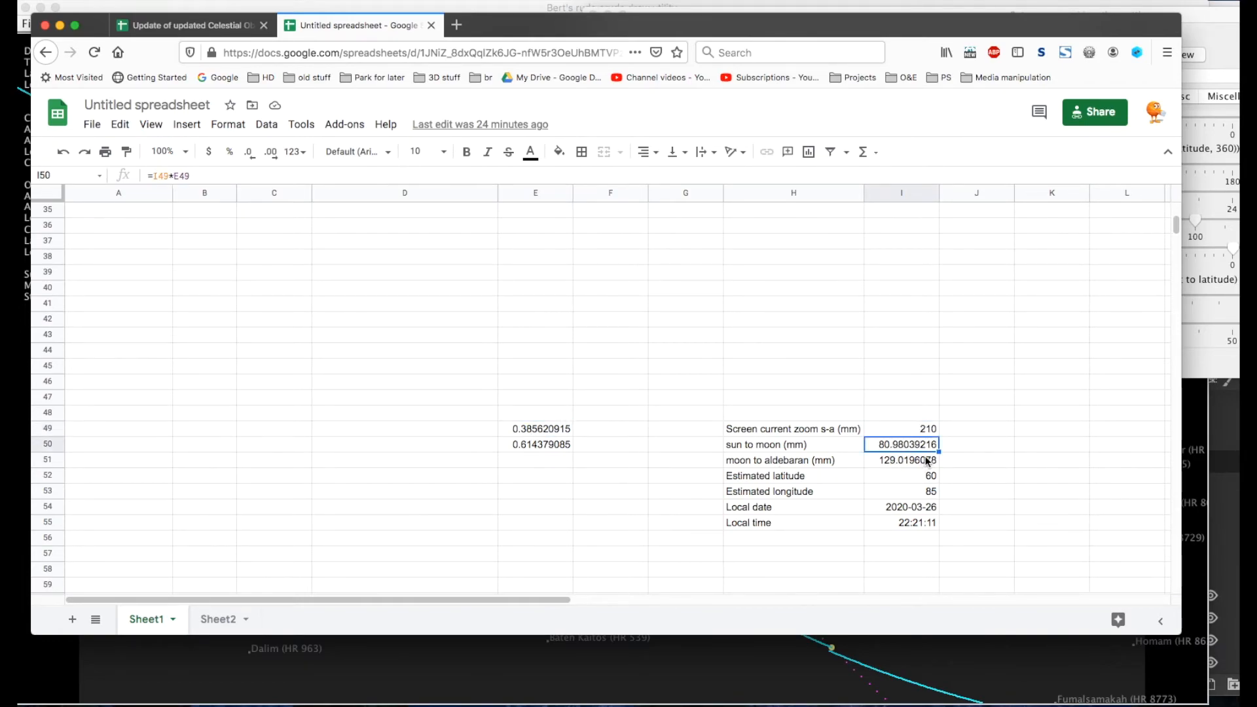
{"action": "mouse_move", "coordinate": [672, 441]}
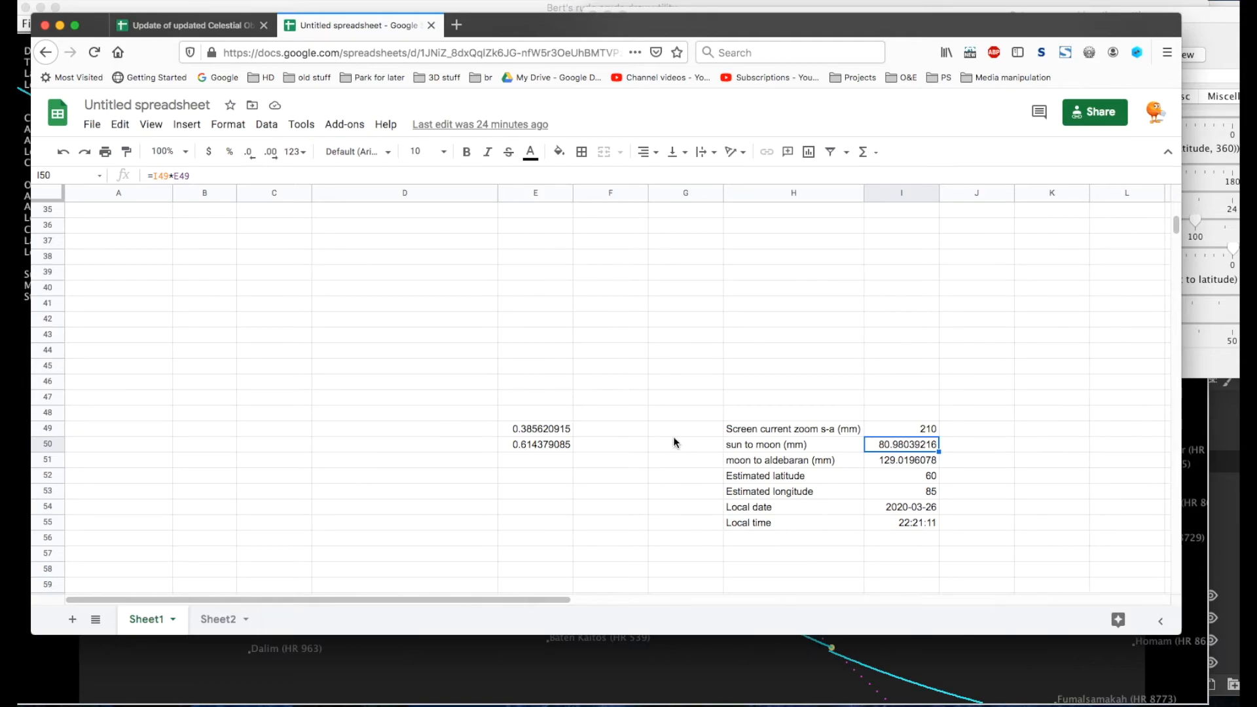
{"action": "left_click", "coordinate": [534, 443]}
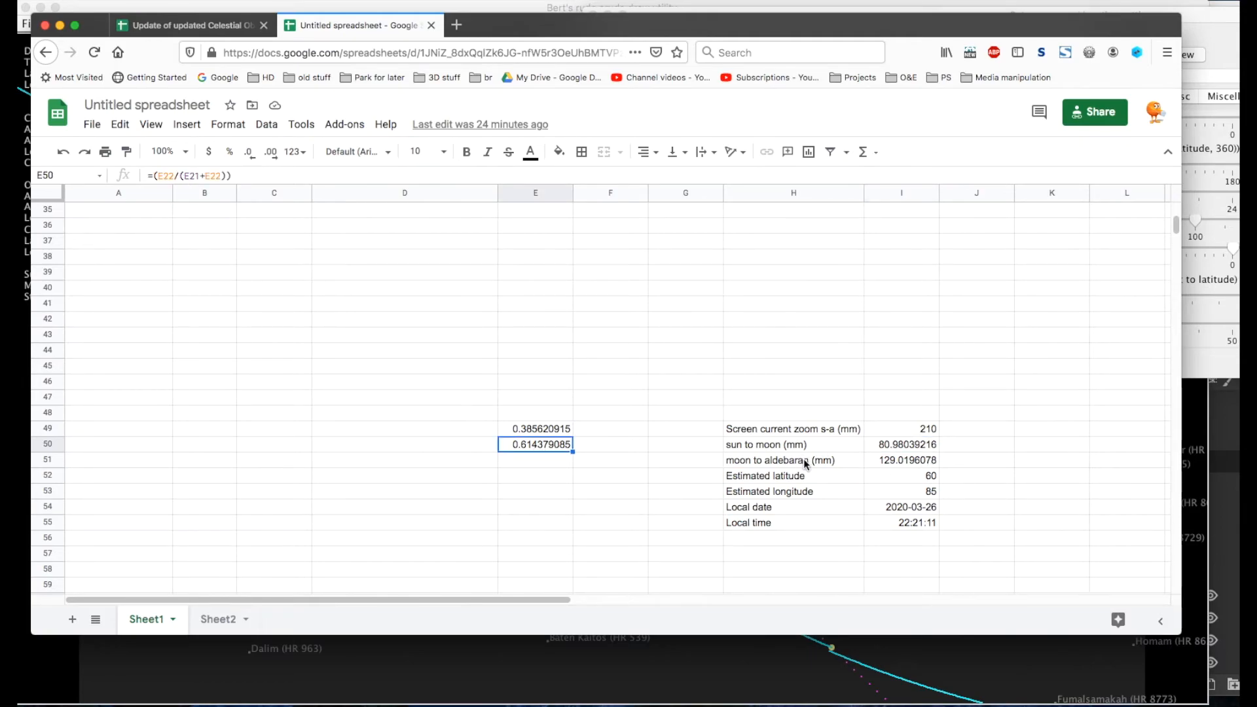
{"action": "left_click", "coordinate": [900, 460]}
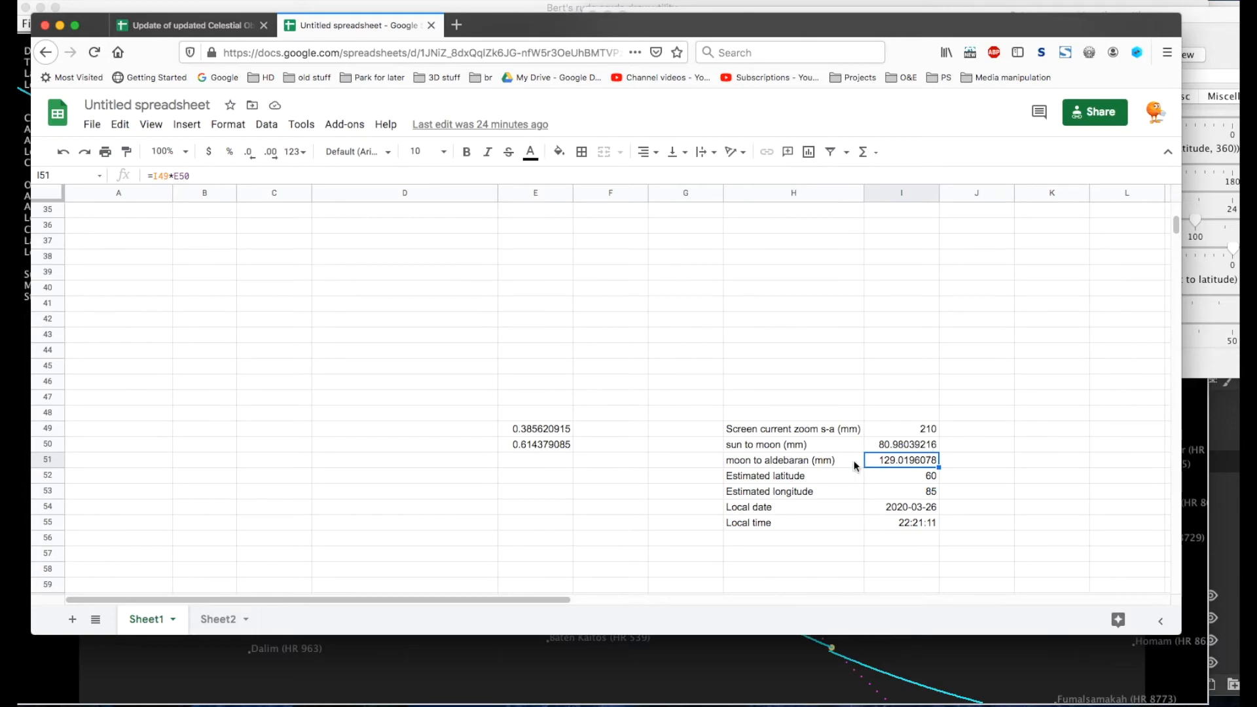
{"action": "mouse_move", "coordinate": [791, 597]}
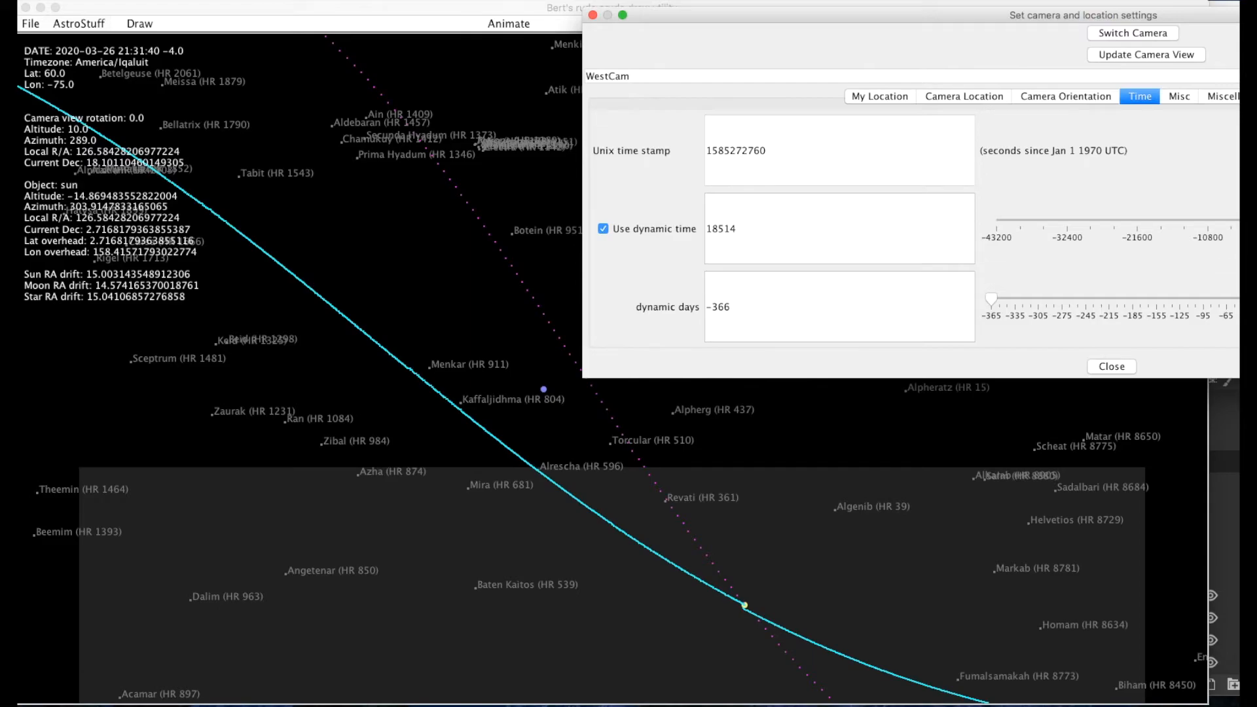
{"action": "mouse_move", "coordinate": [571, 366]}
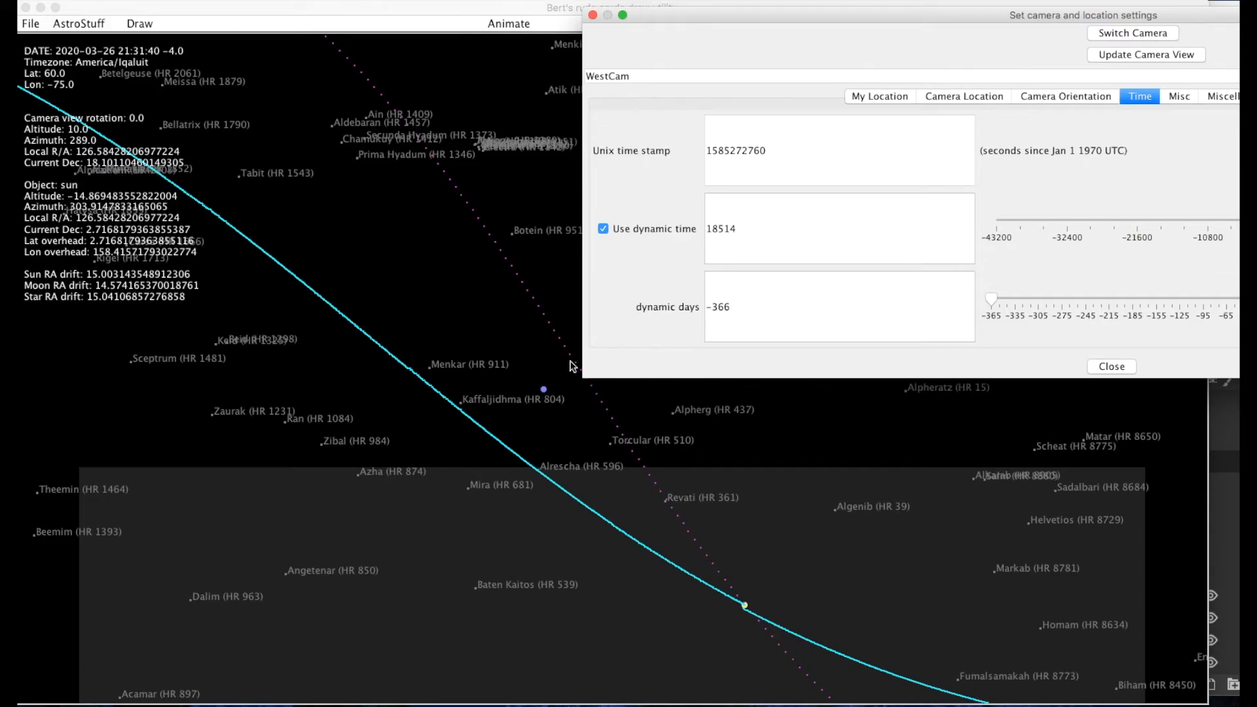
{"action": "mouse_move", "coordinate": [391, 205]}
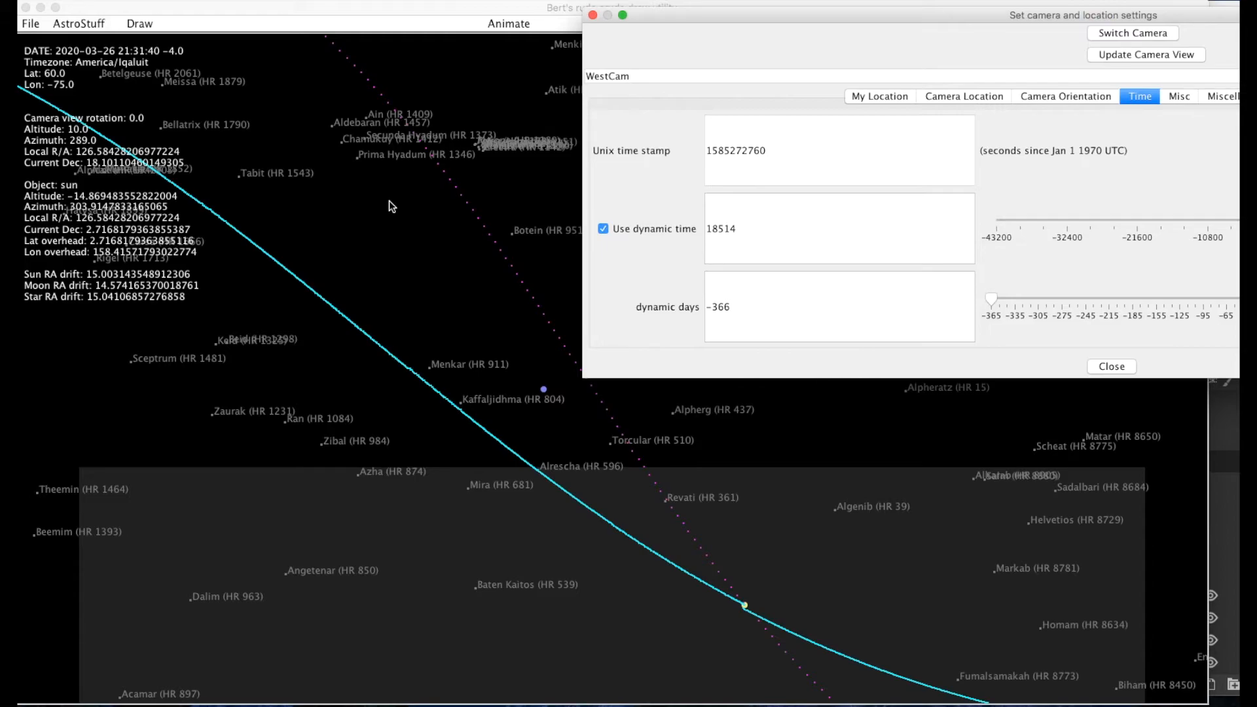
Set the camera location to longitude 1 at latitude 60, putting the sky in Atlantic/Faroe time.
{"action": "left_click", "coordinate": [964, 95]}
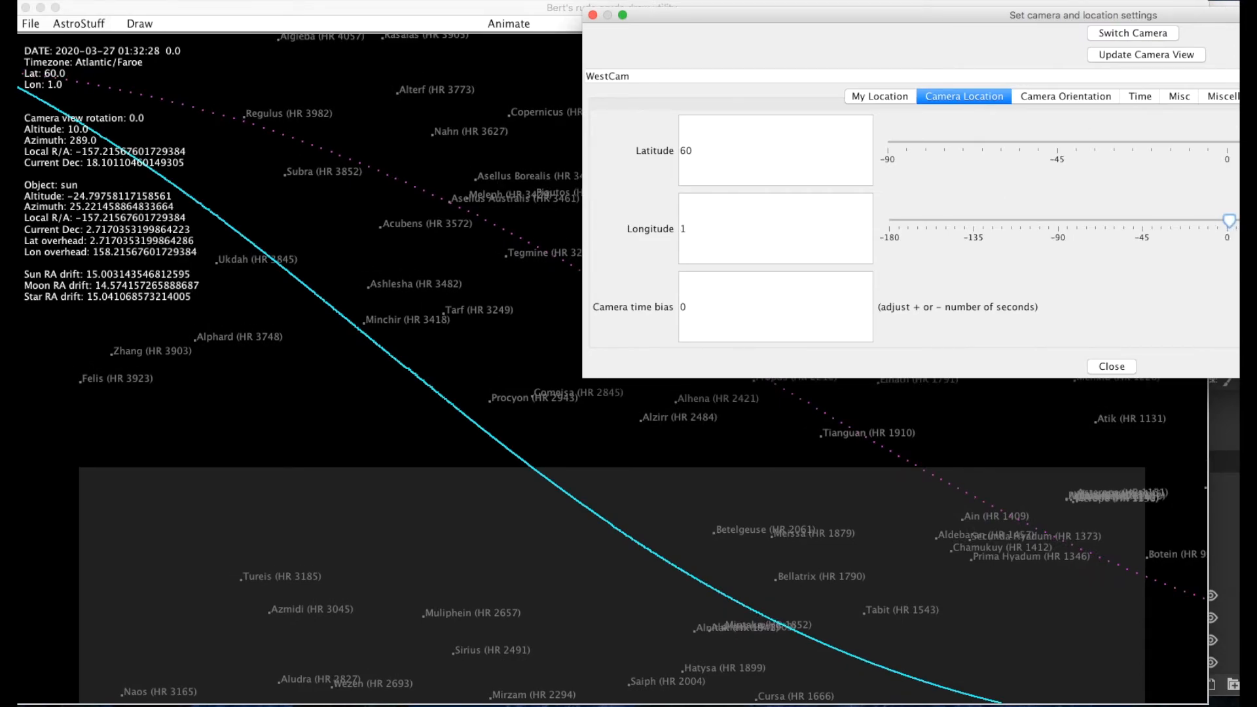
{"action": "left_click", "coordinate": [1139, 96]}
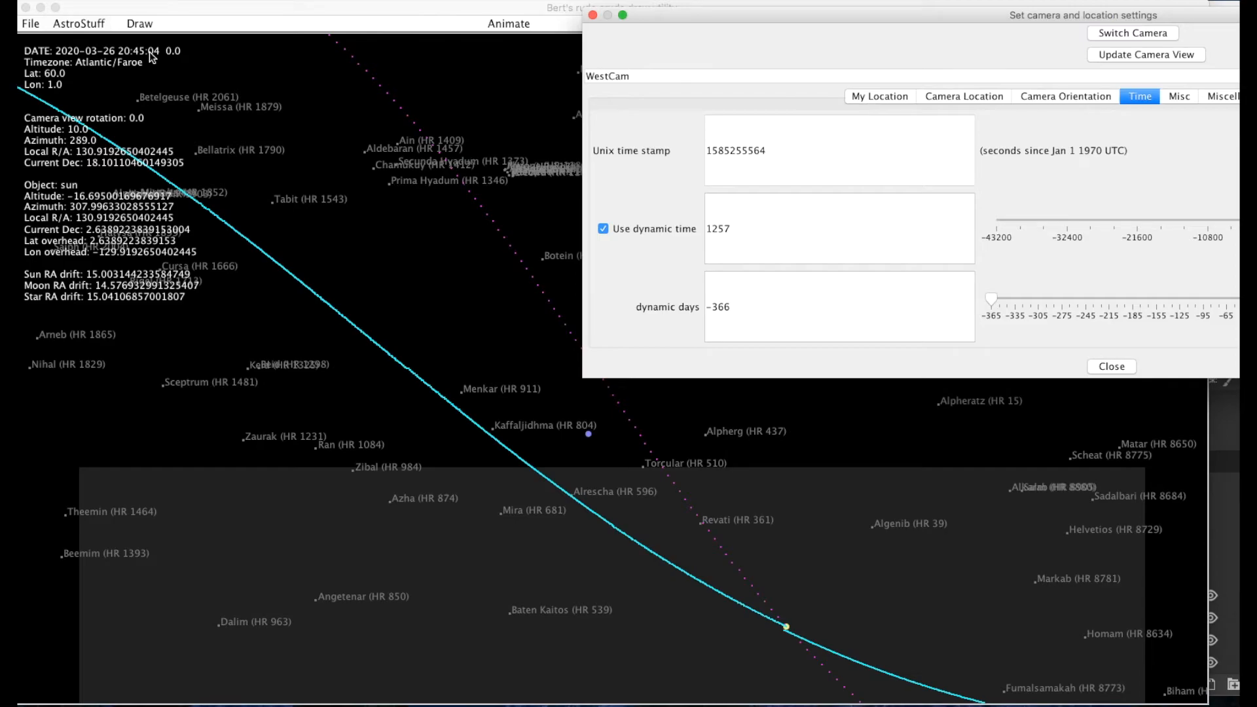
{"action": "mouse_move", "coordinate": [1144, 83]}
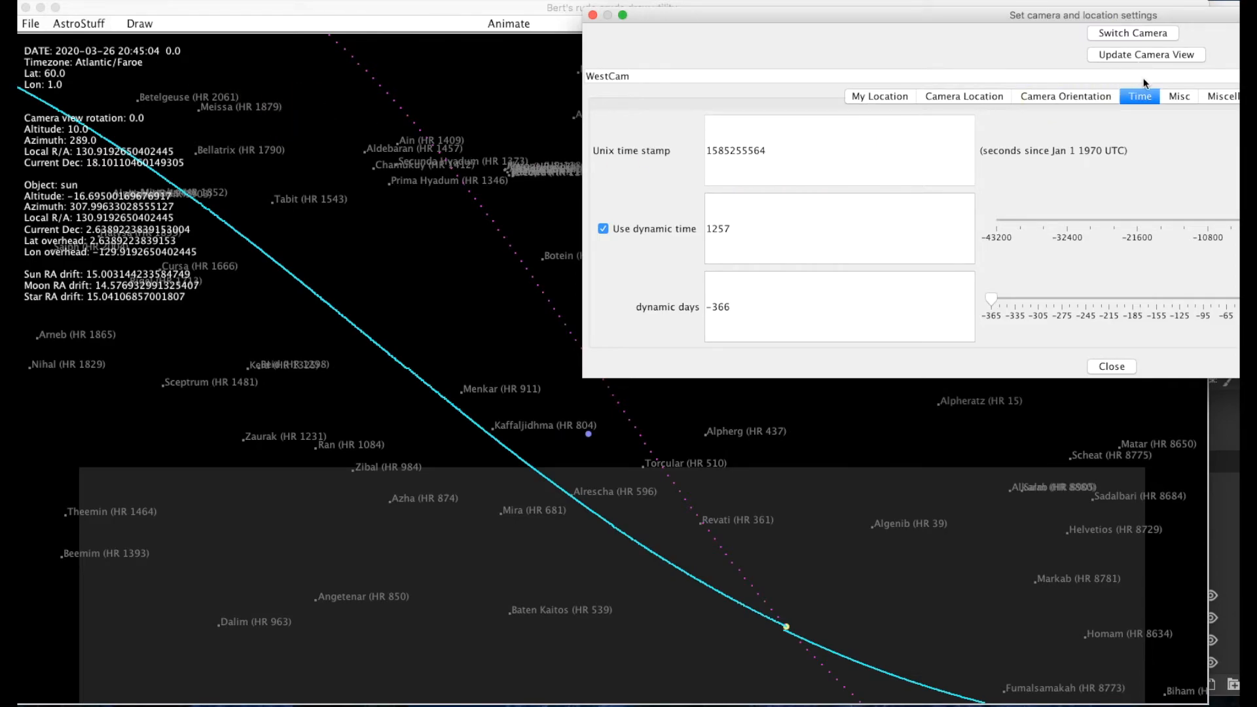
{"action": "left_click", "coordinate": [962, 96]}
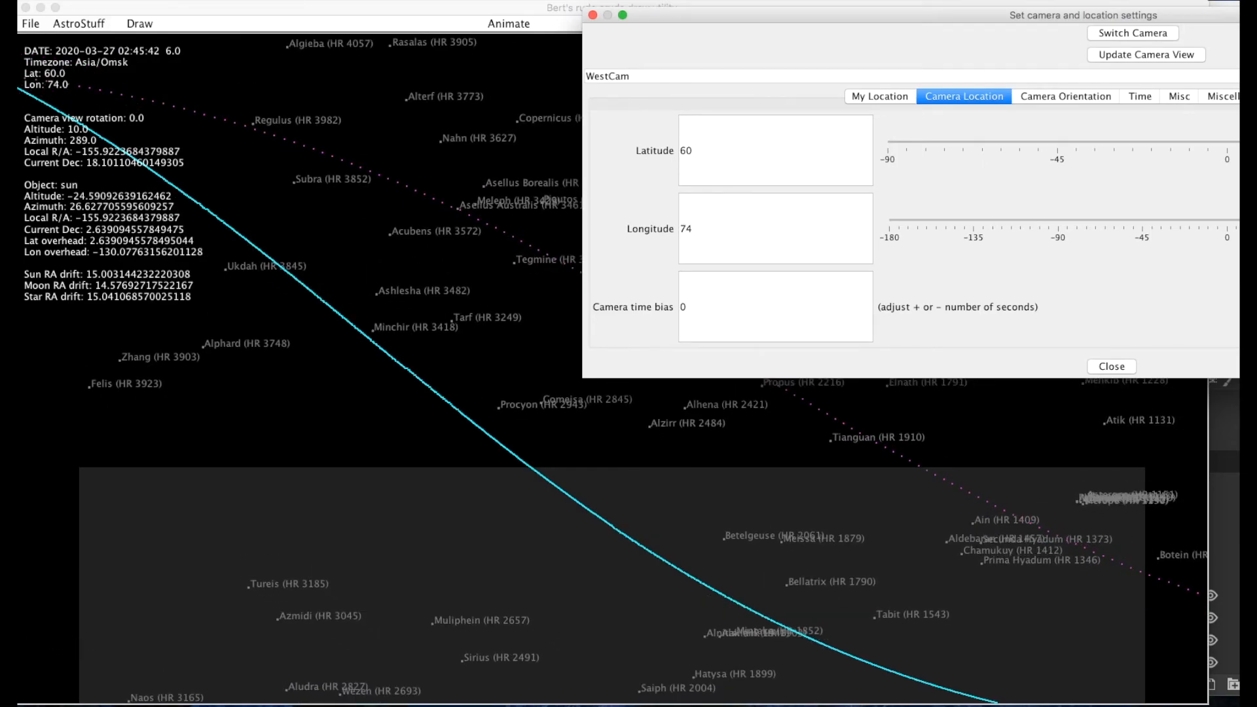
{"action": "left_click", "coordinate": [1139, 95]}
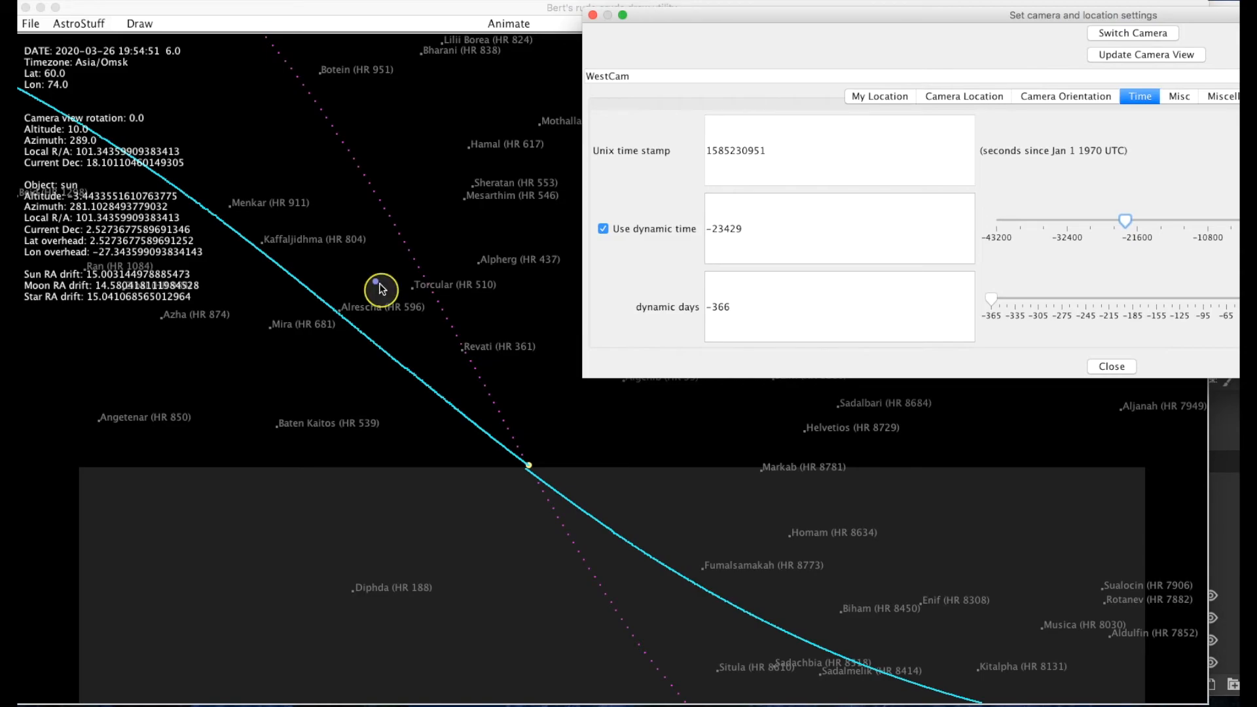
{"action": "mouse_move", "coordinate": [438, 389]}
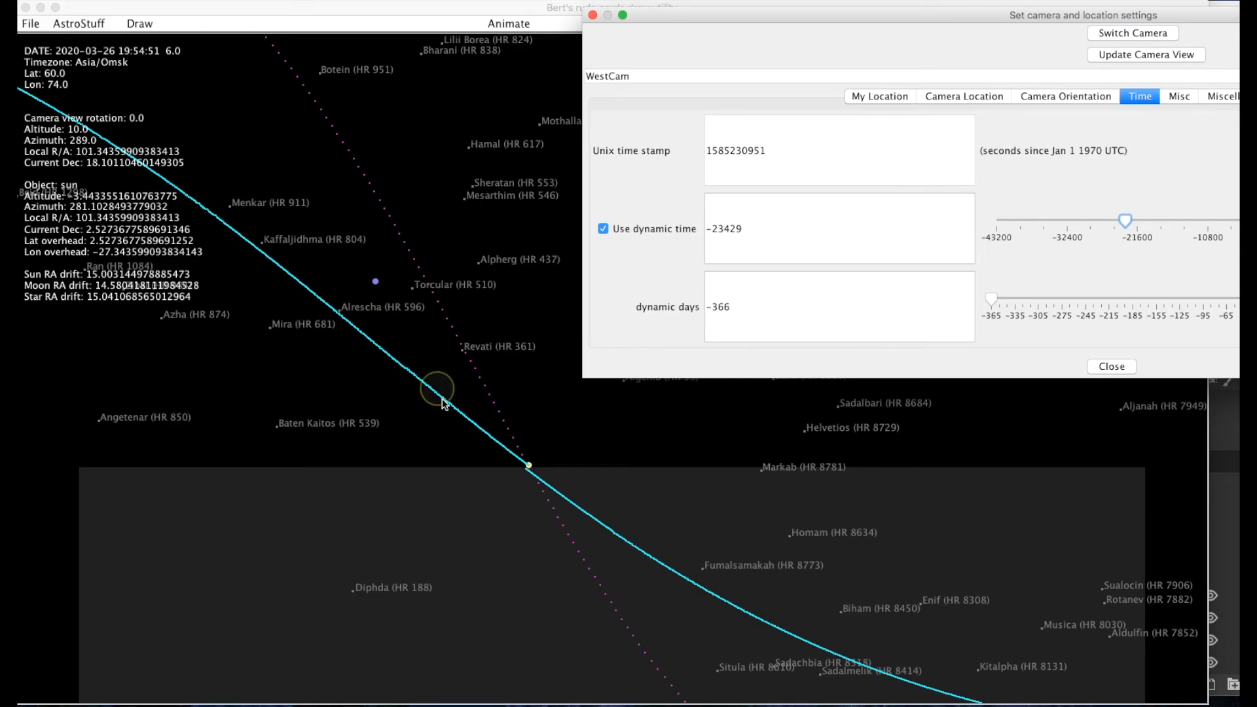
{"action": "left_click", "coordinate": [361, 25]}
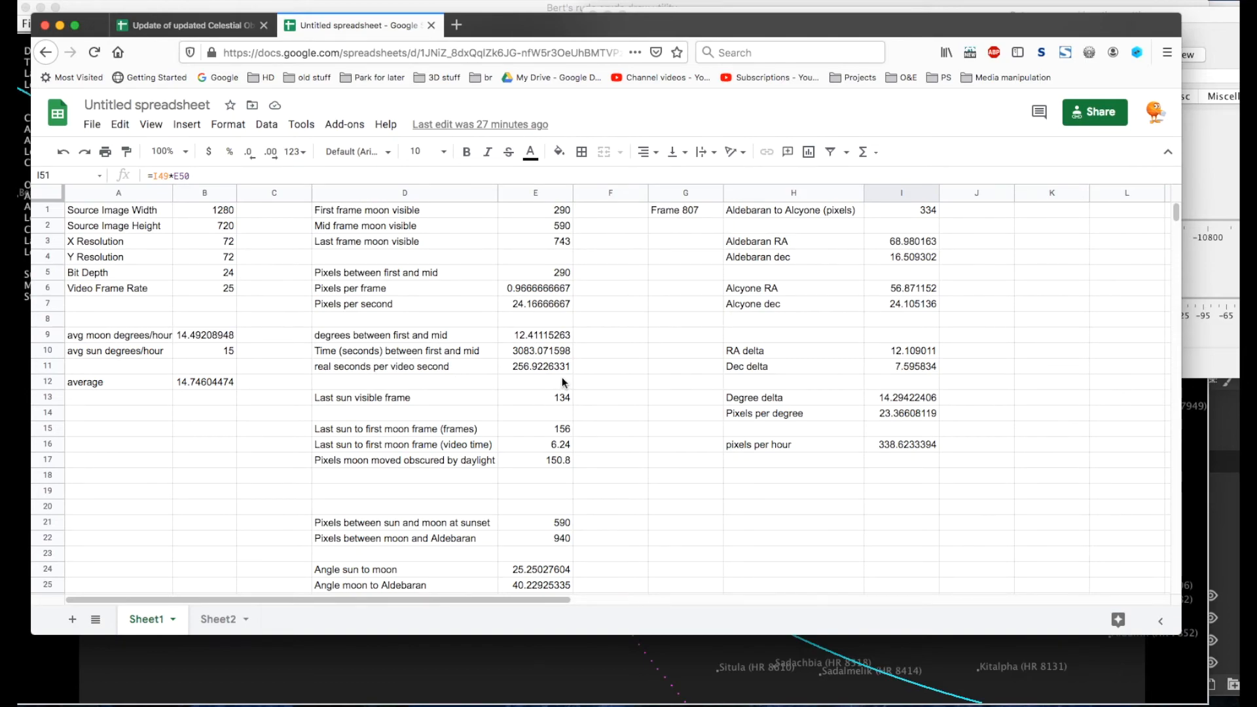
Review the E11 formula behind 256.92 real seconds per video second, then return to the simulator.
{"action": "left_click", "coordinate": [534, 366]}
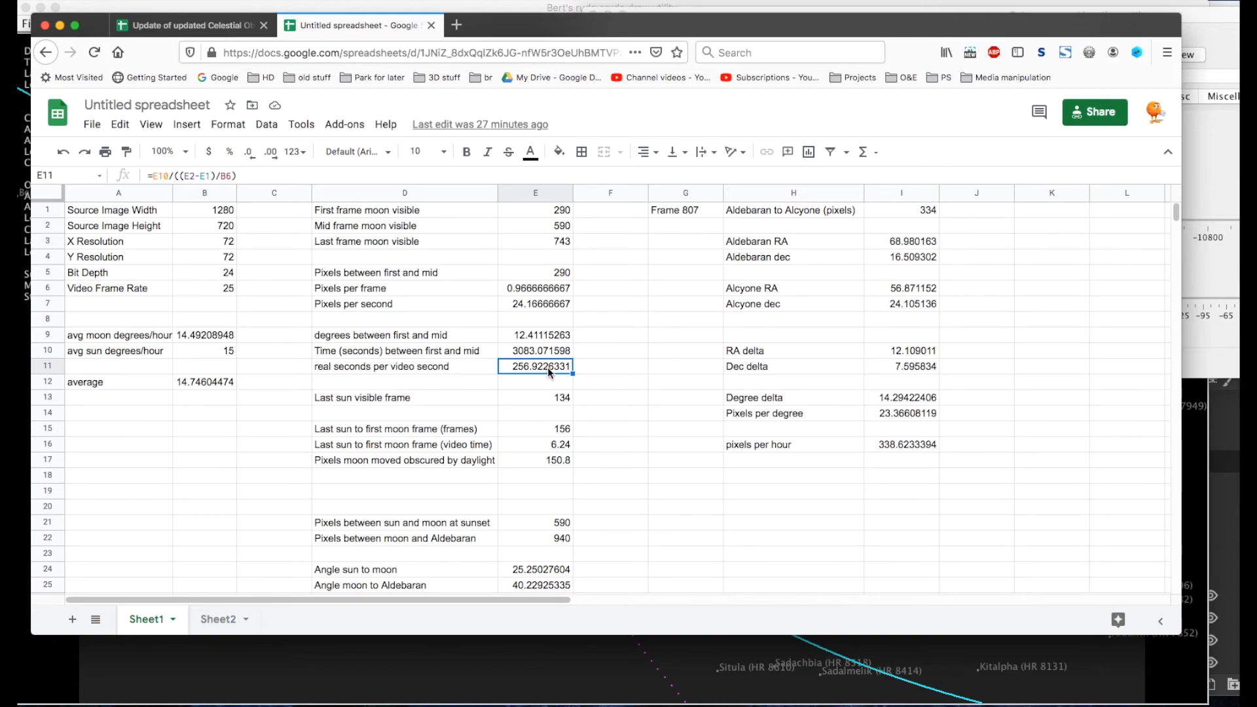
{"action": "left_click", "coordinate": [610, 366]}
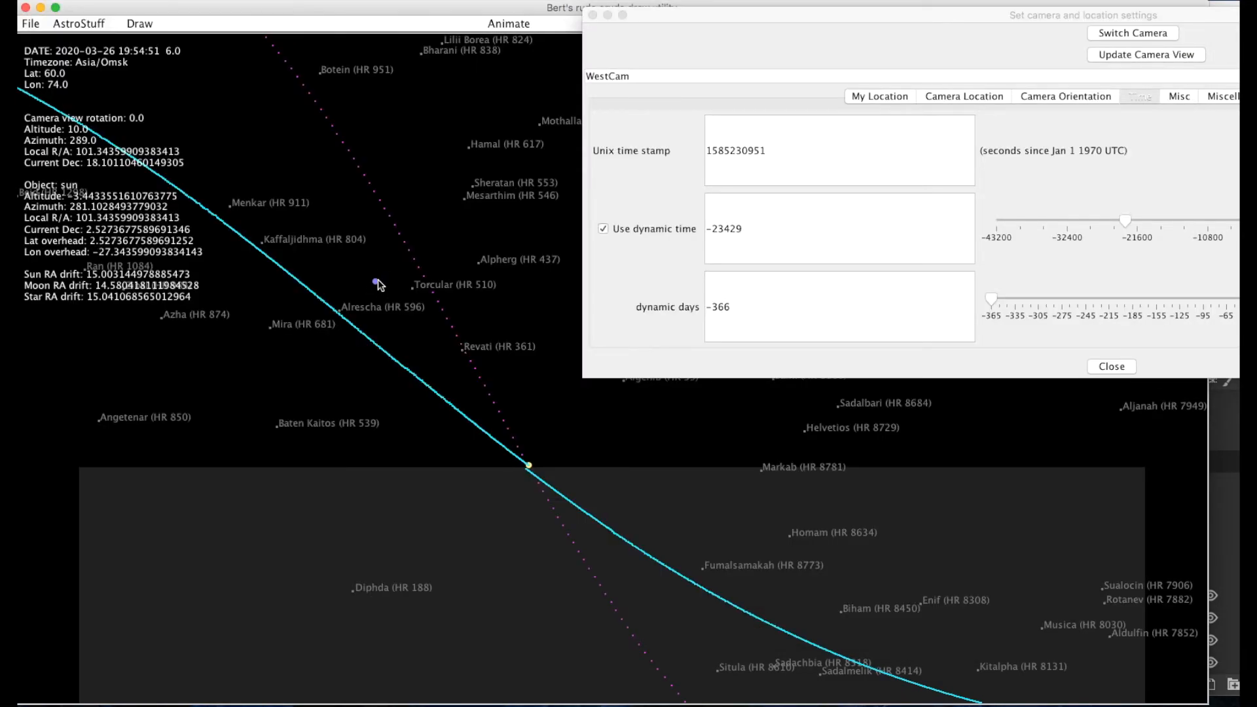
{"action": "mouse_move", "coordinate": [371, 274]}
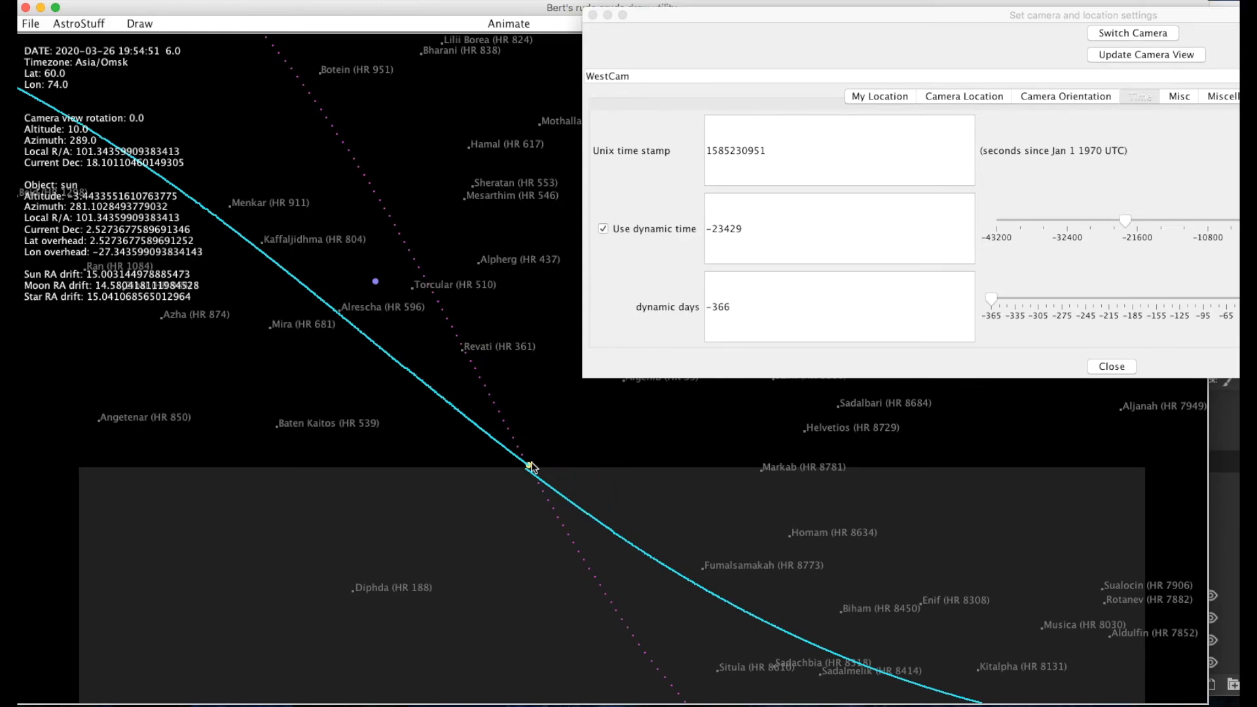
{"action": "mouse_move", "coordinate": [550, 468]}
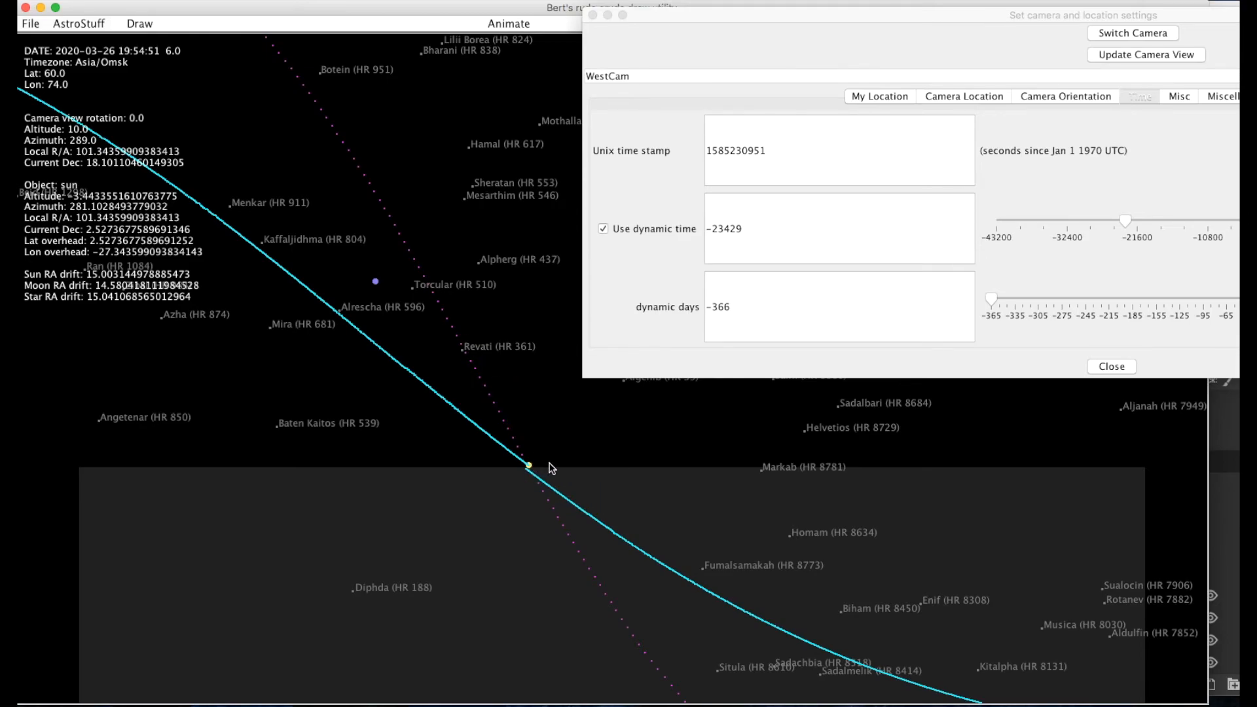
{"action": "mouse_move", "coordinate": [558, 490]}
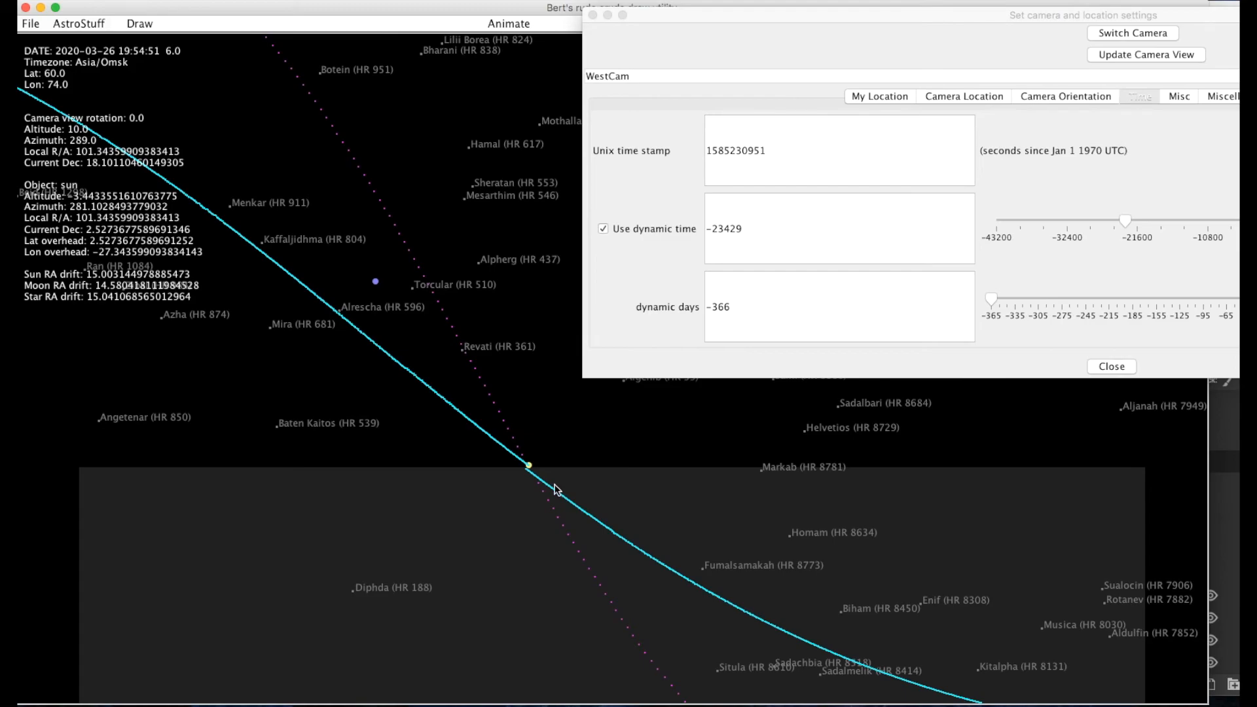
{"action": "mouse_move", "coordinate": [573, 465]}
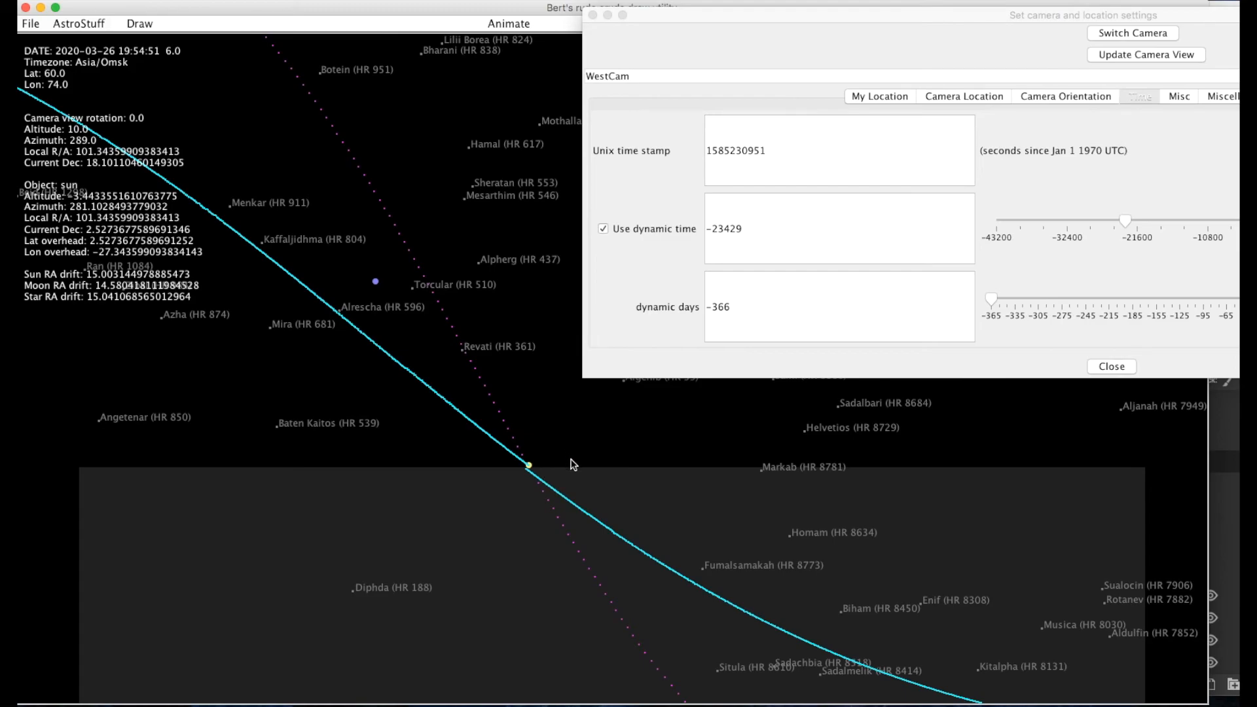
{"action": "mouse_move", "coordinate": [587, 502]}
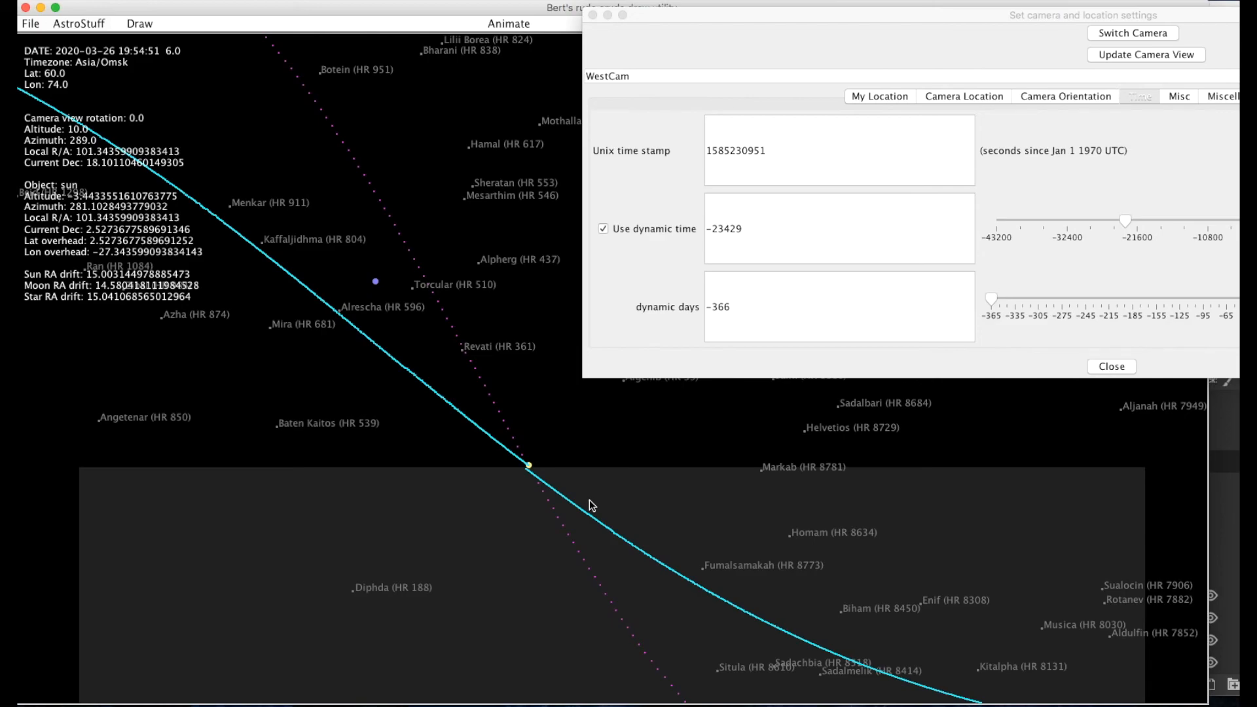
{"action": "mouse_move", "coordinate": [535, 481]}
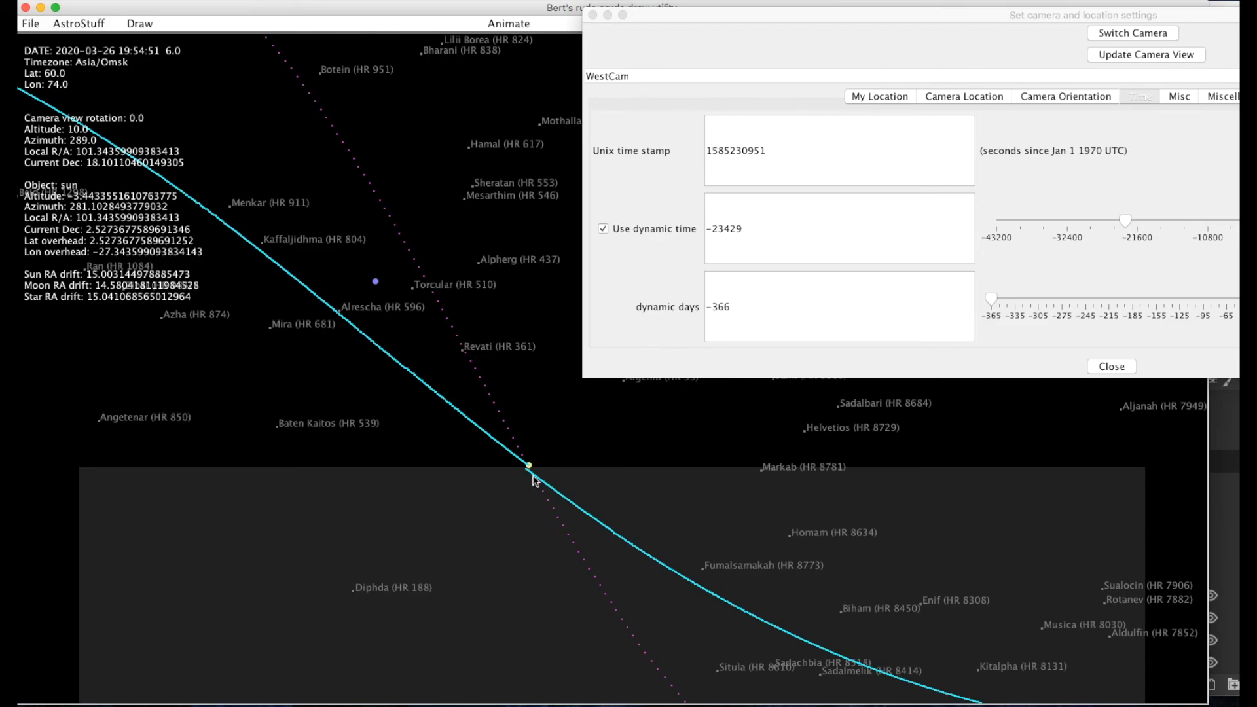
{"action": "mouse_move", "coordinate": [377, 290]}
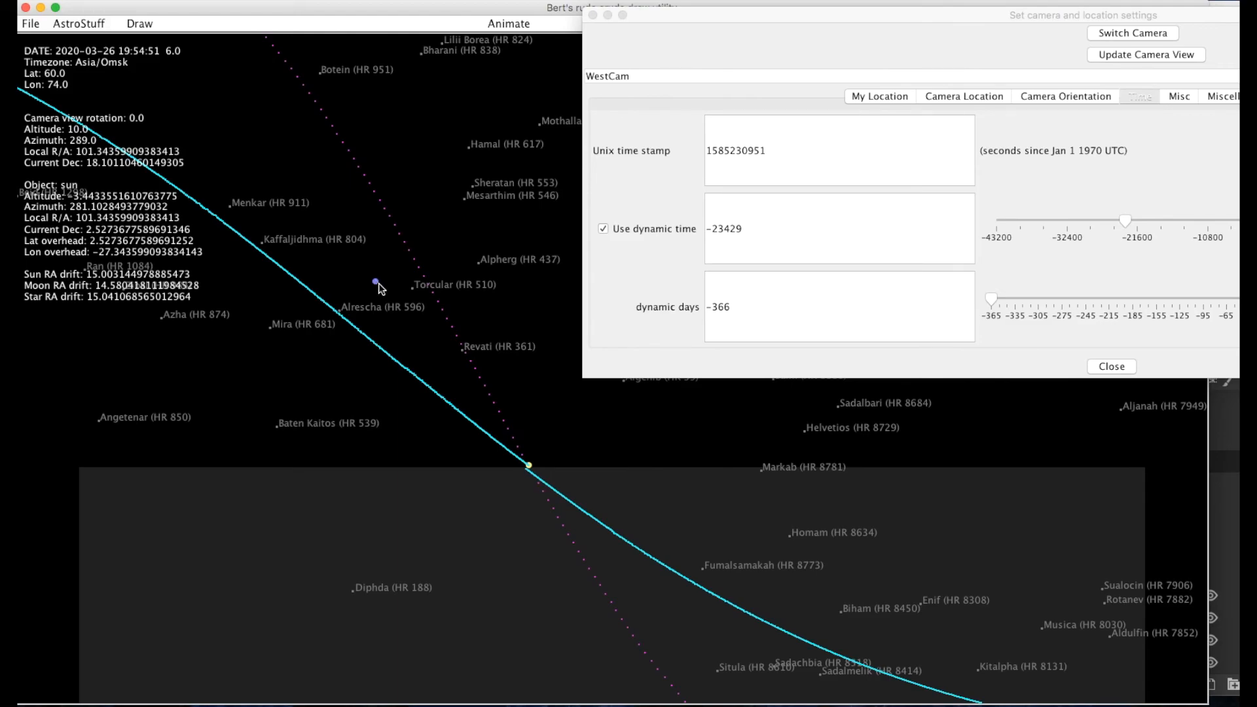
{"action": "mouse_move", "coordinate": [529, 472]}
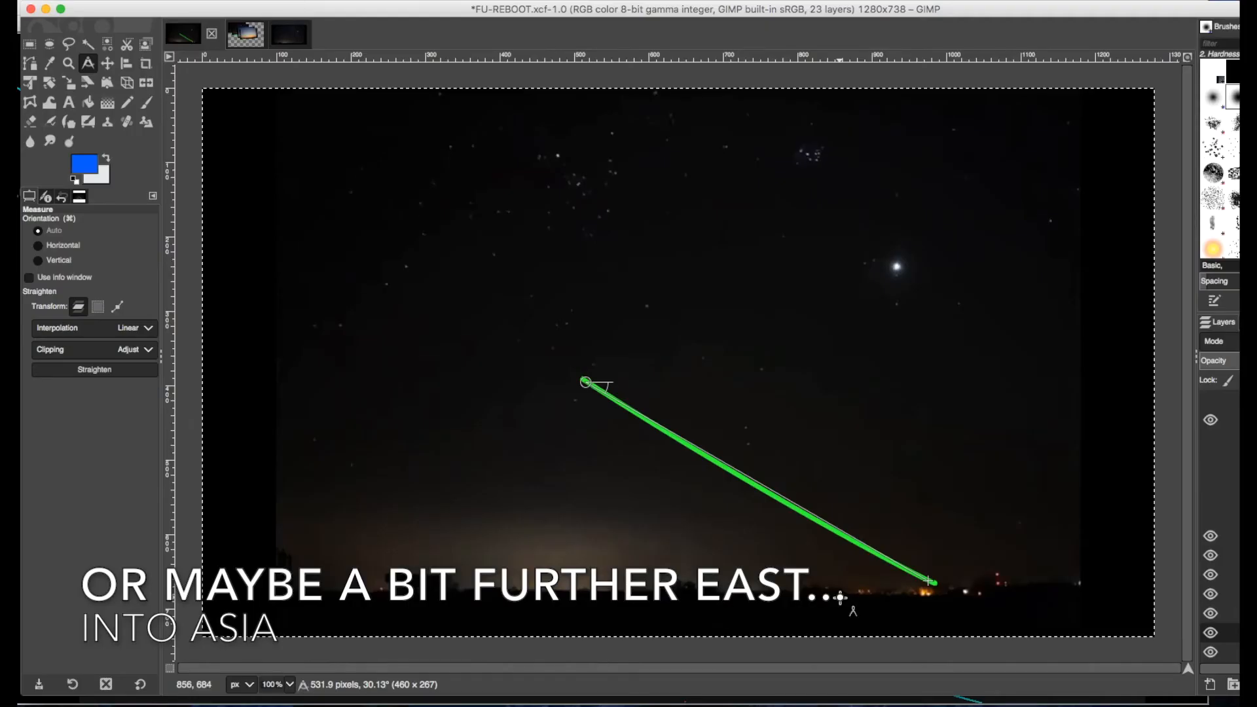
{"action": "mouse_move", "coordinate": [669, 448]}
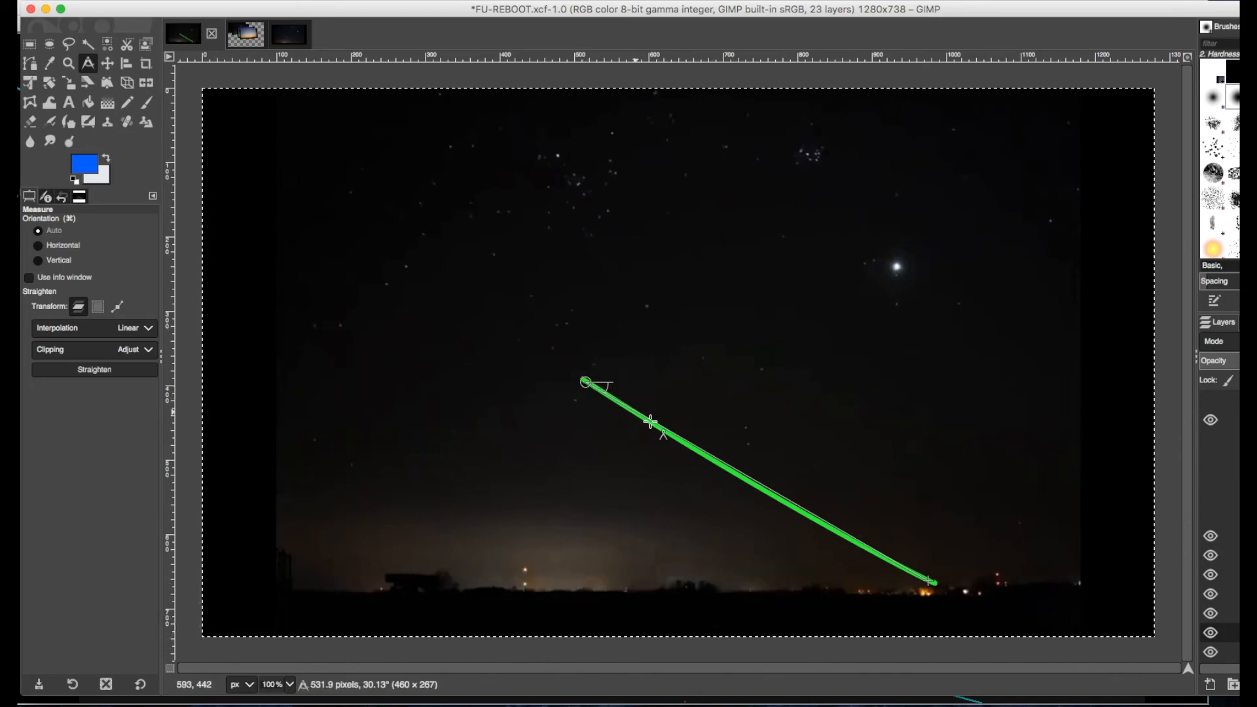
{"action": "mouse_move", "coordinate": [926, 579]}
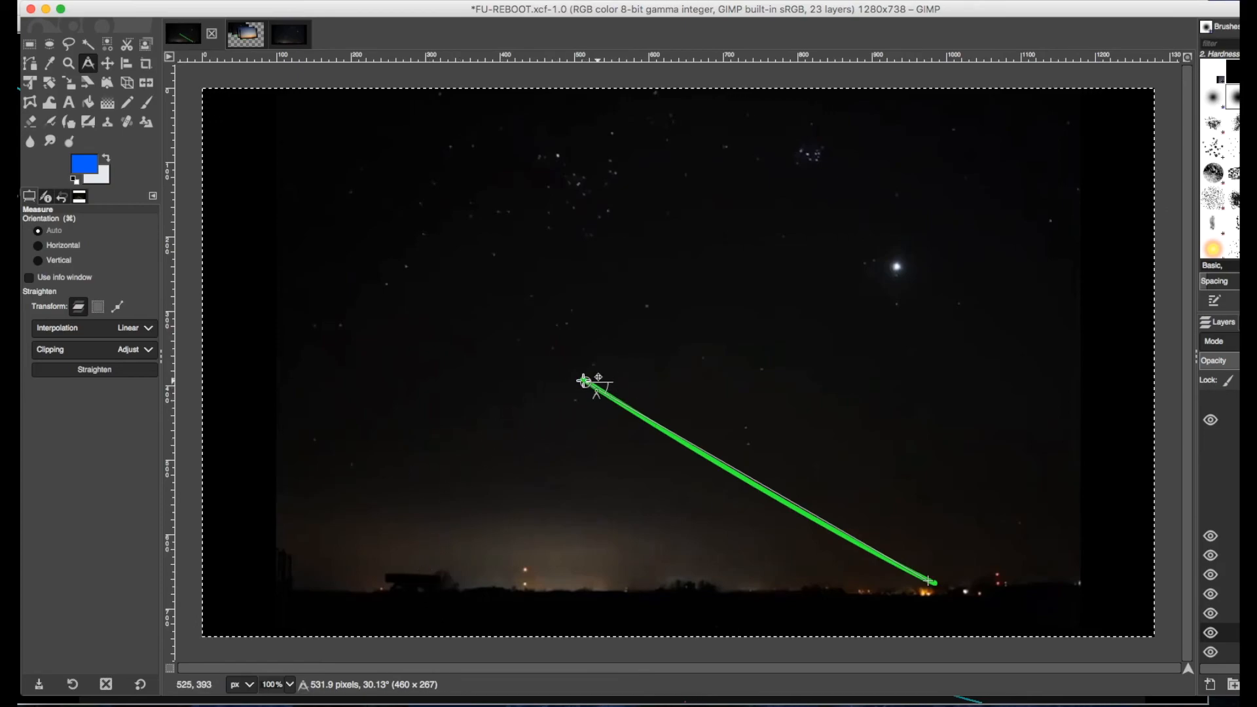
{"action": "mouse_move", "coordinate": [934, 255]}
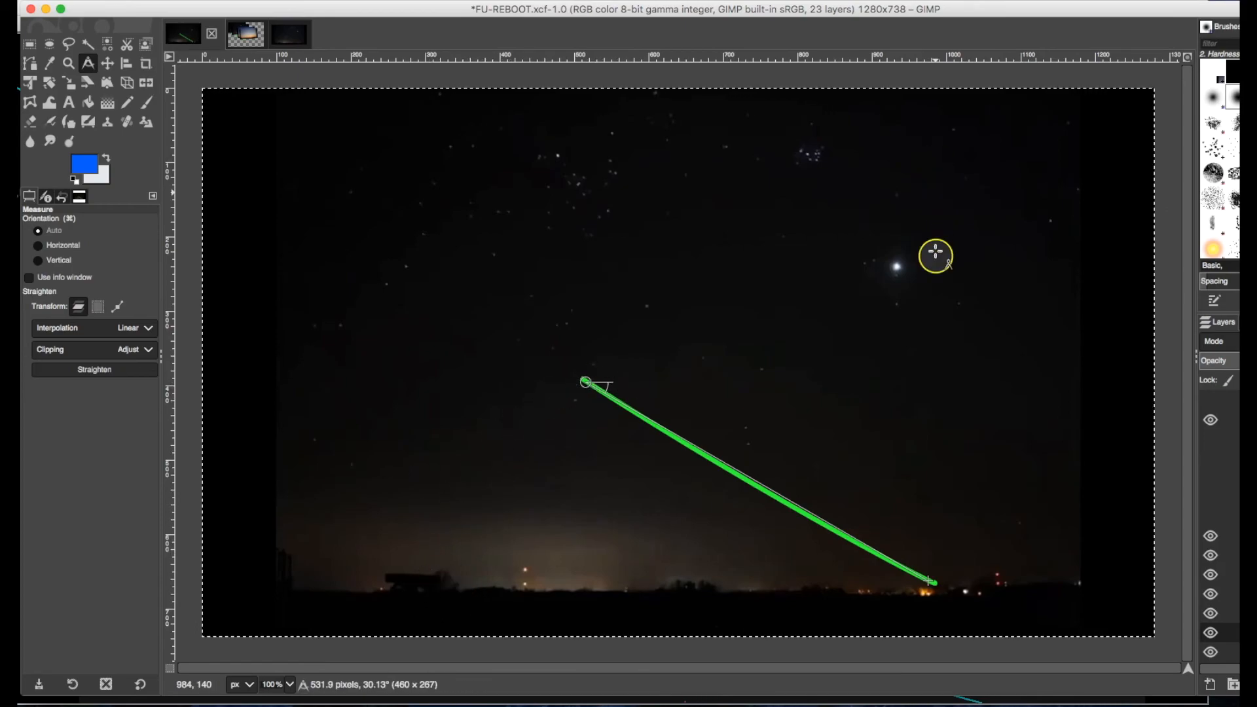
{"action": "mouse_move", "coordinate": [790, 170]}
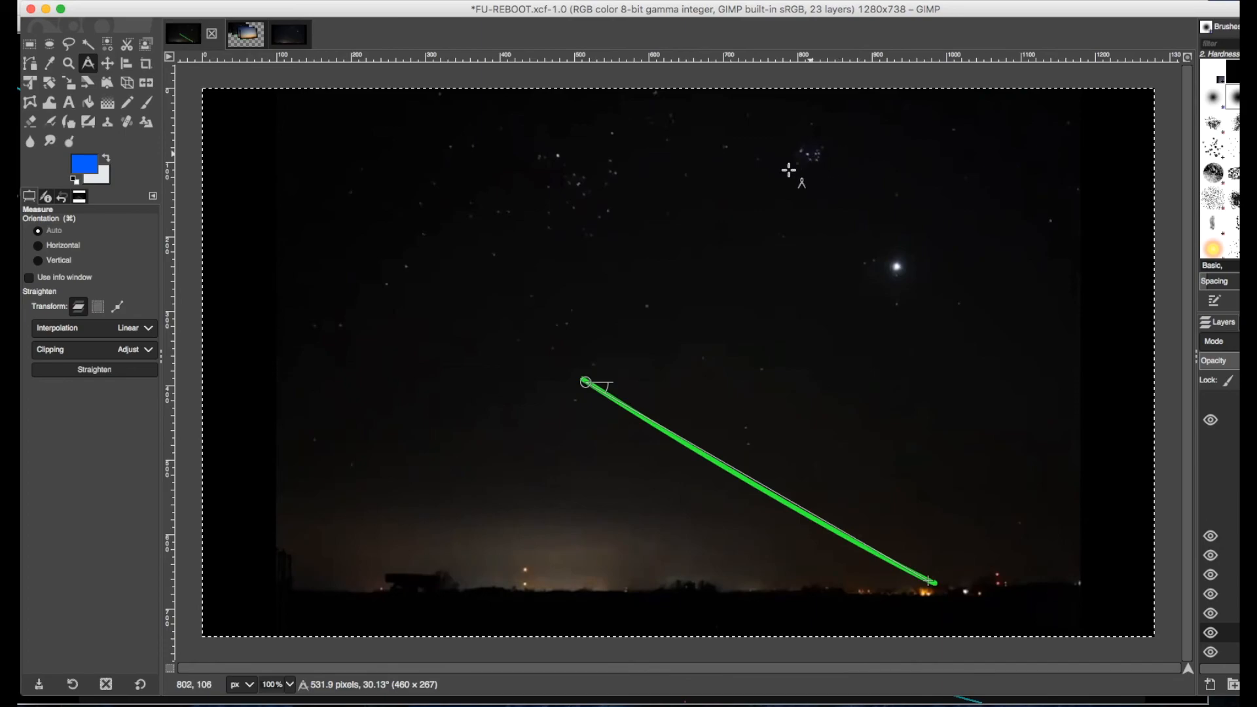
{"action": "mouse_move", "coordinate": [586, 384]}
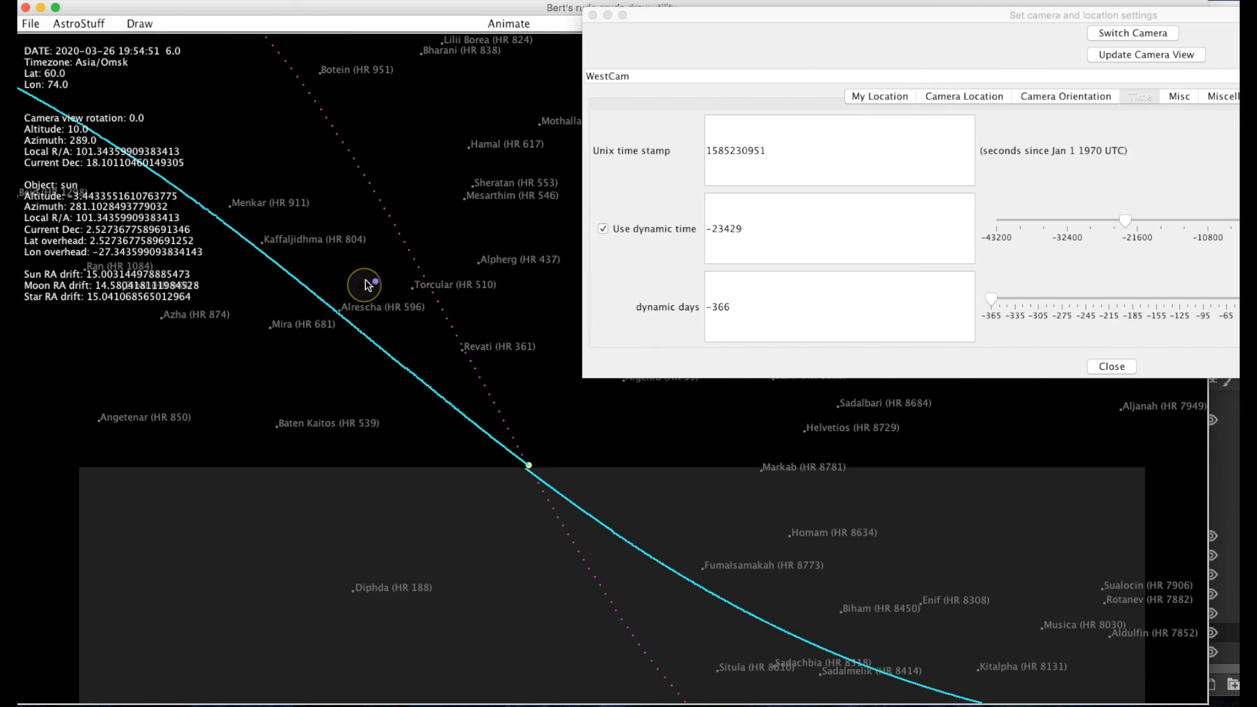
{"action": "mouse_move", "coordinate": [520, 450]}
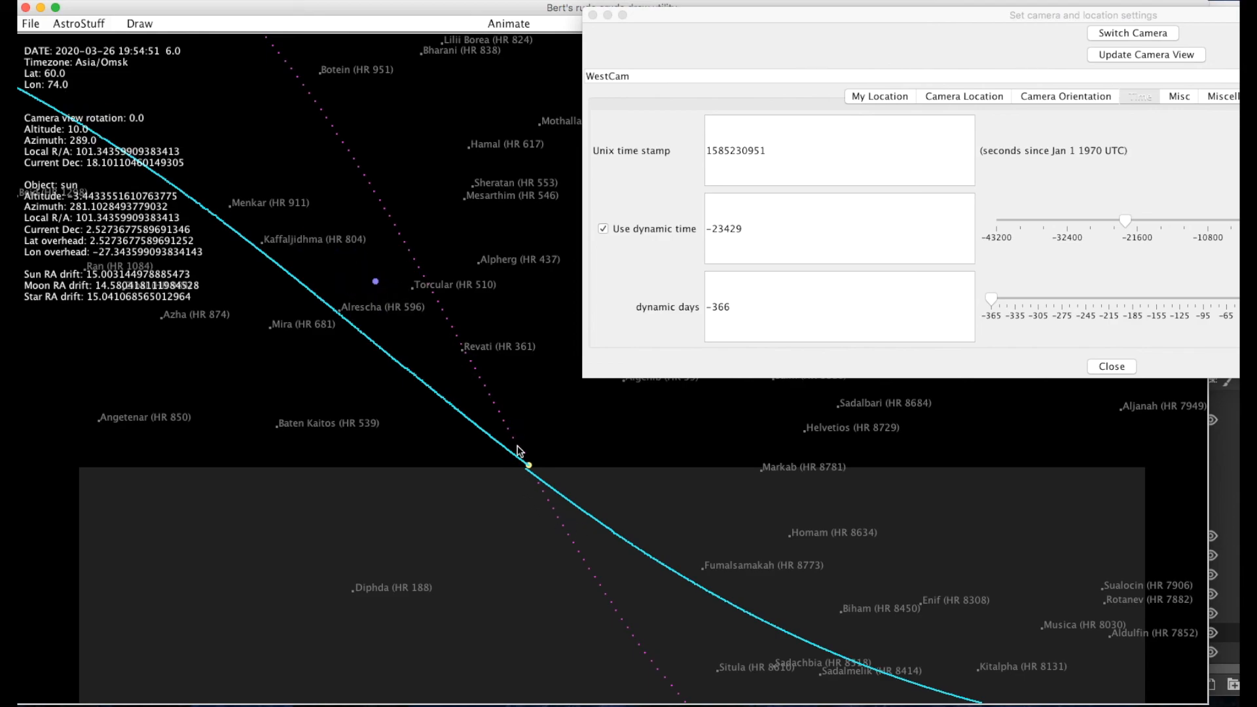
{"action": "mouse_move", "coordinate": [526, 469]}
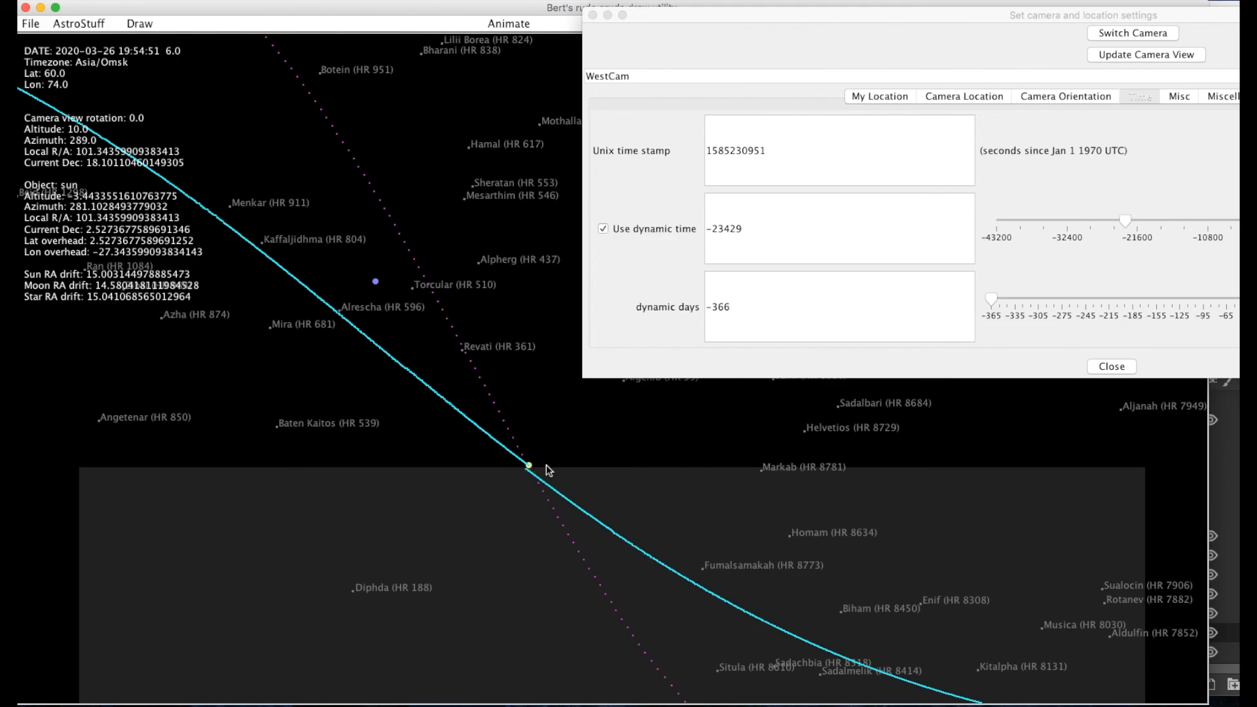
{"action": "mouse_move", "coordinate": [381, 285]}
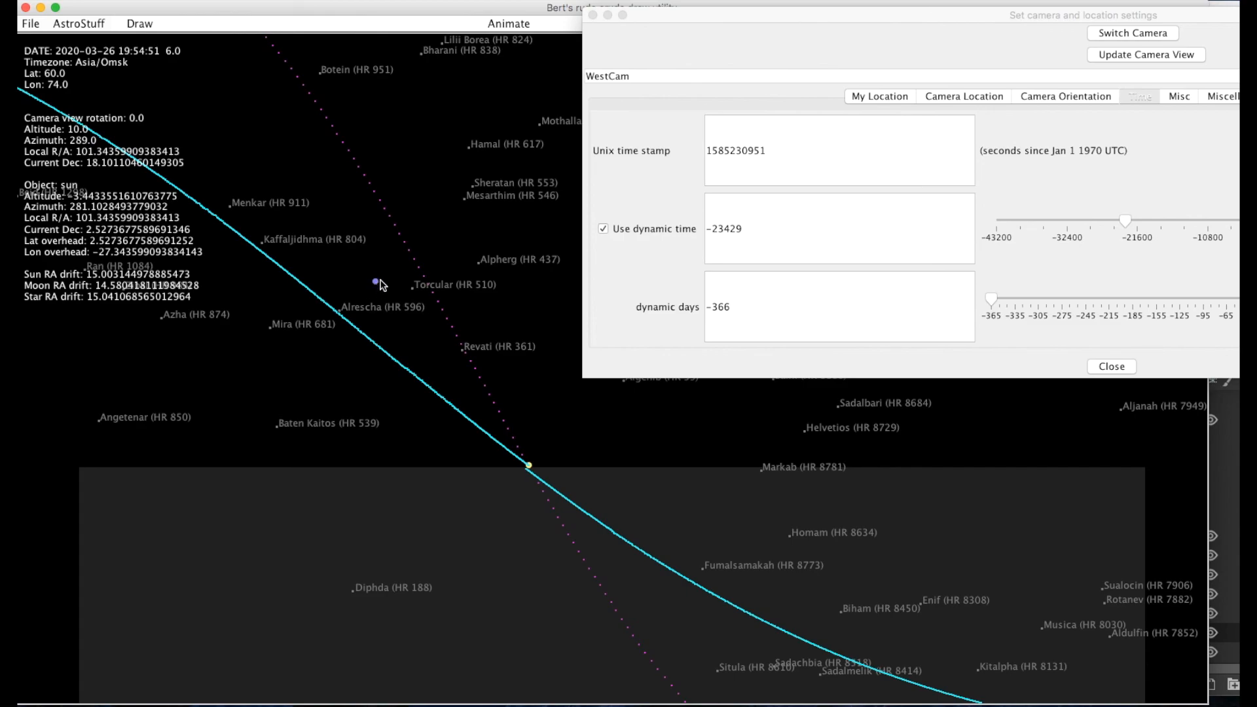
{"action": "mouse_move", "coordinate": [370, 290]}
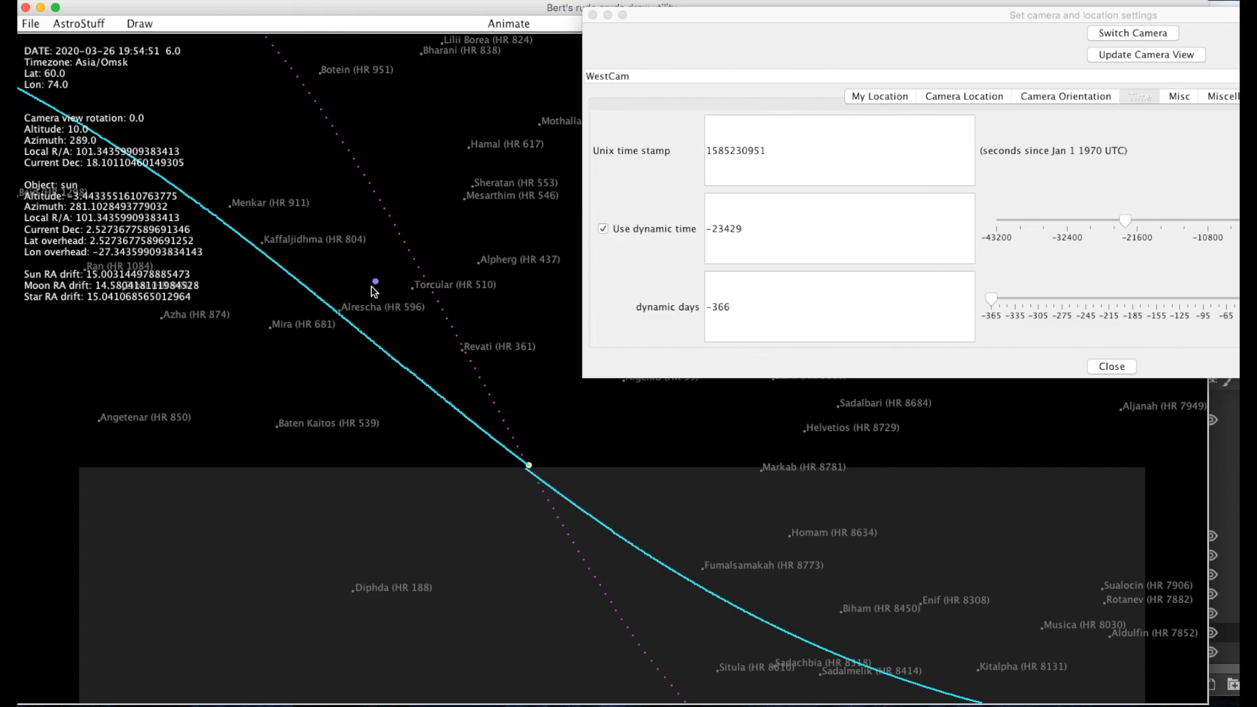
{"action": "mouse_move", "coordinate": [387, 285]}
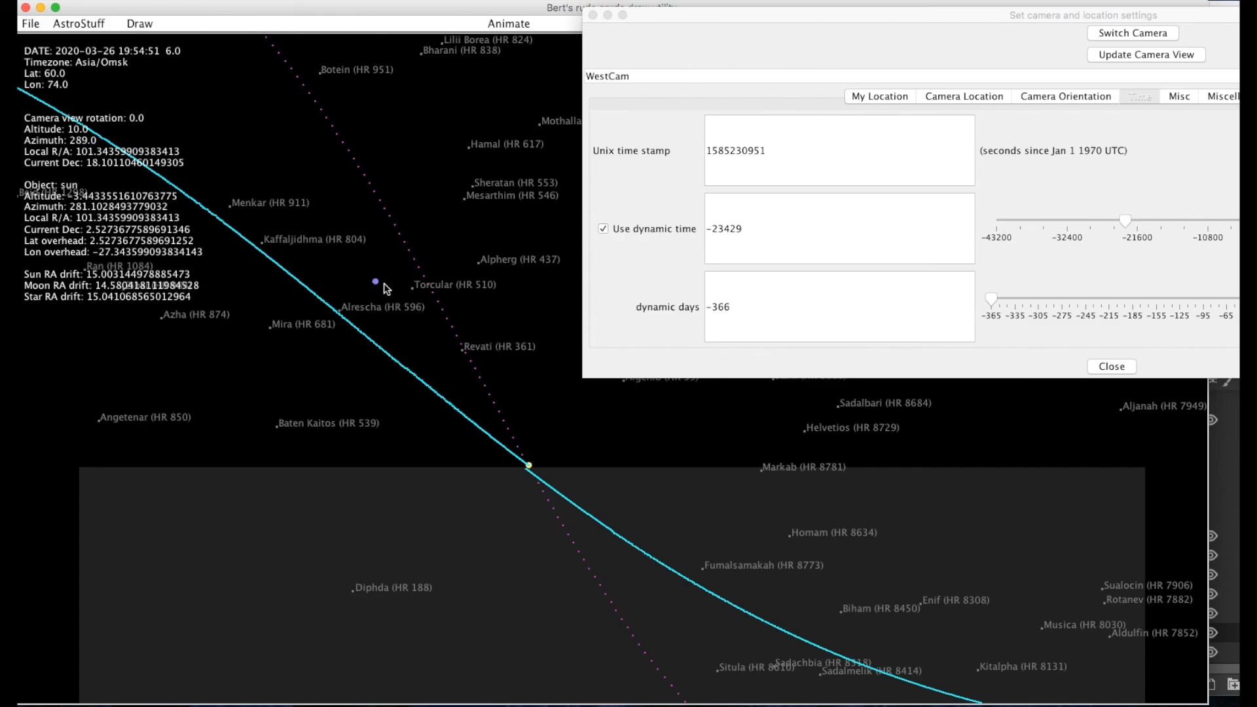
{"action": "mouse_move", "coordinate": [120, 53]}
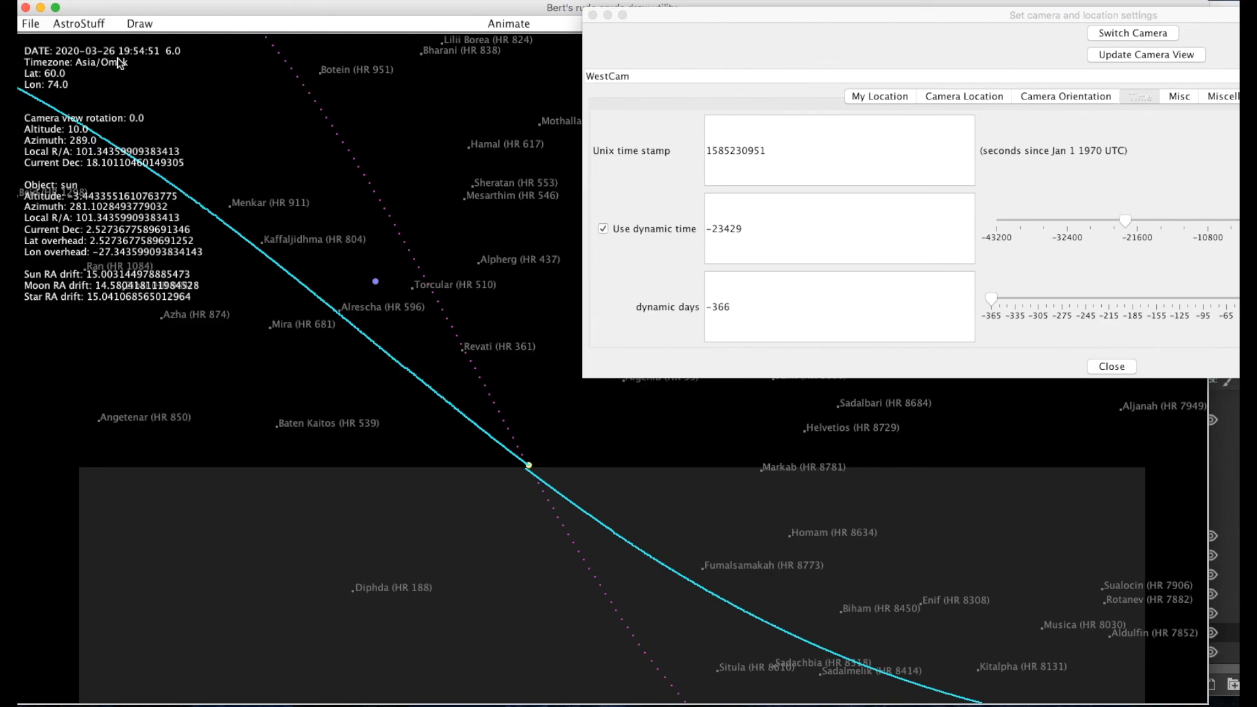
{"action": "mouse_move", "coordinate": [530, 443]}
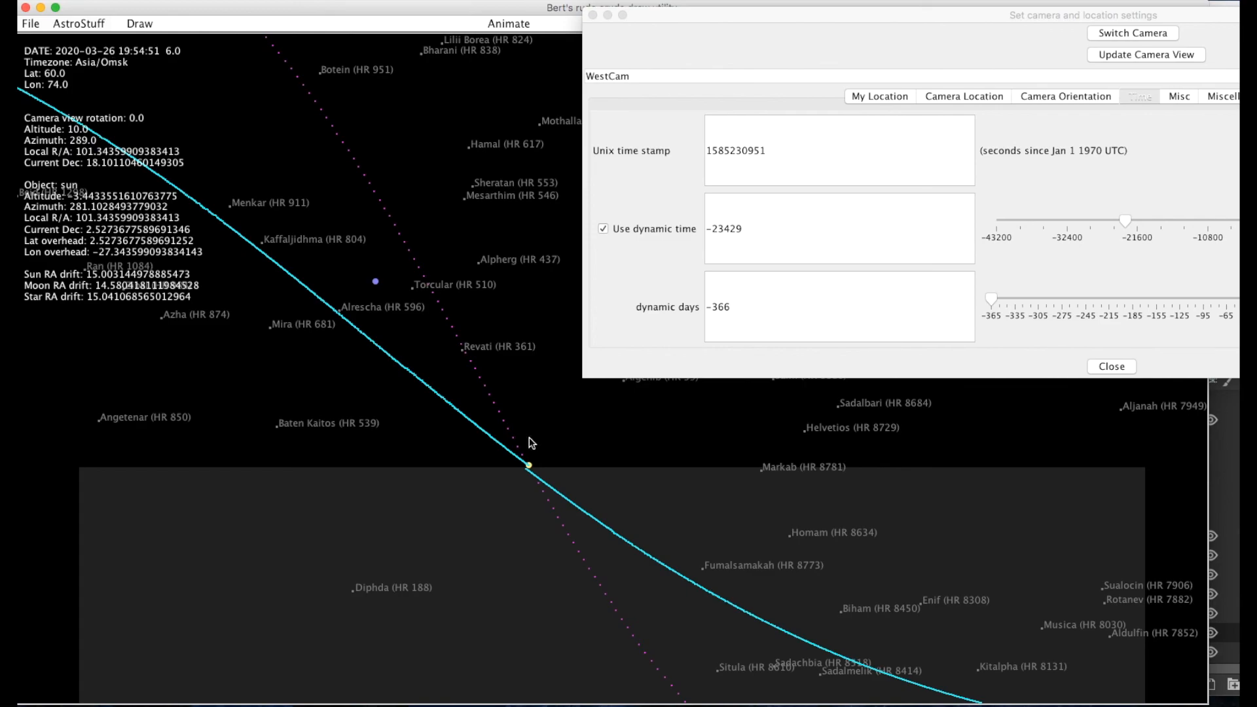